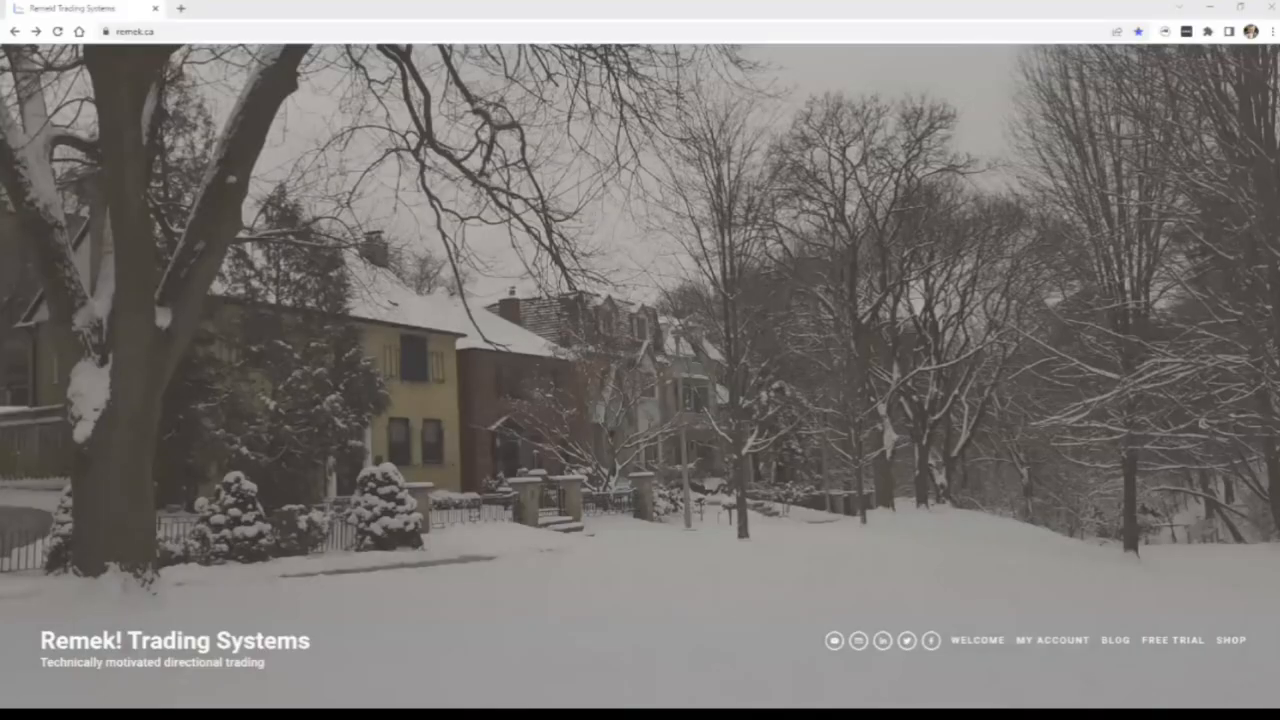
mouse_move(560, 413)
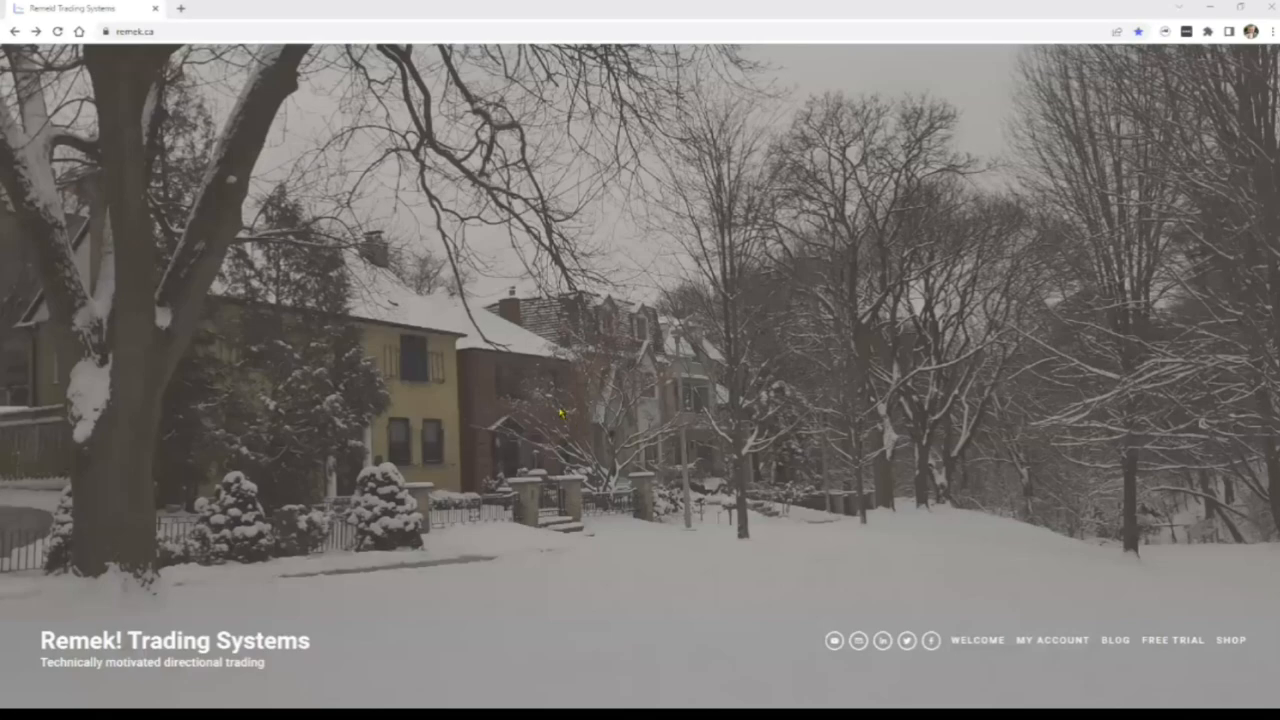
mouse_move(1178, 678)
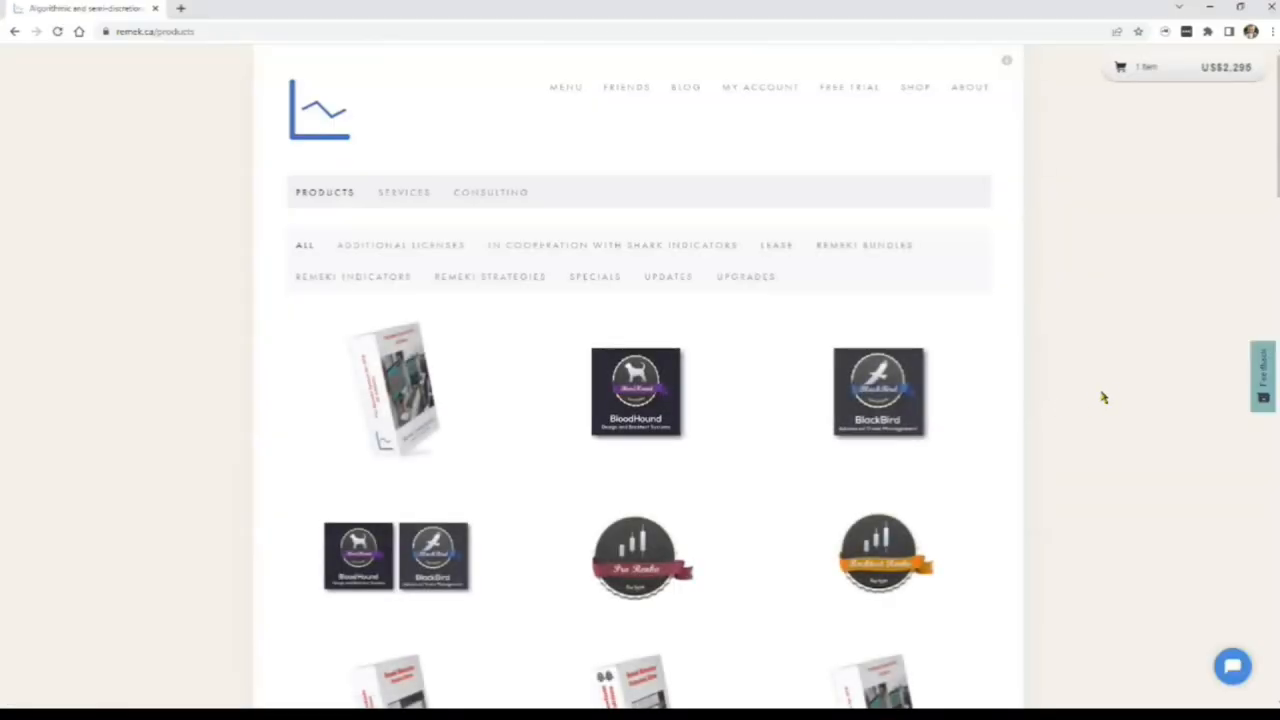
mouse_move(490, 277)
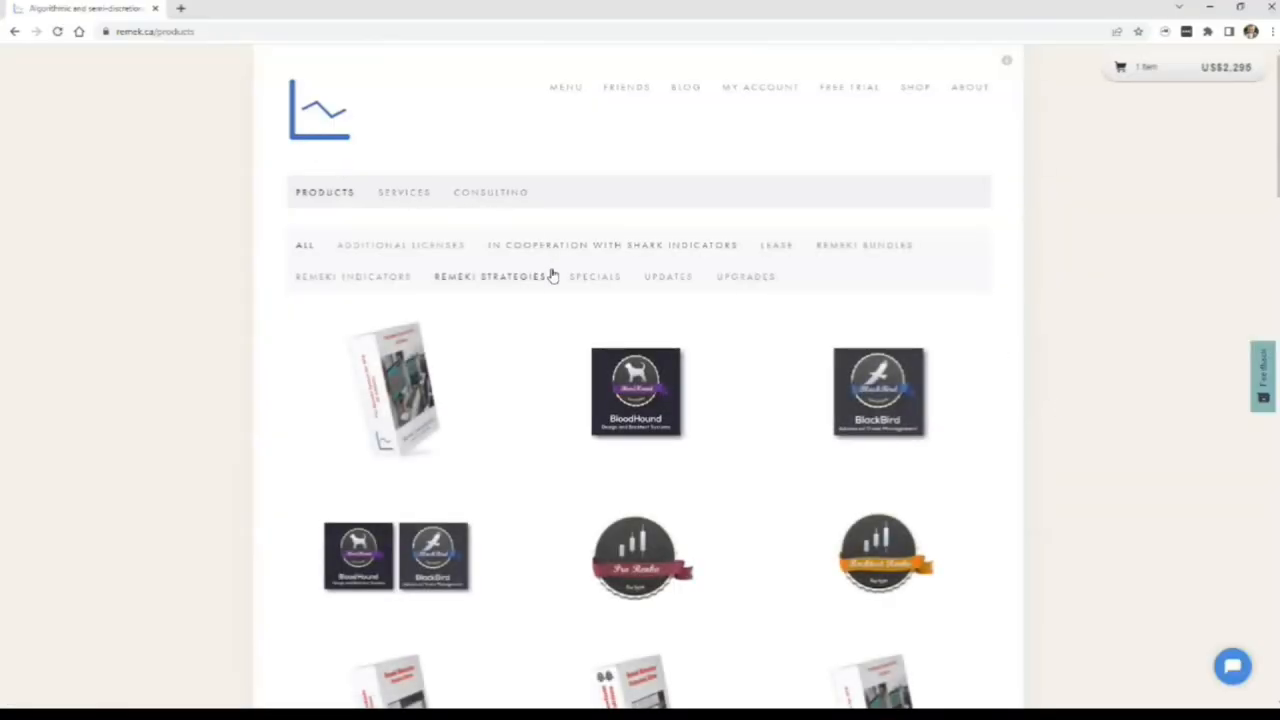
Filter the remek.ca shop to Remek! Strategies and scroll through the six strategy packages.
click(490, 277)
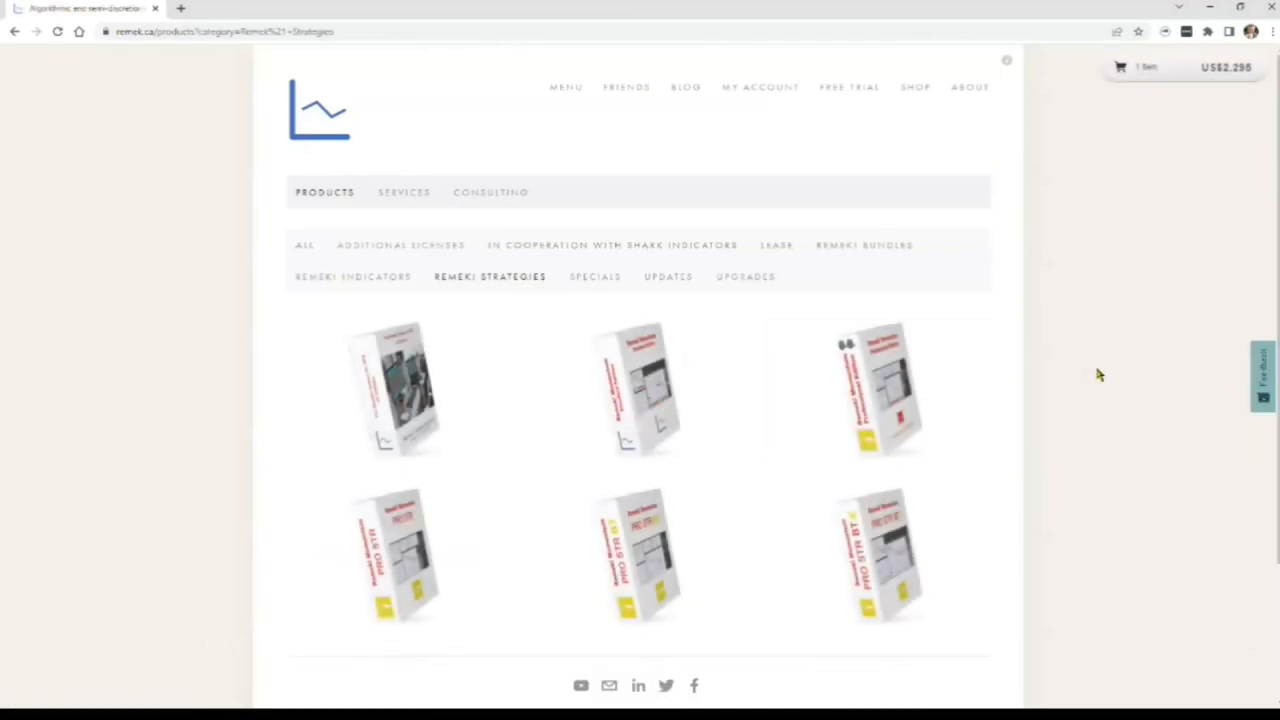
scroll(down, 3)
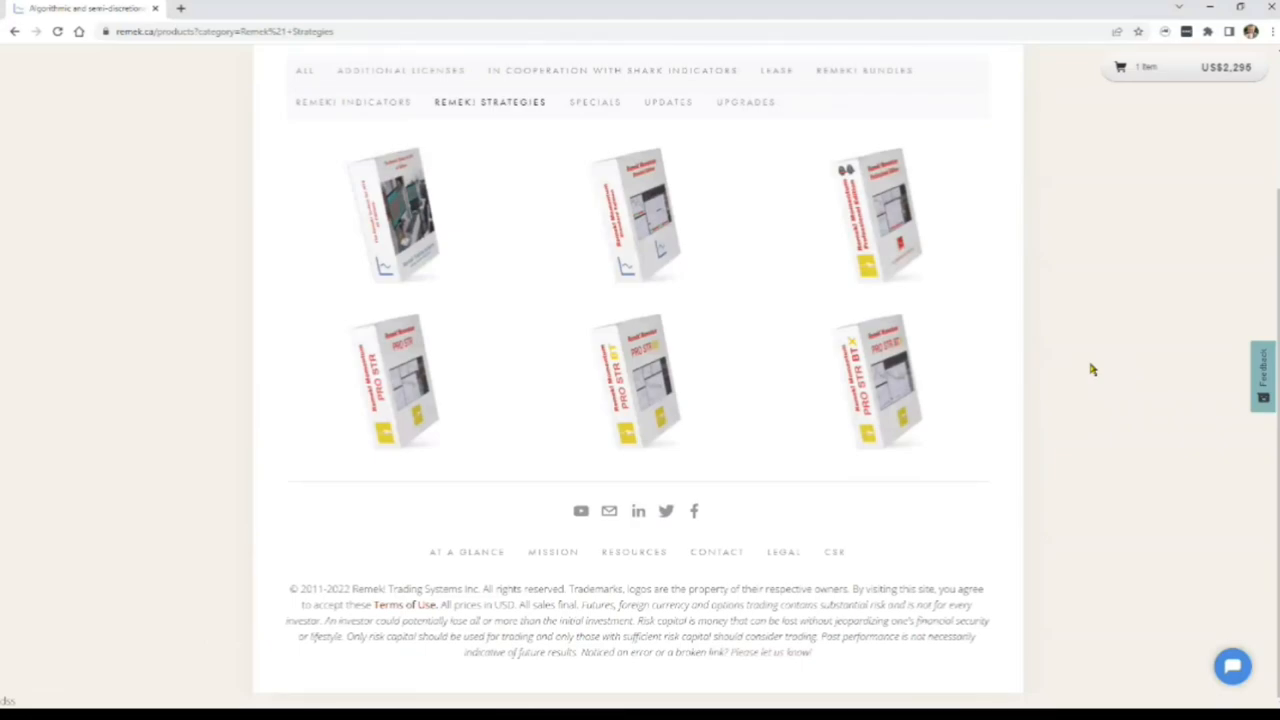
Open the Remek! Momentum PRO STR BT v3.52 page and scroll to its 4.3-star reviews.
click(637, 382)
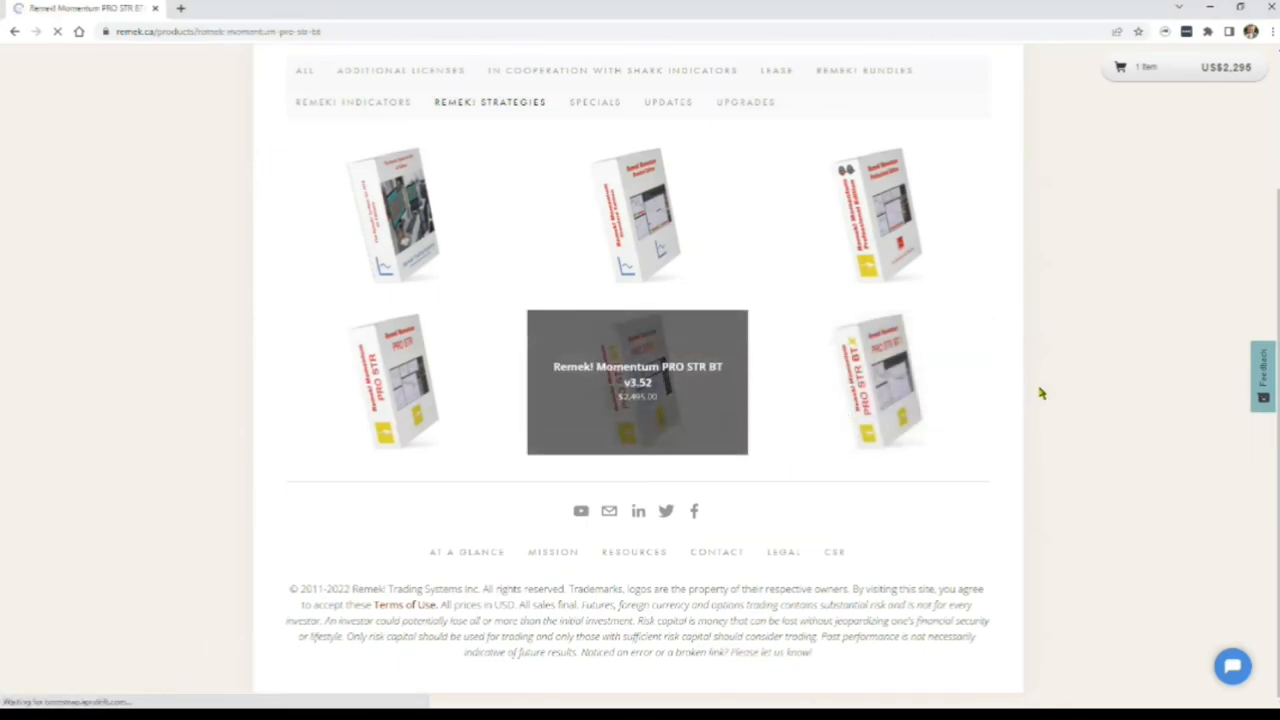
click(637, 382)
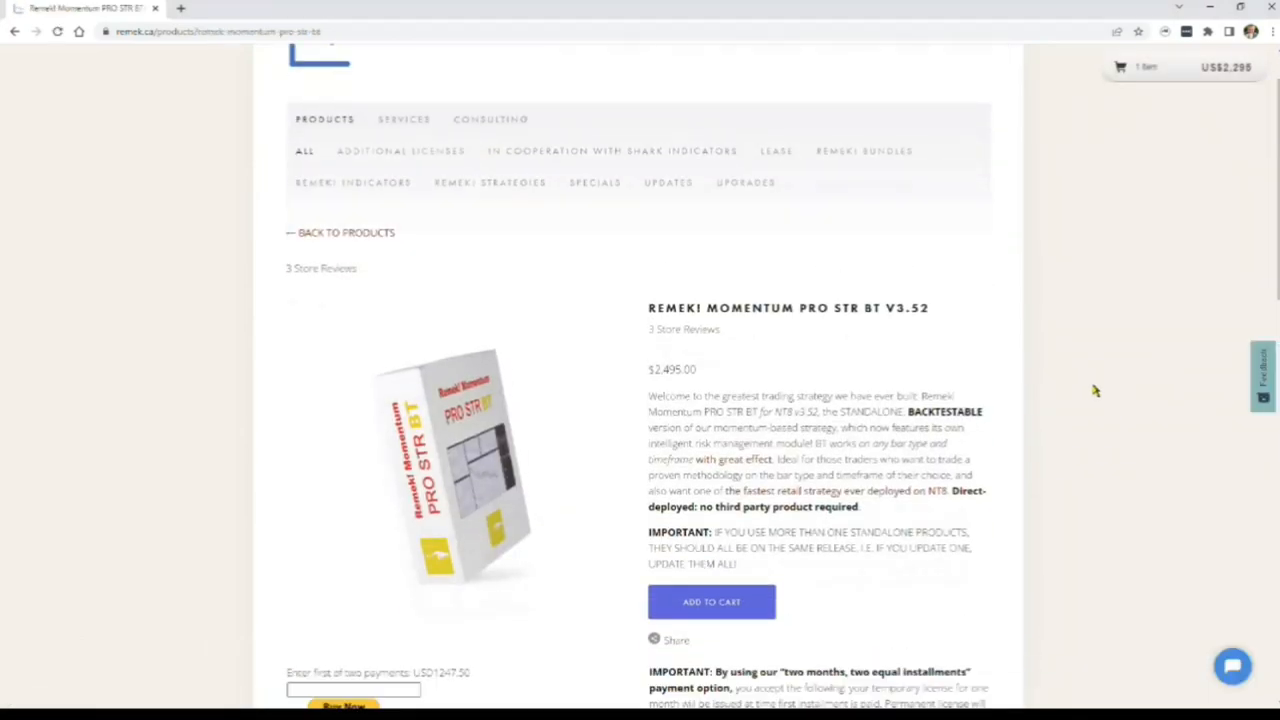
scroll(down, 3)
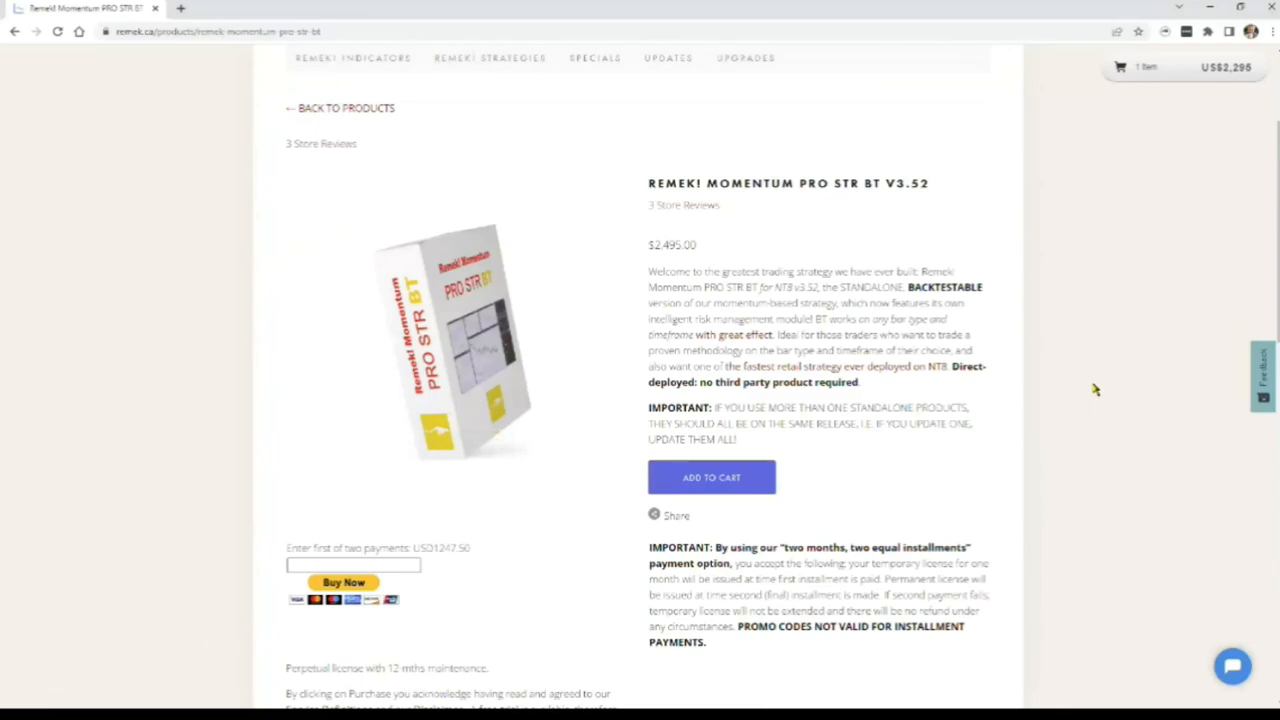
scroll(down, 3)
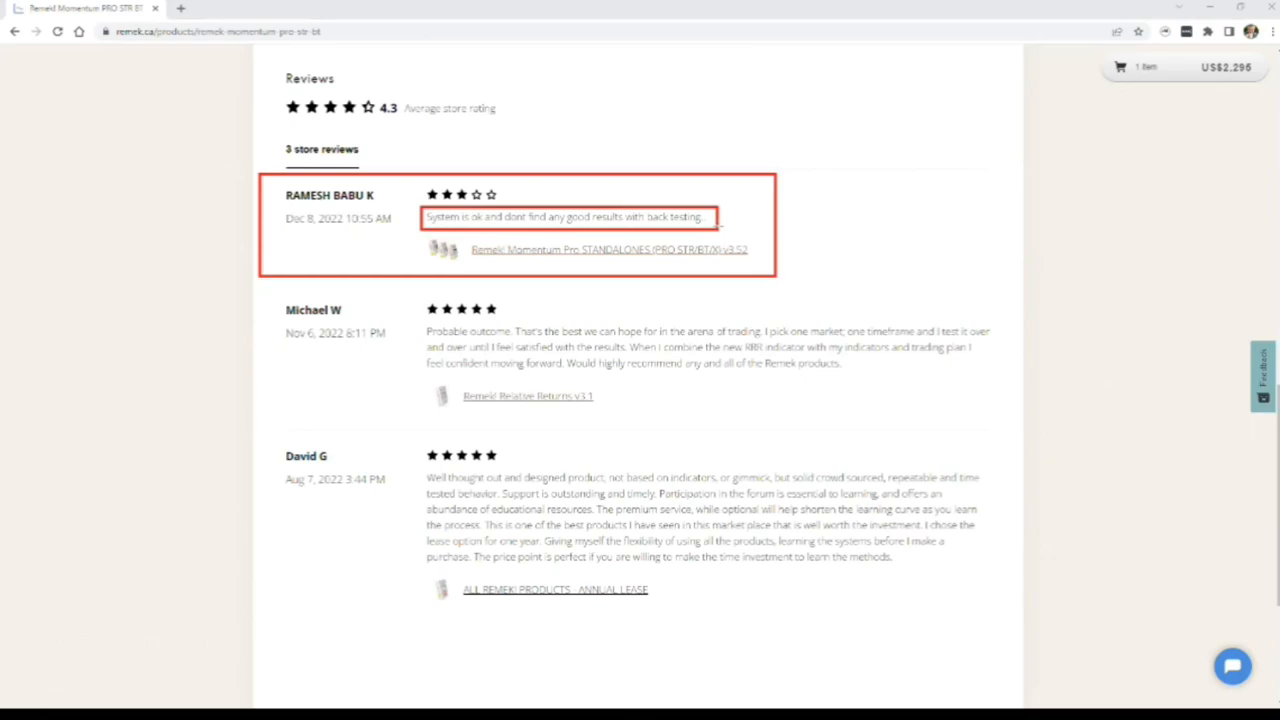
mouse_move(715, 226)
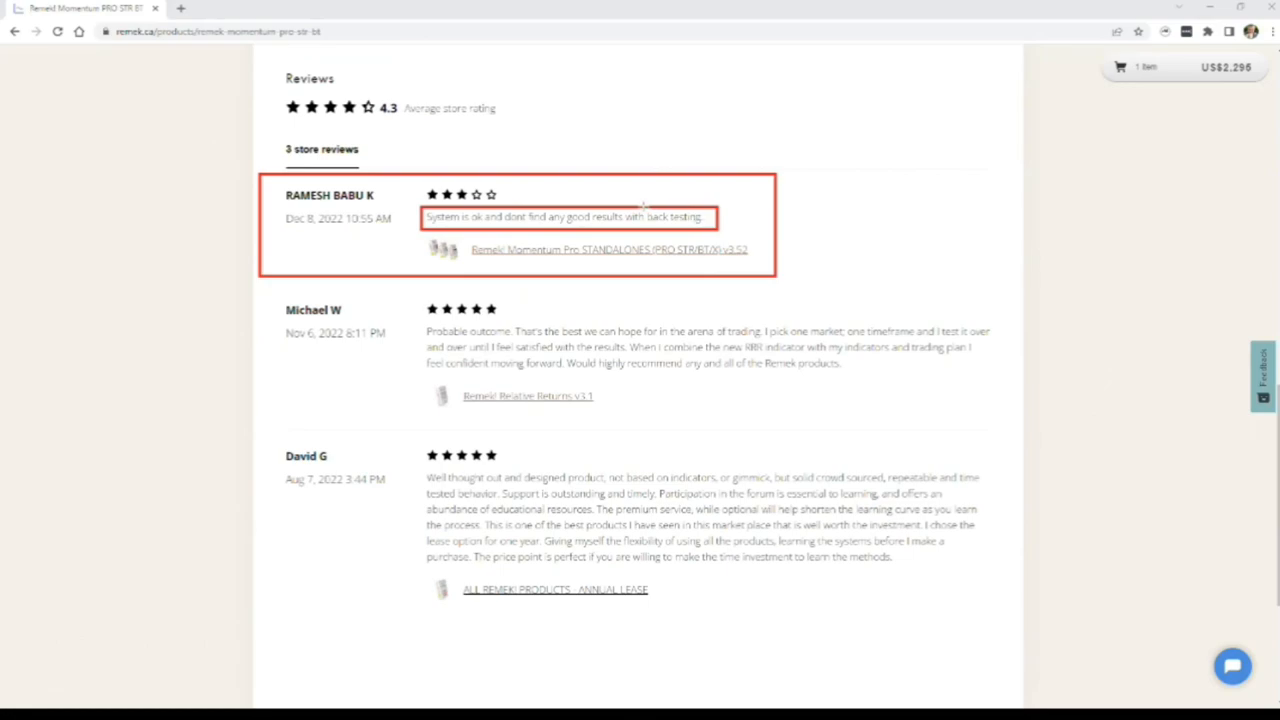
double_click(674, 217)
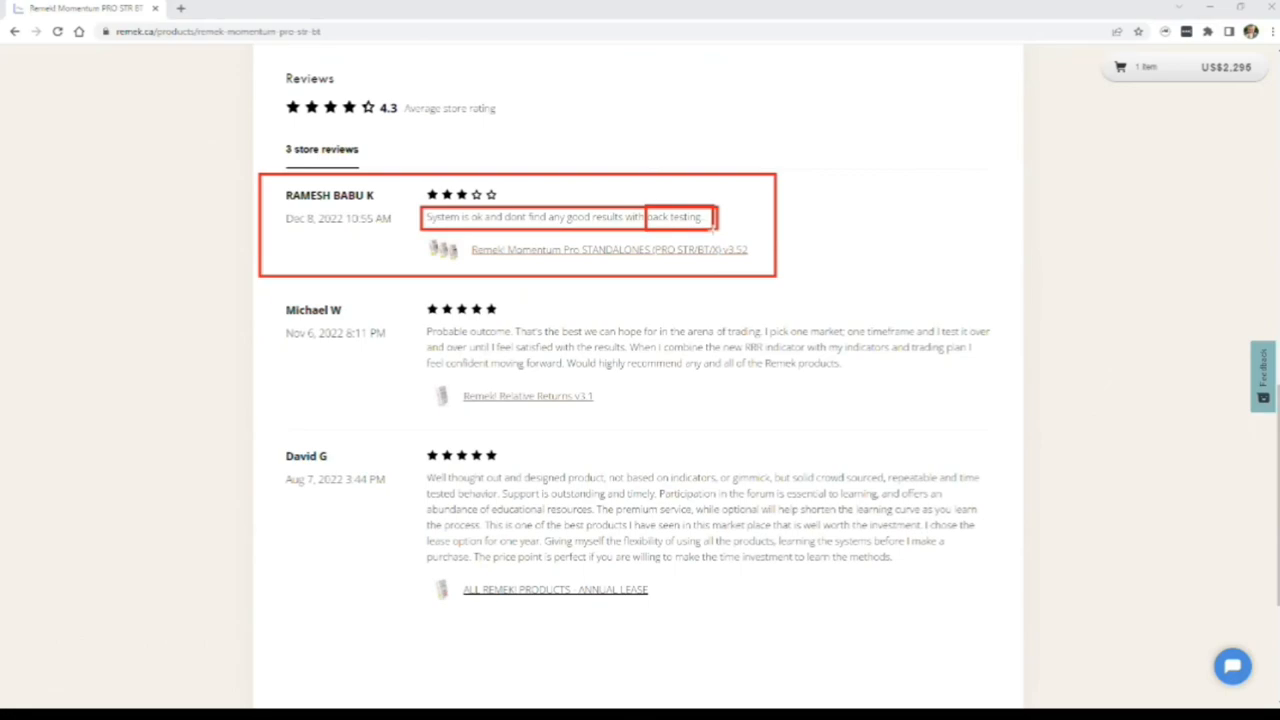
mouse_move(727, 227)
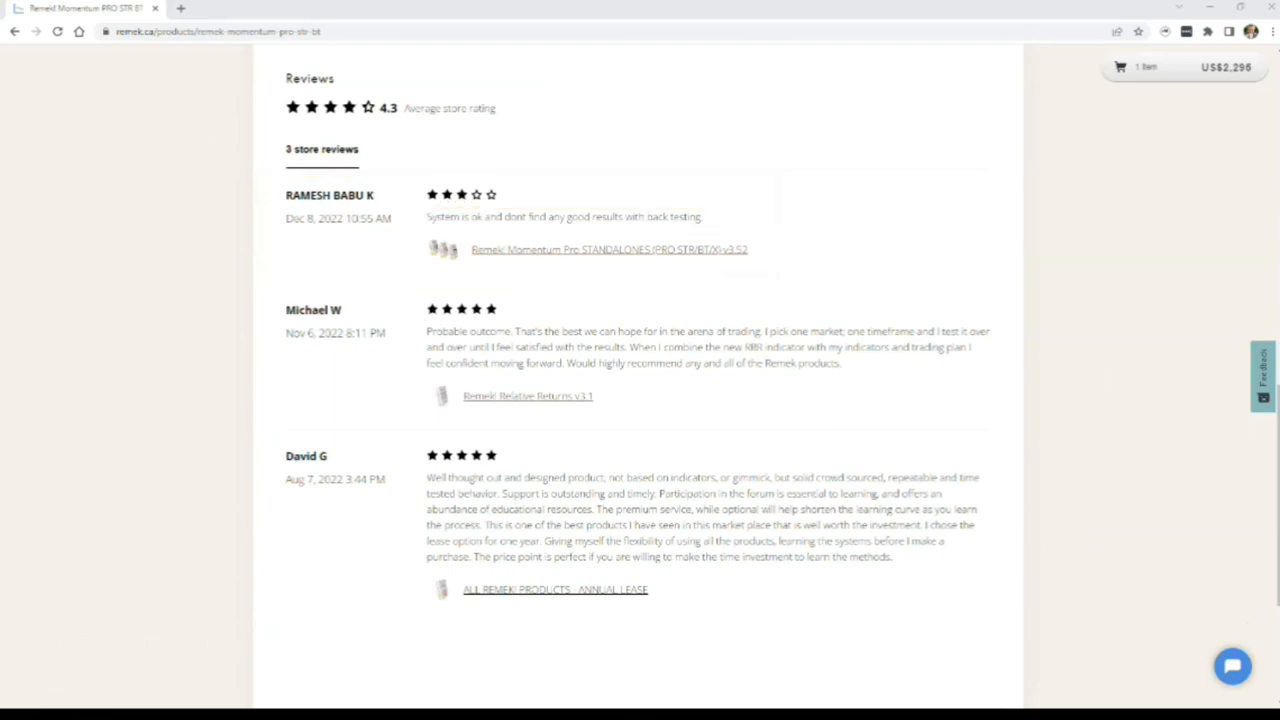
mouse_move(533, 200)
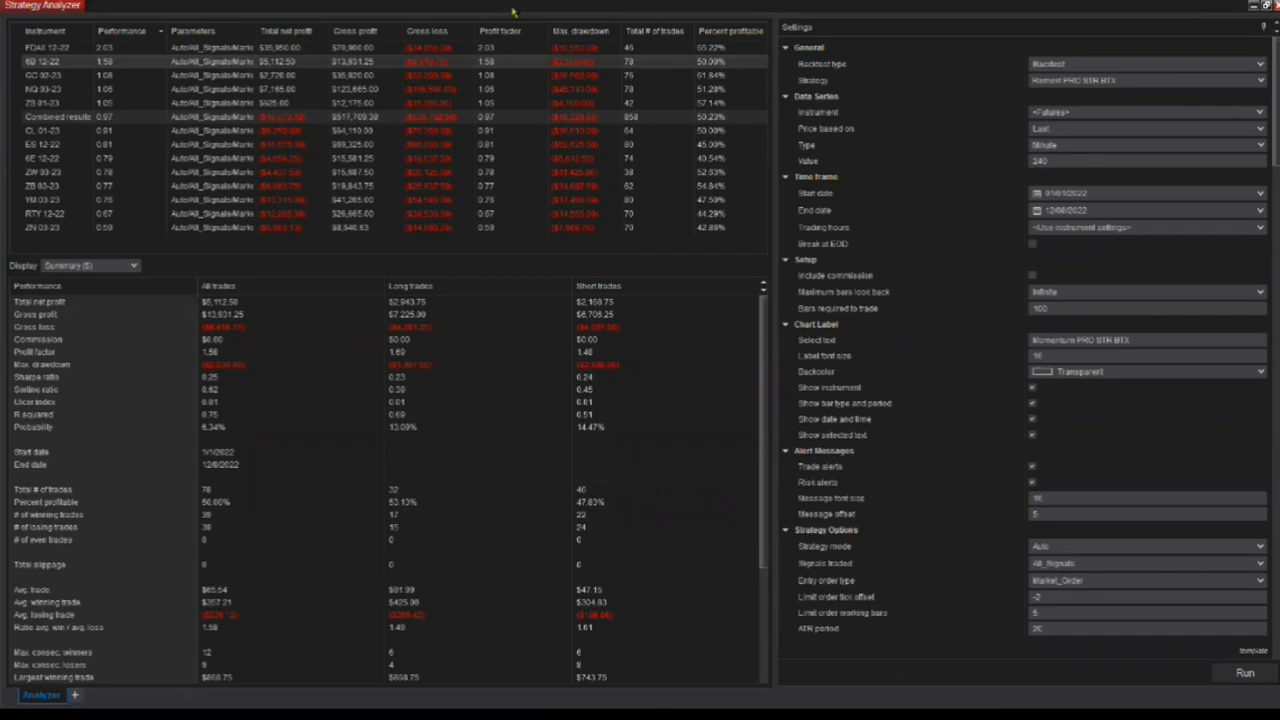
mouse_move(593, 44)
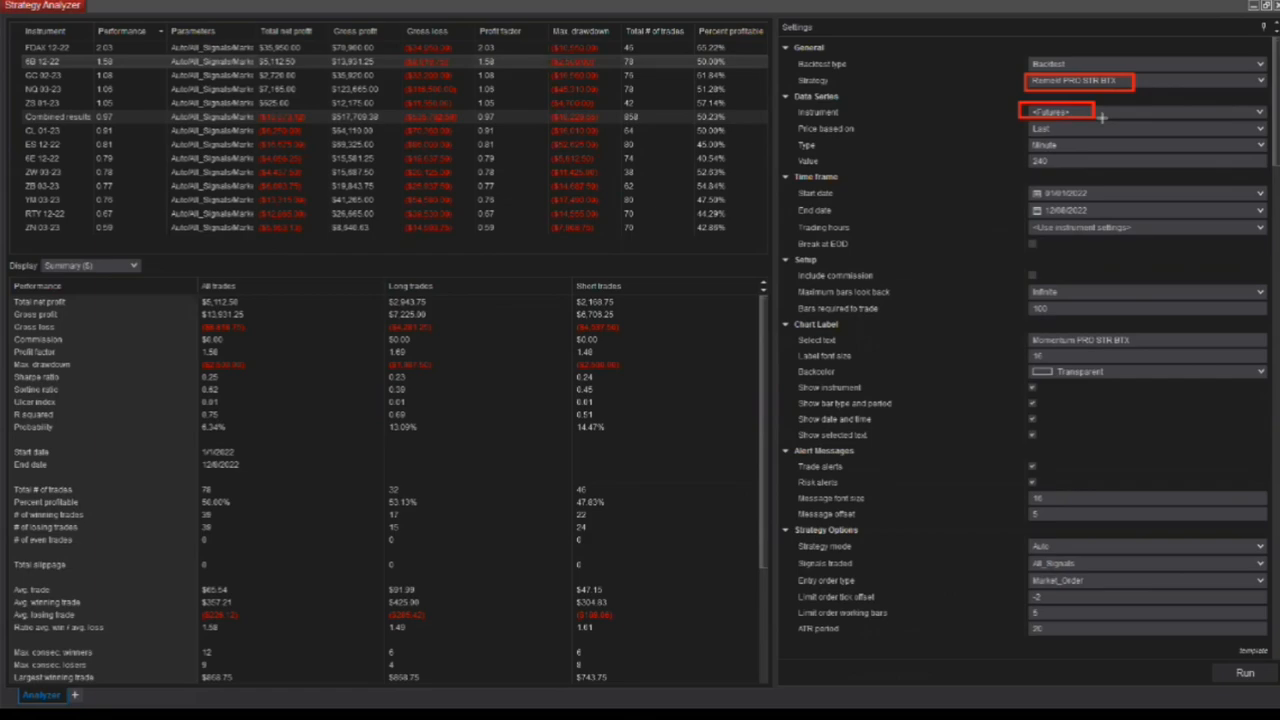
mouse_move(1137, 130)
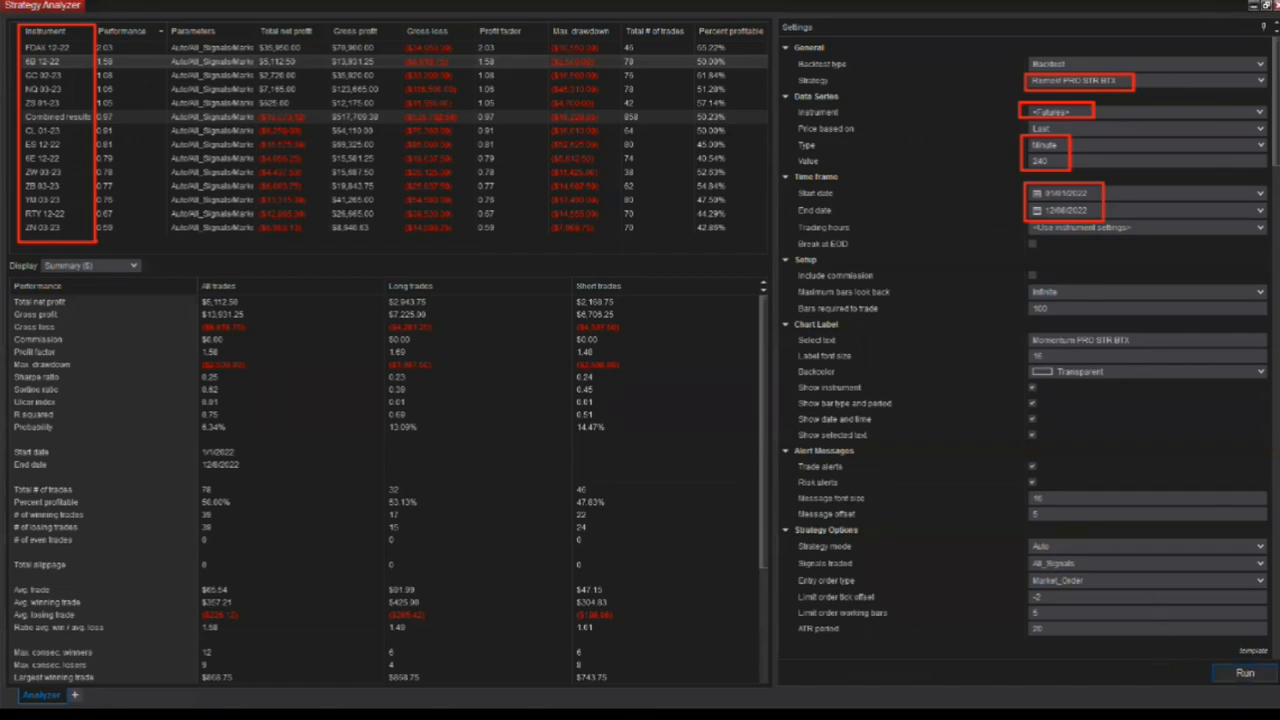
click(1244, 672)
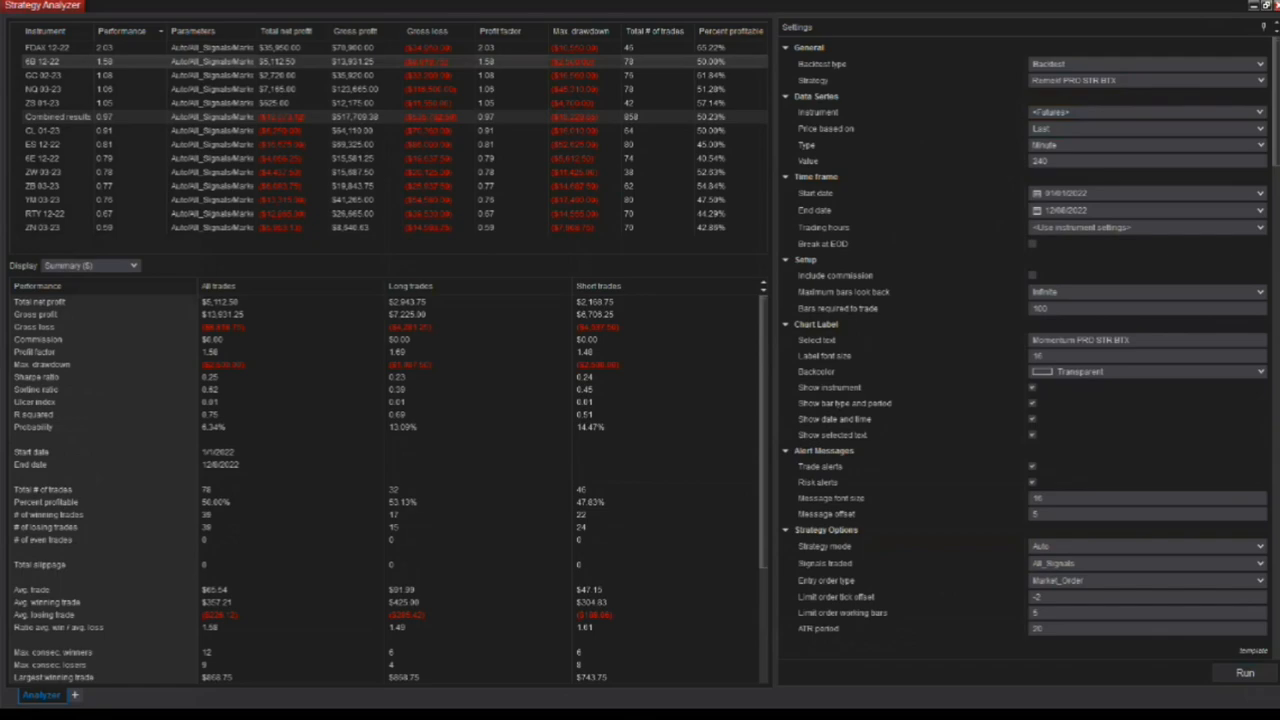
mouse_move(990, 121)
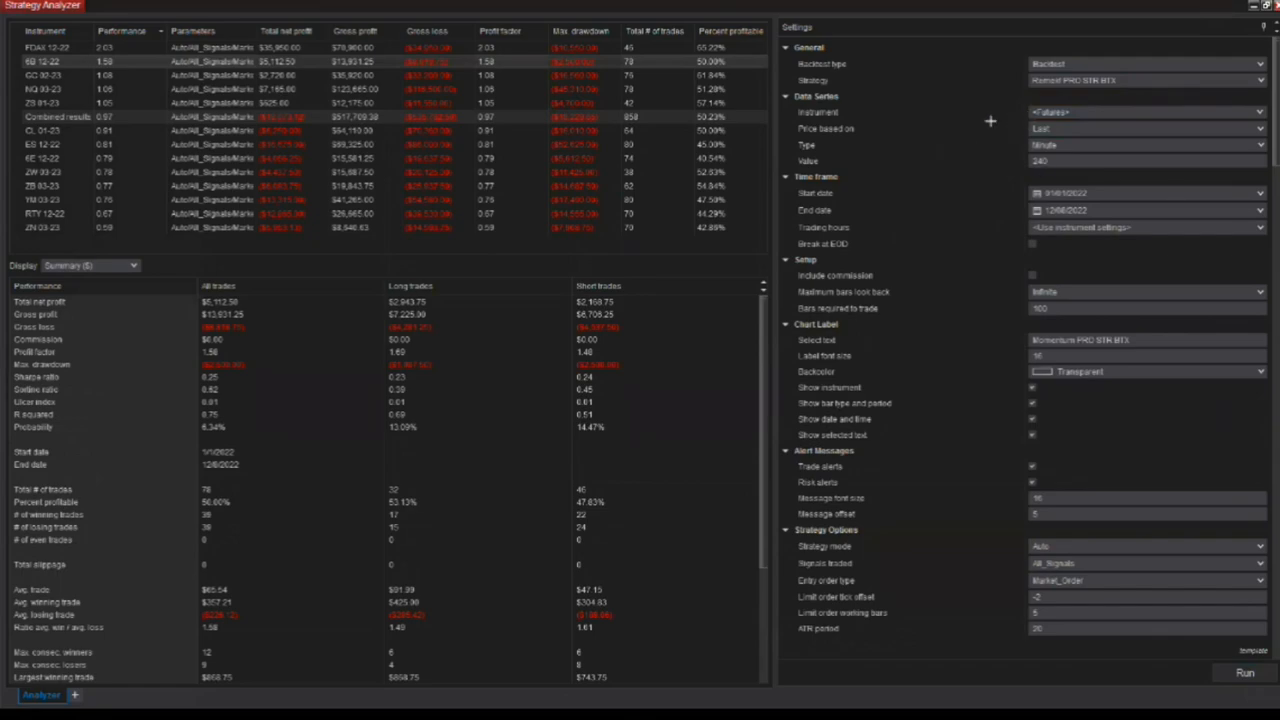
mouse_move(985, 118)
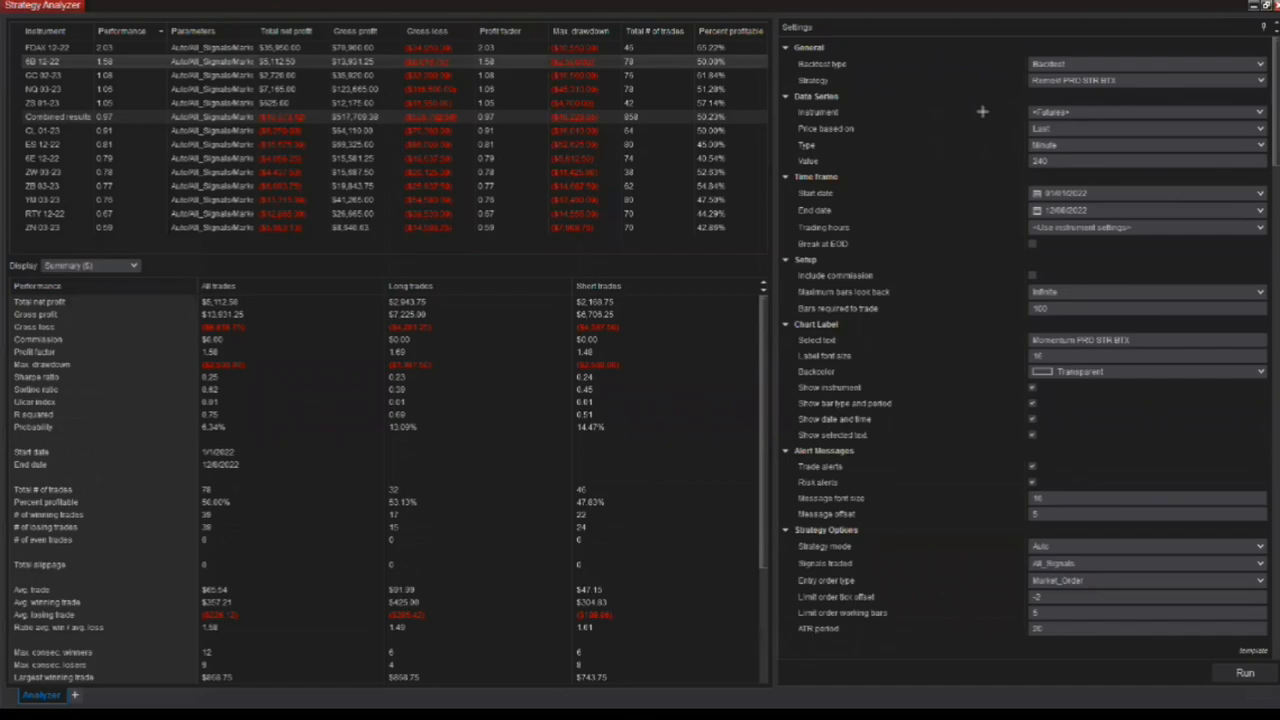
mouse_move(987, 112)
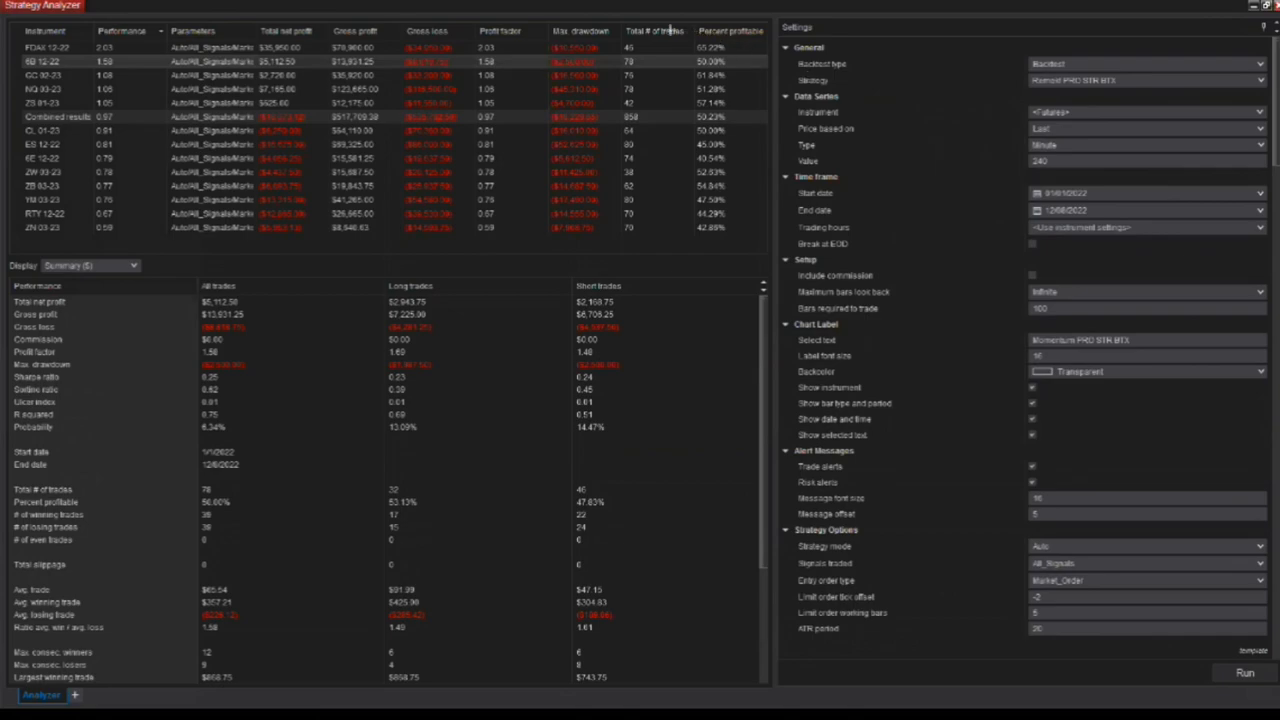
click(654, 31)
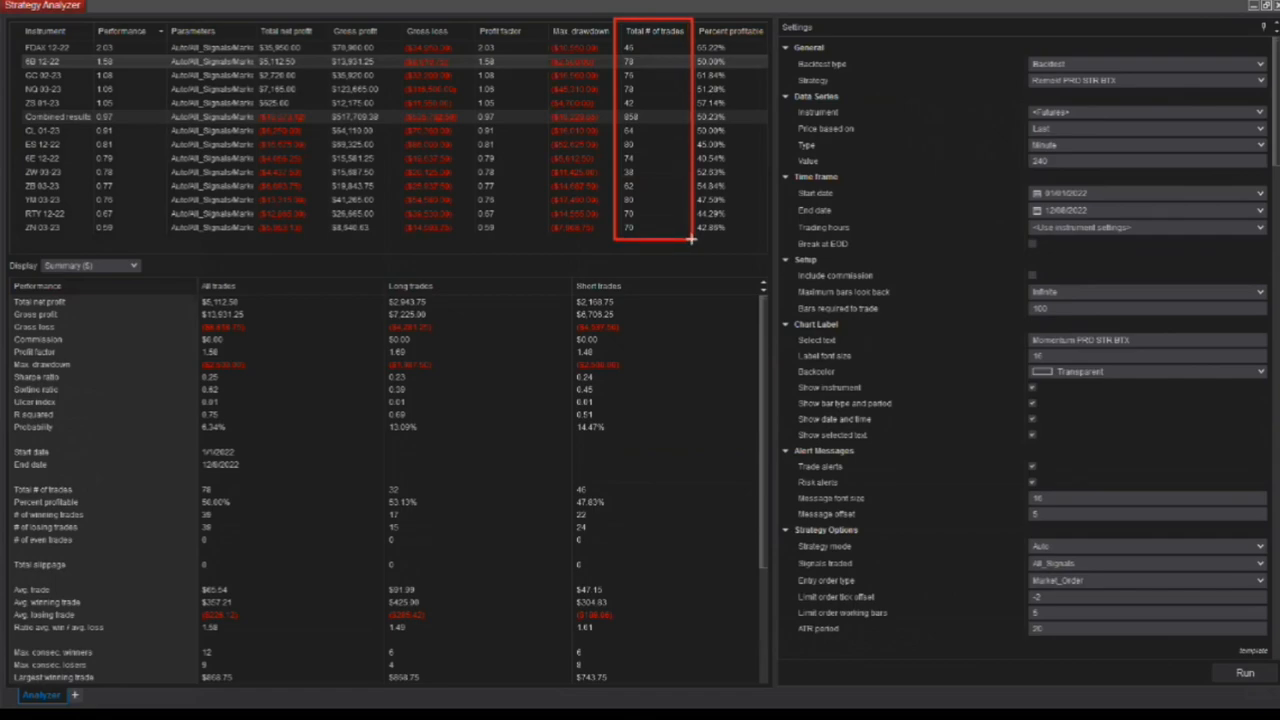
mouse_move(1117, 270)
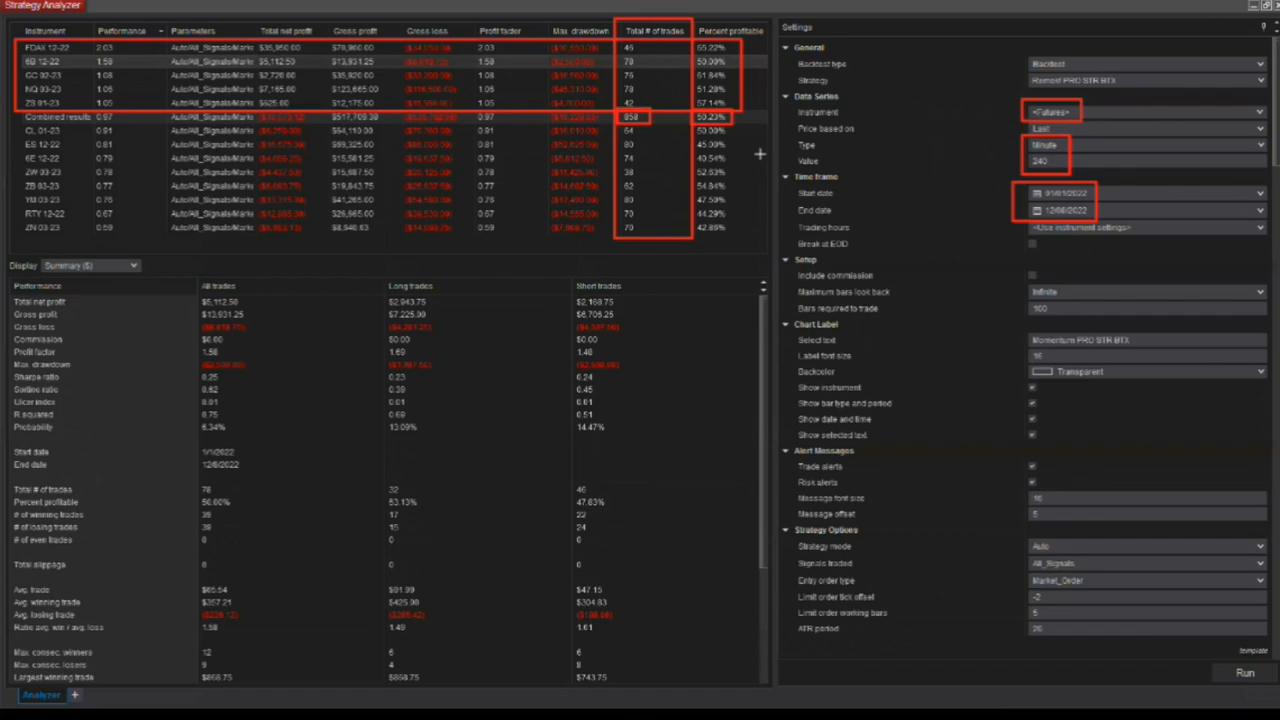
mouse_move(698, 307)
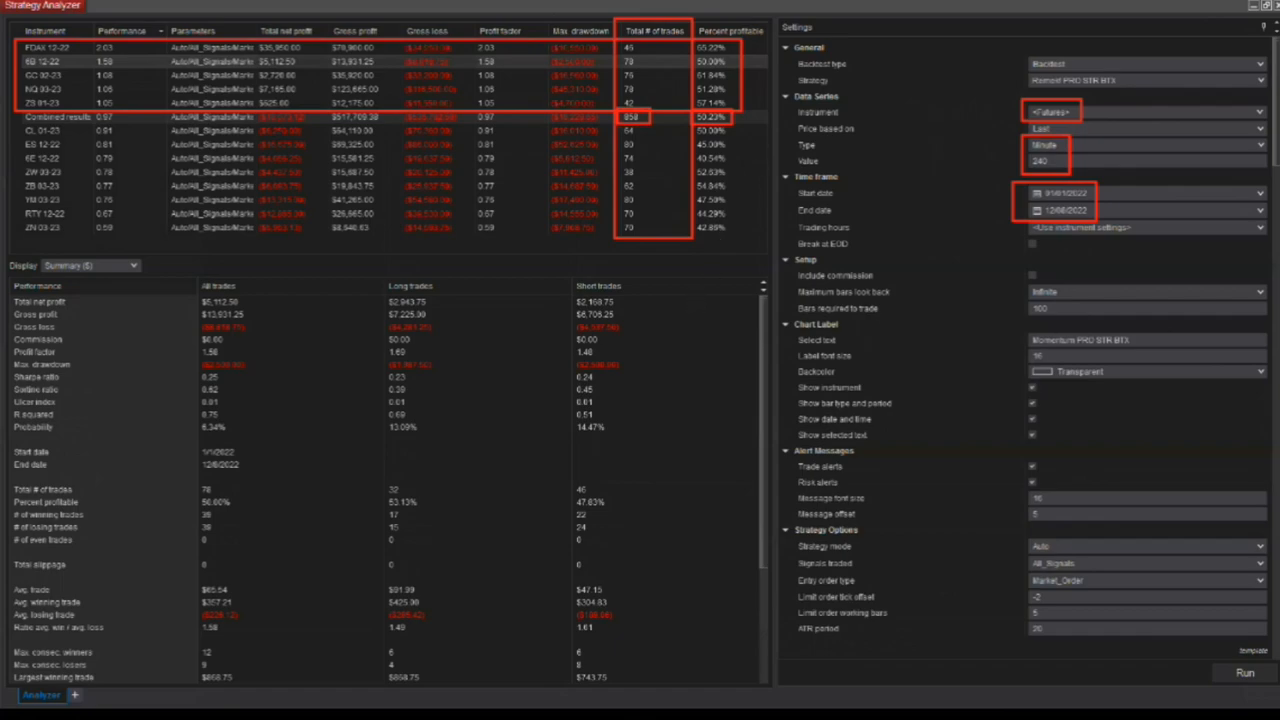
mouse_move(330, 91)
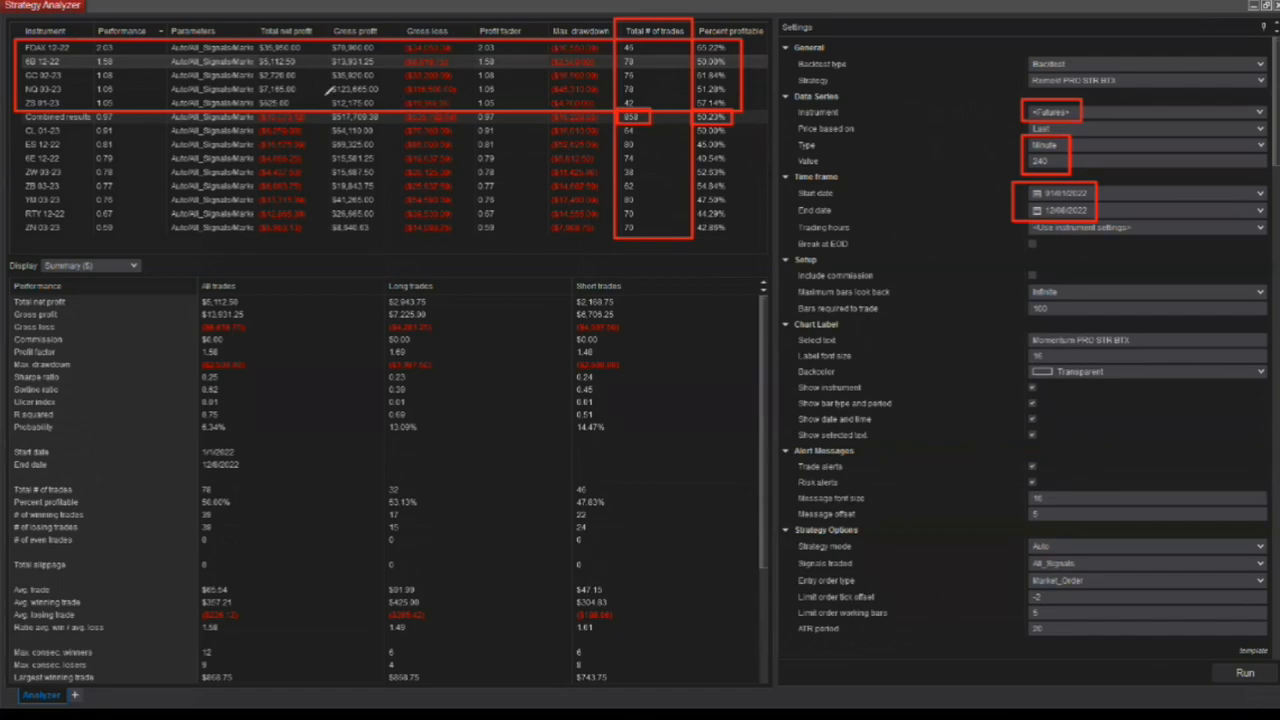
mouse_move(430, 470)
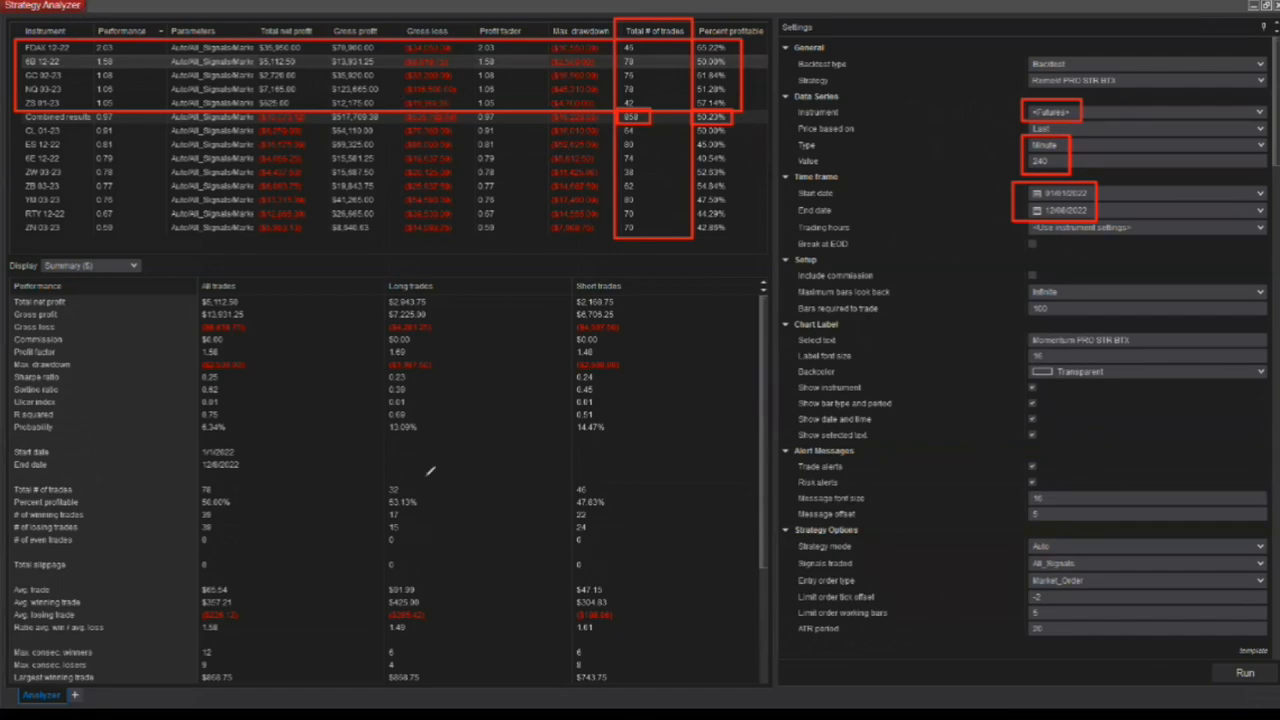
drag(325, 545, 950, 515)
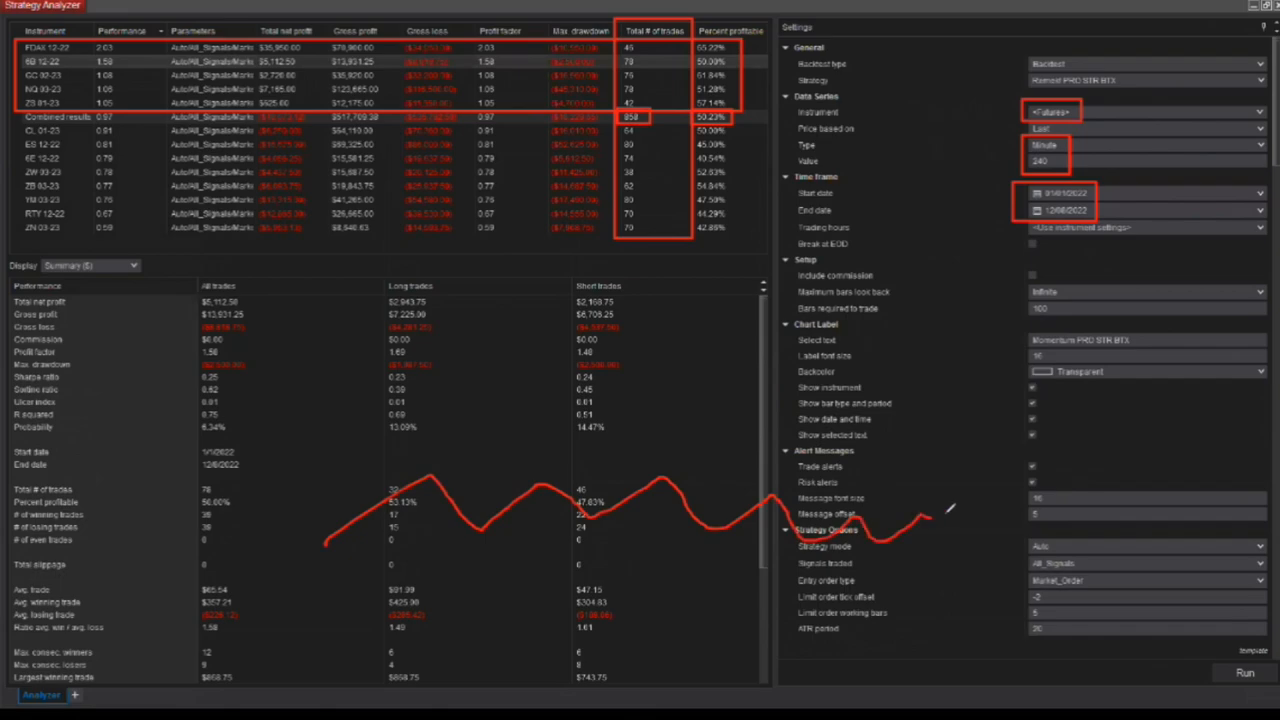
mouse_move(948, 468)
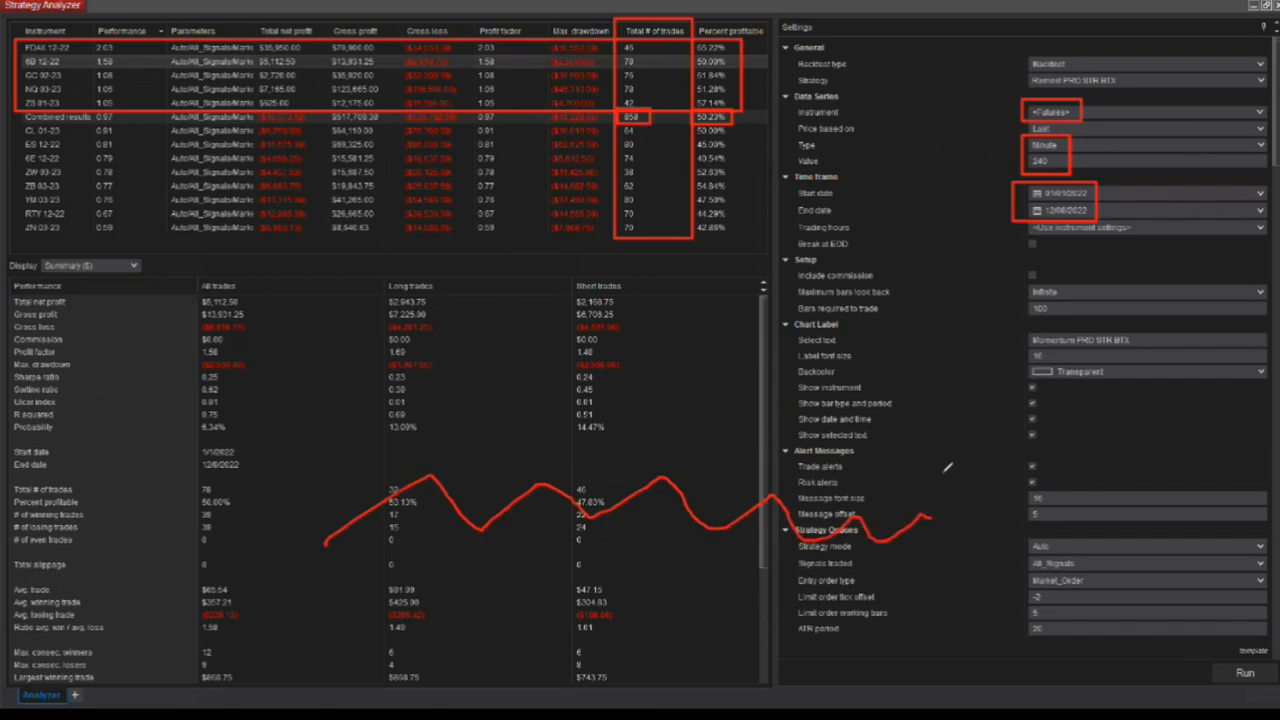
mouse_move(968, 427)
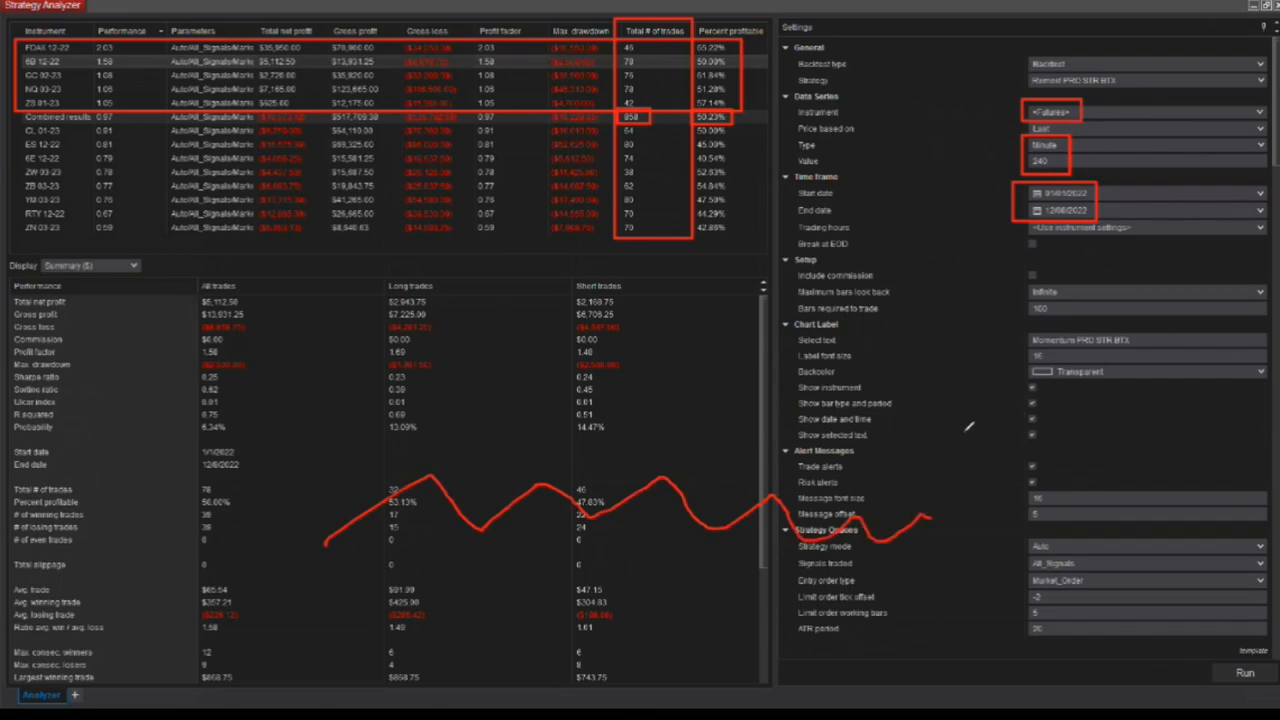
mouse_move(684, 413)
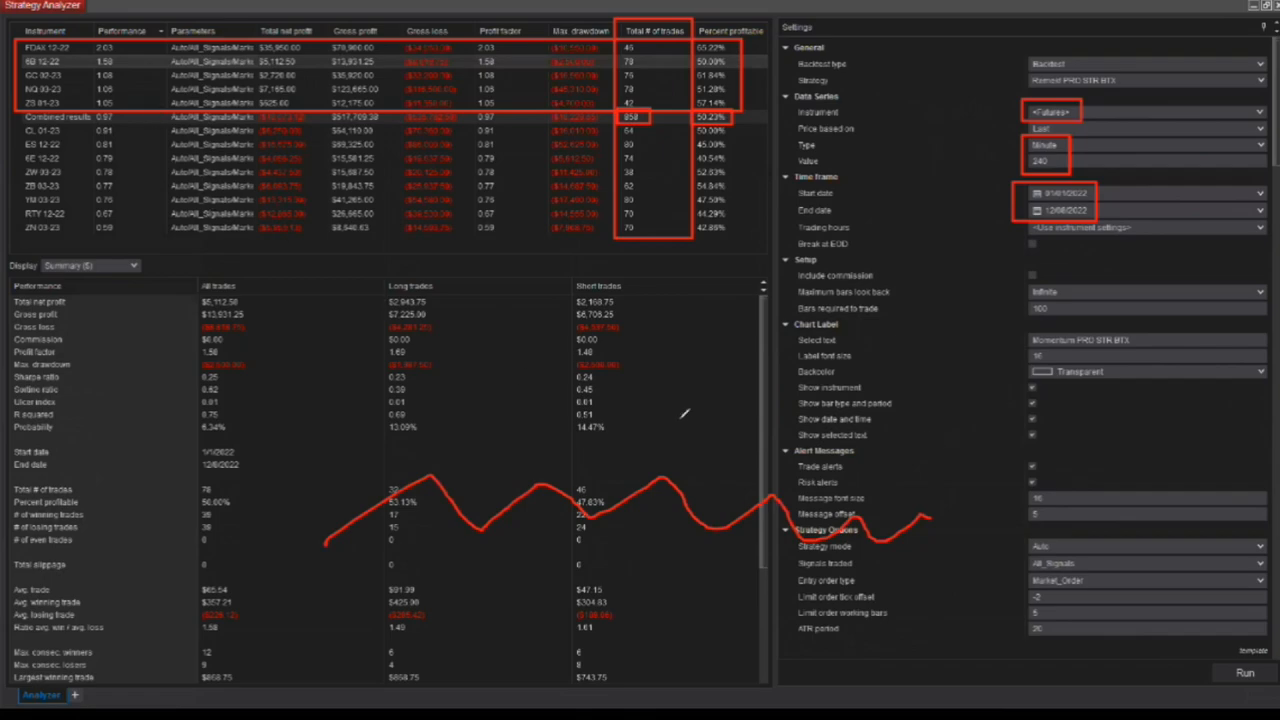
mouse_move(520, 458)
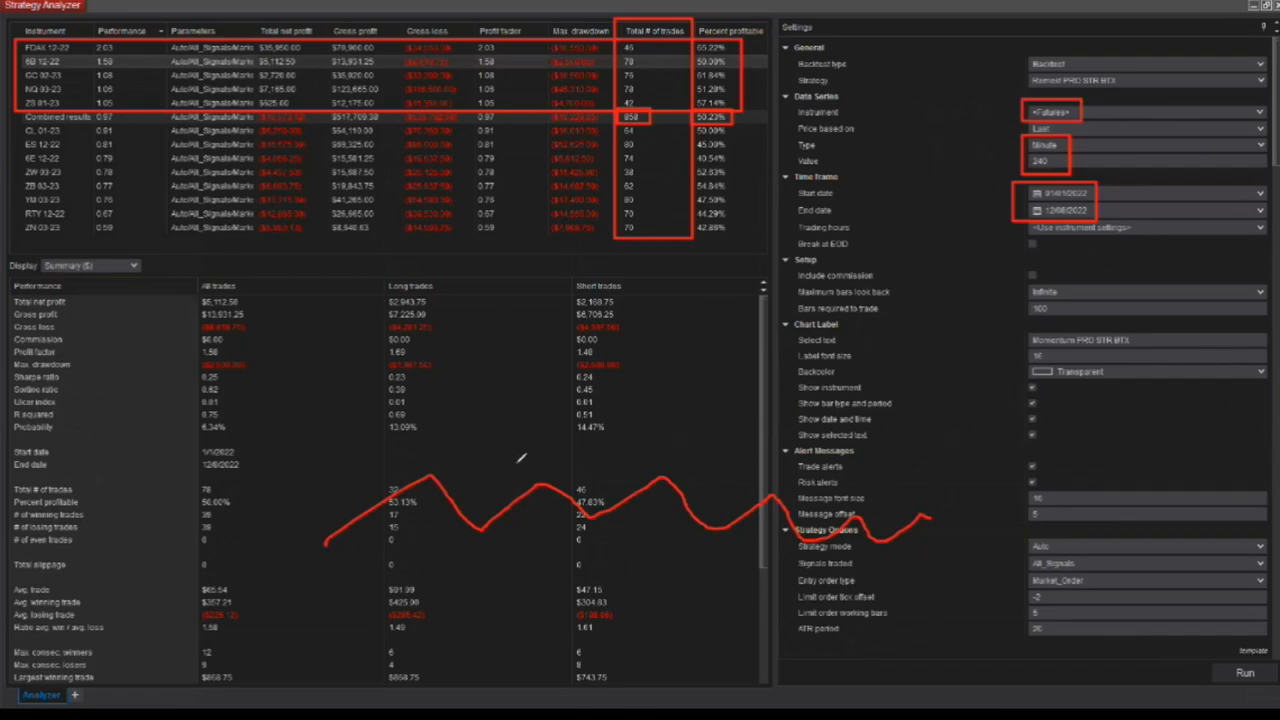
mouse_move(440, 450)
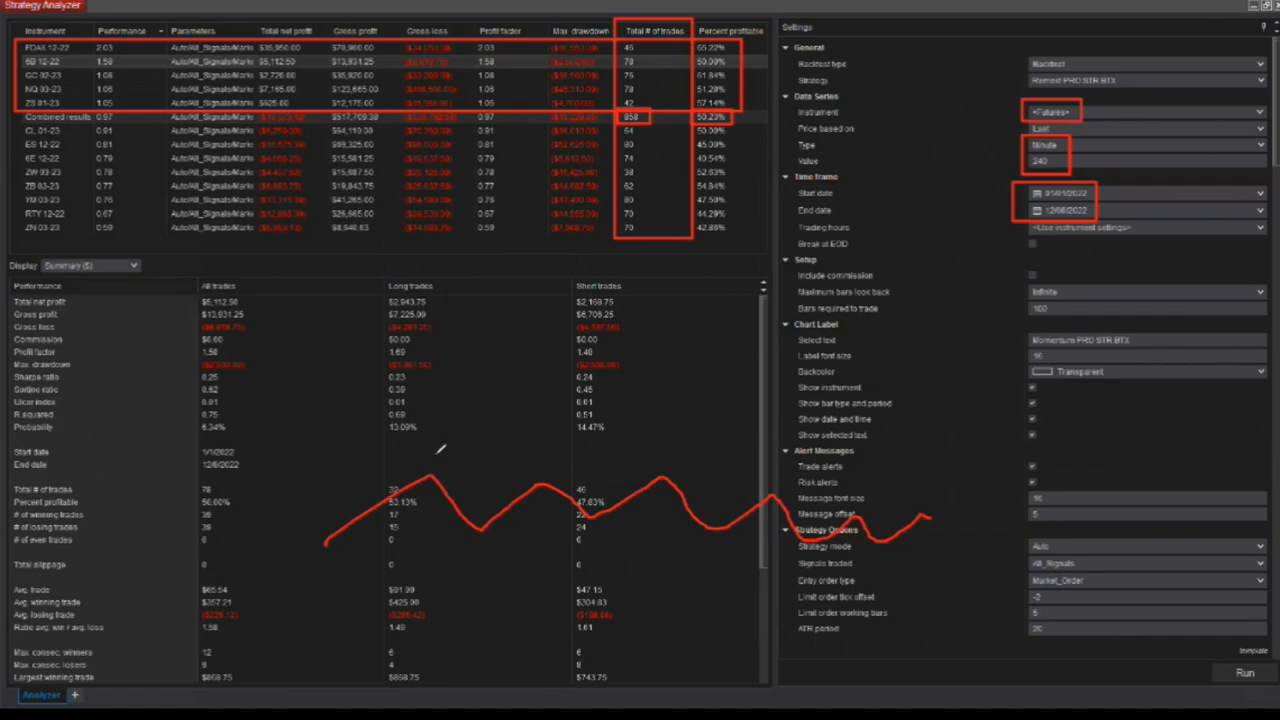
mouse_move(435, 448)
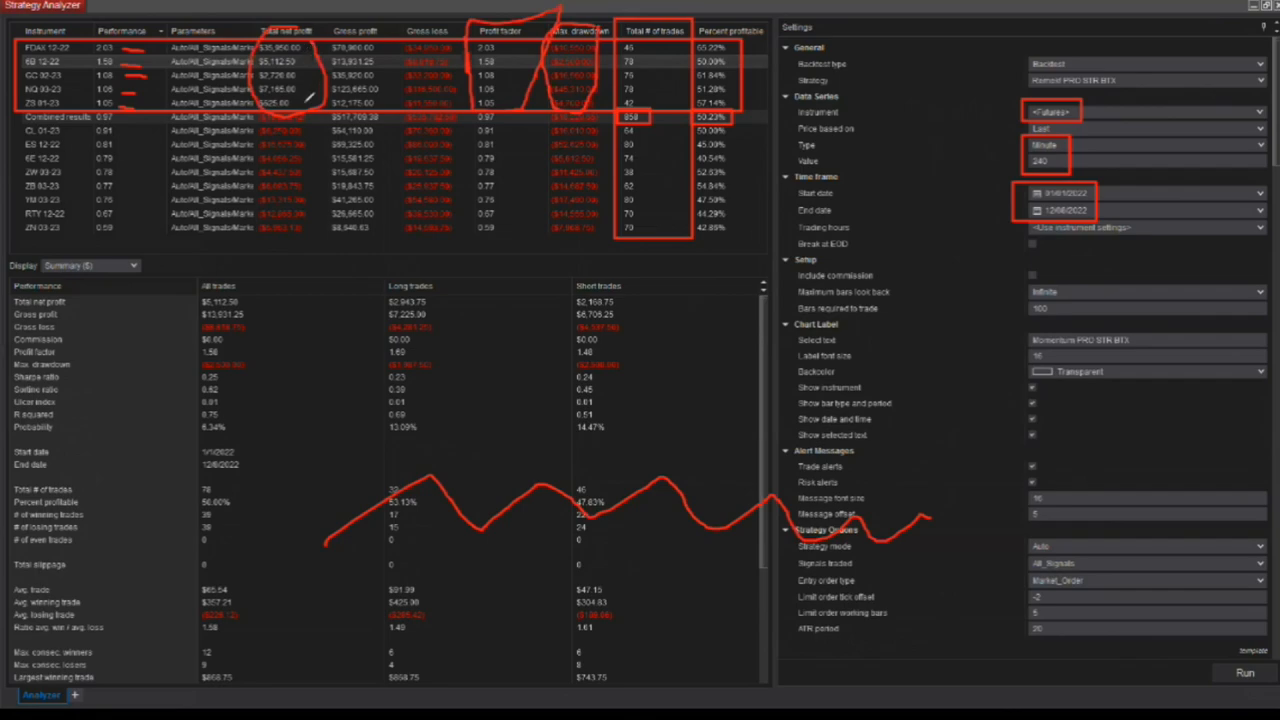
mouse_move(1098, 200)
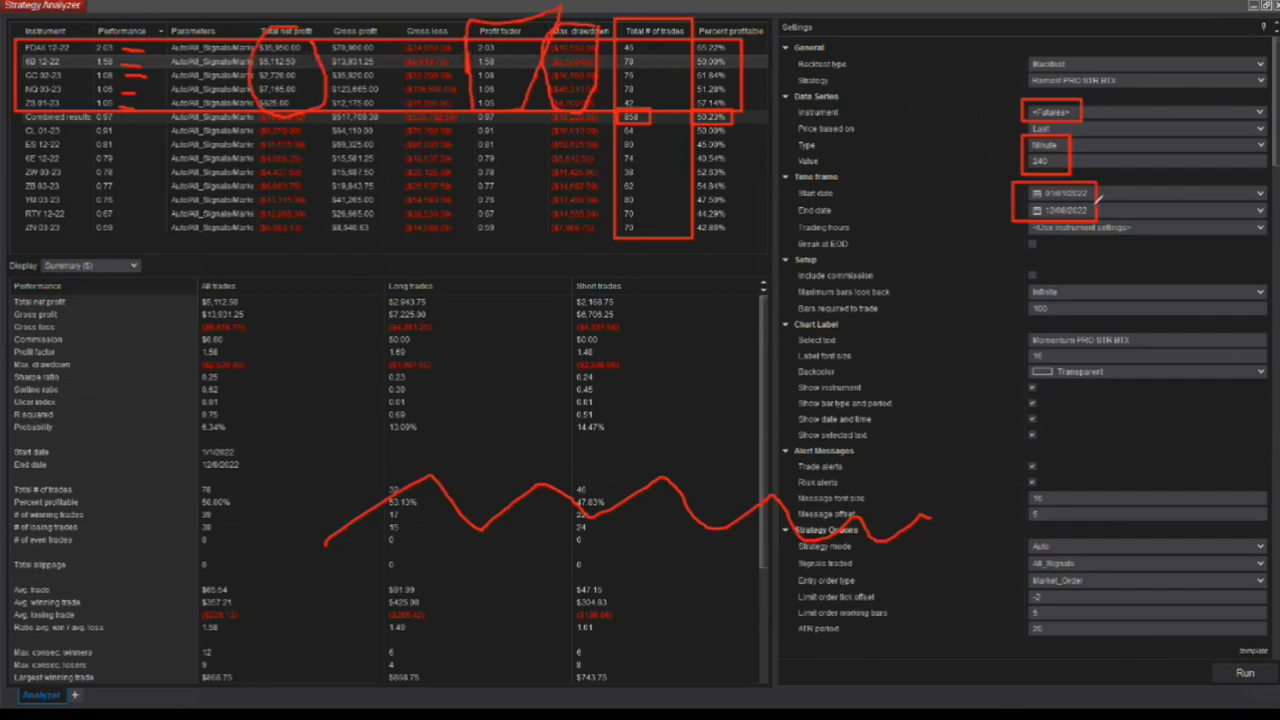
mouse_move(900, 170)
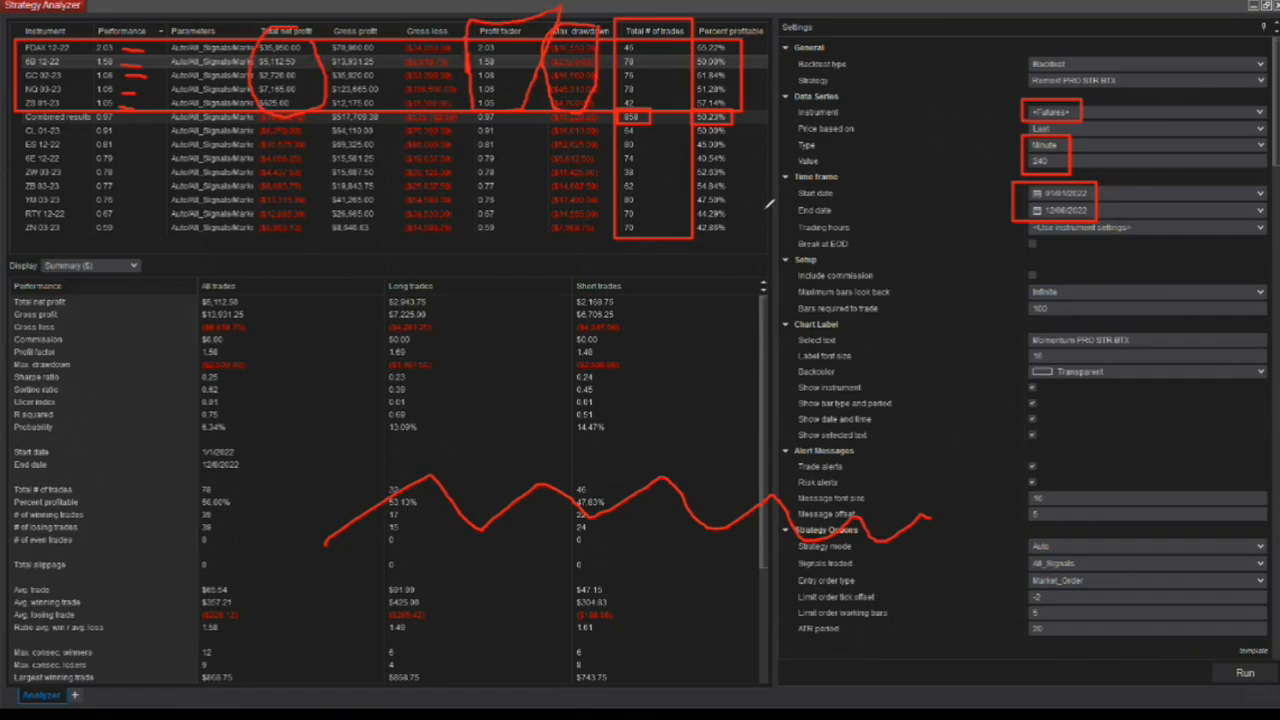
mouse_move(770, 205)
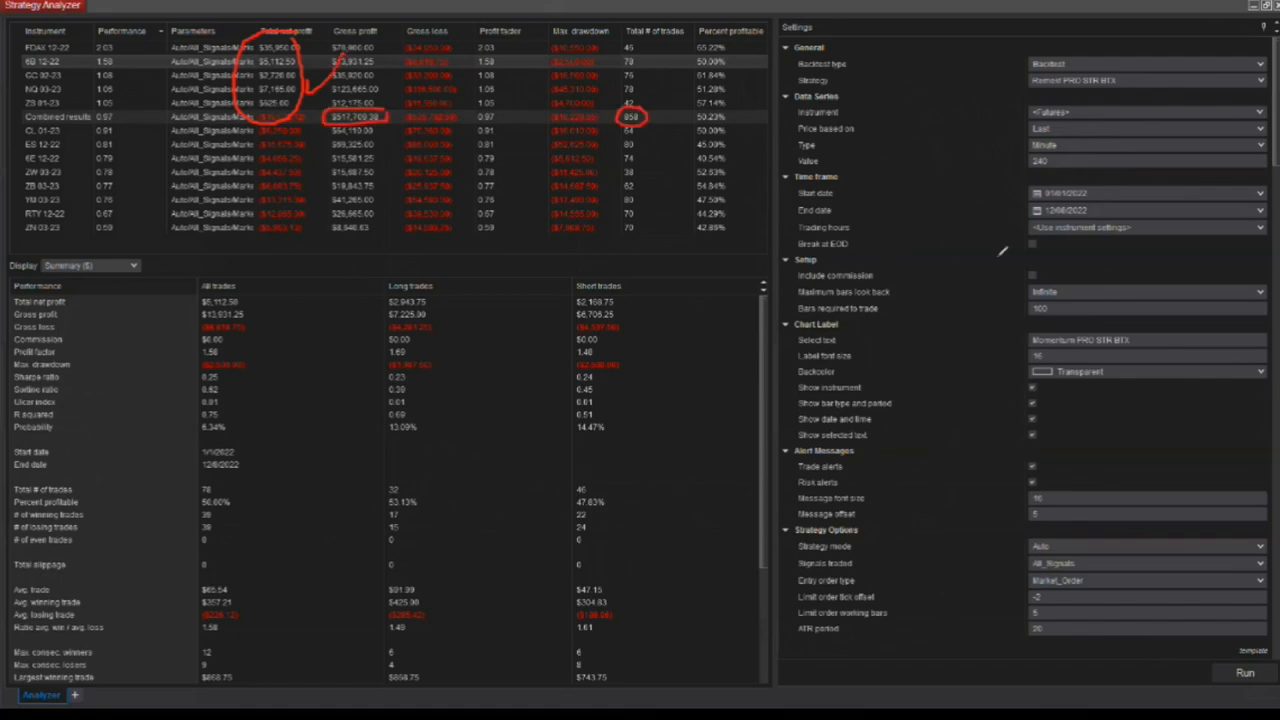
mouse_move(955, 322)
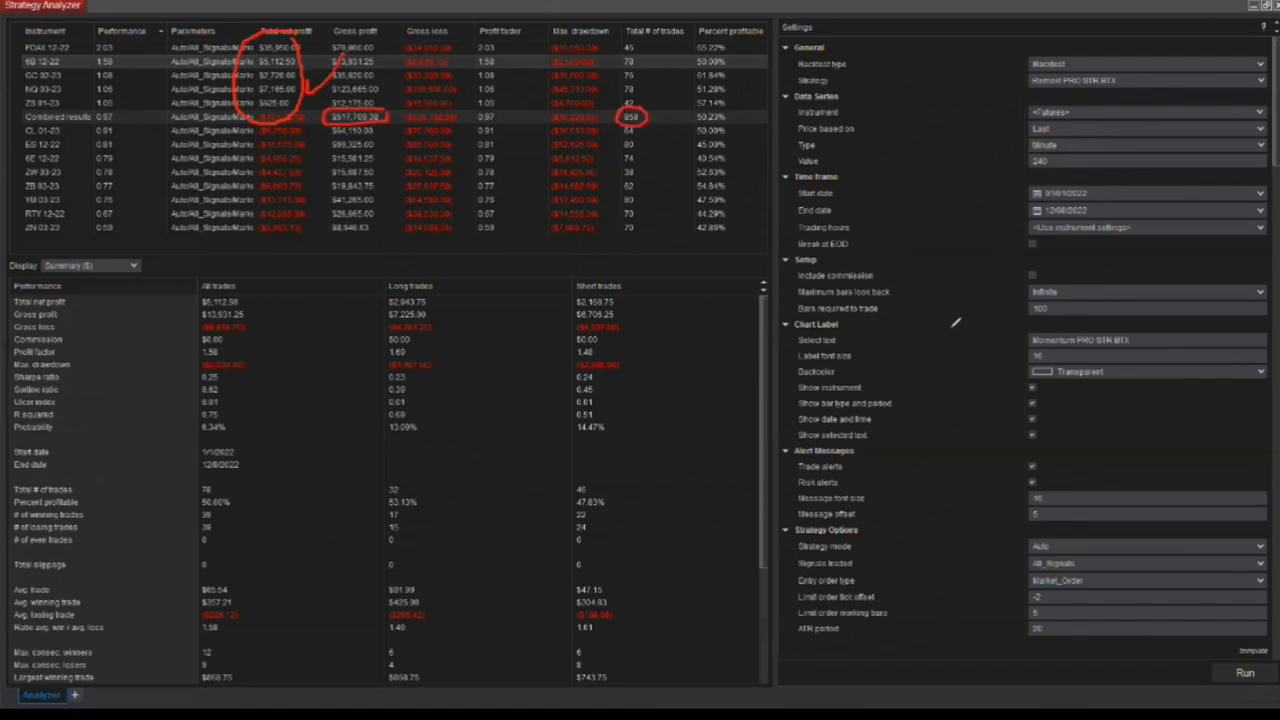
mouse_move(953, 320)
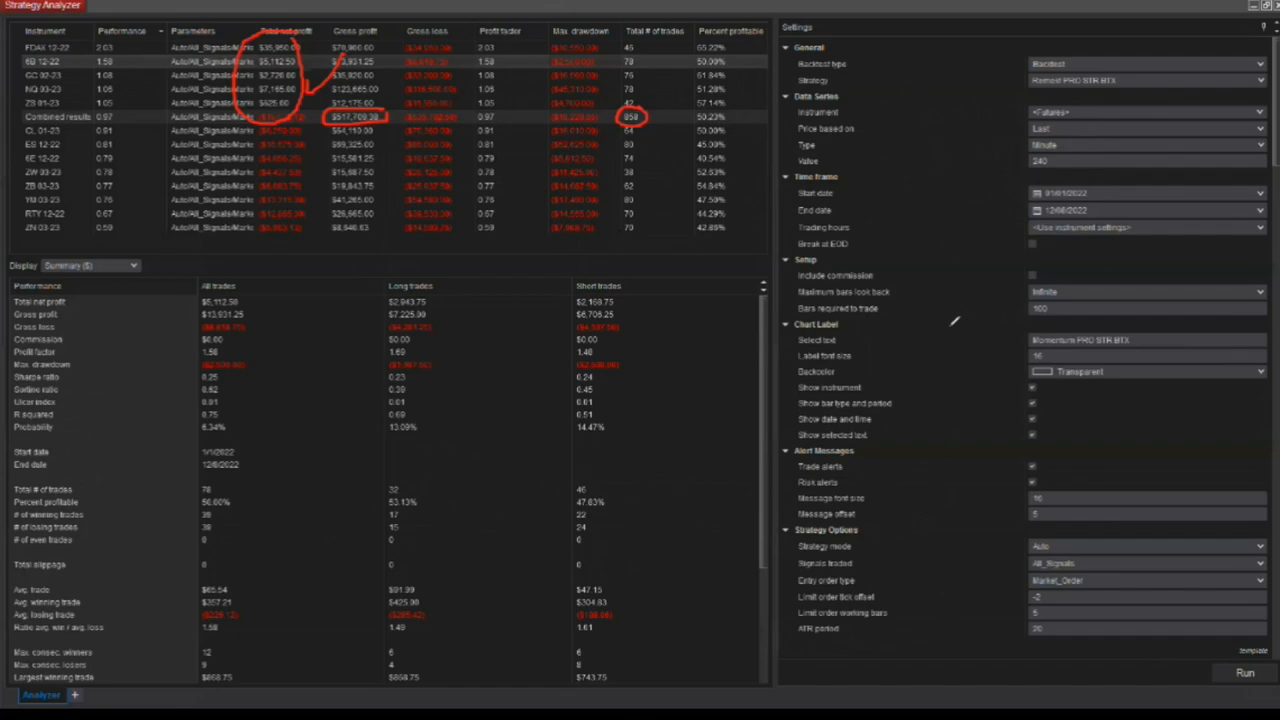
mouse_move(954, 322)
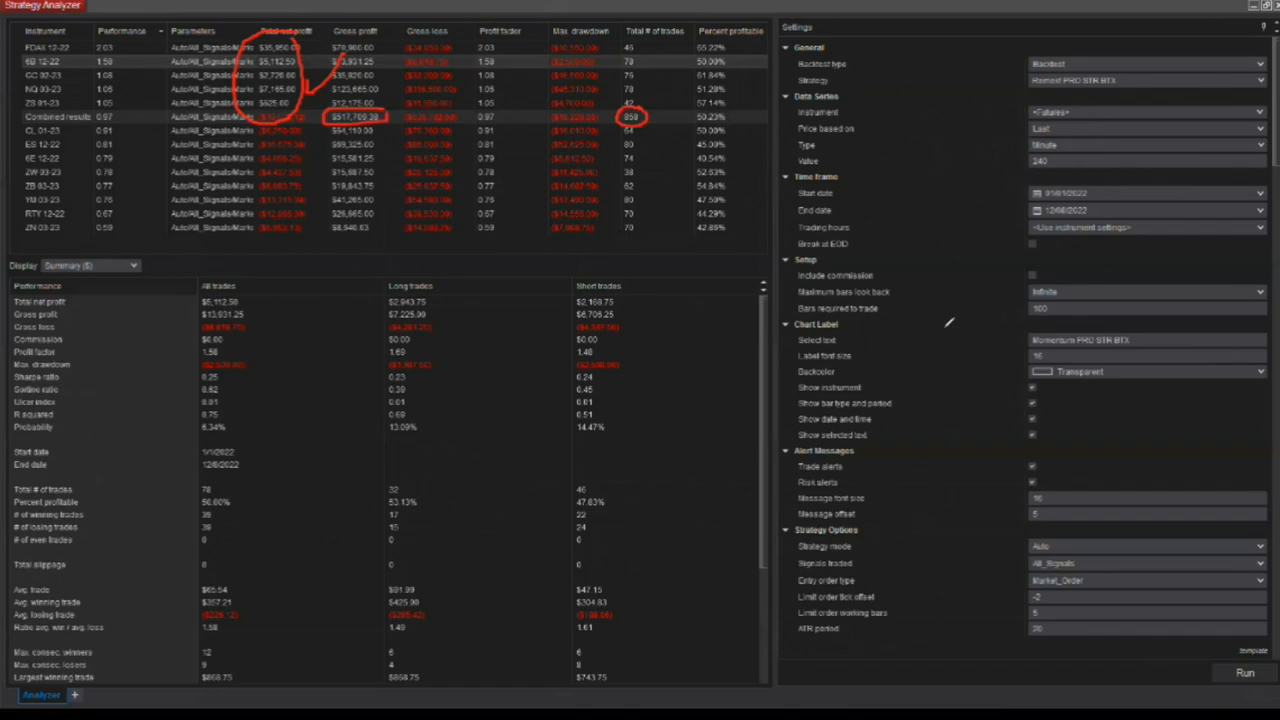
scroll(down, 3)
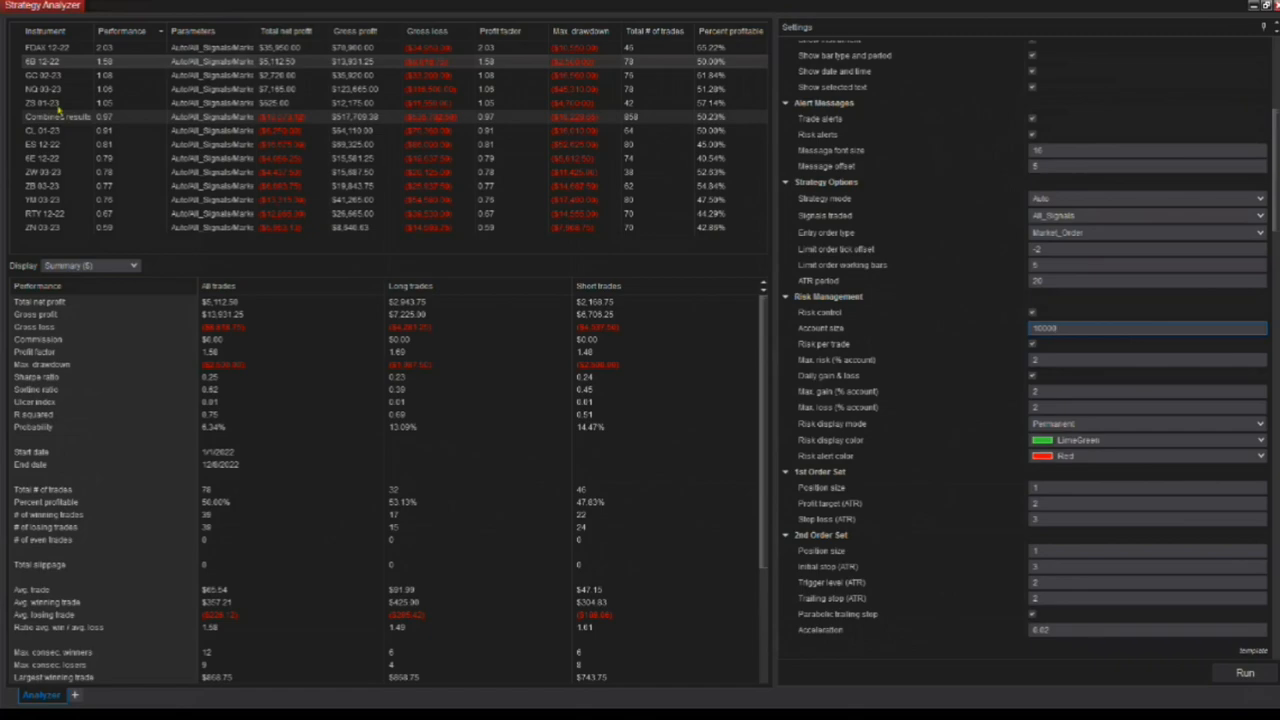
mouse_move(58, 108)
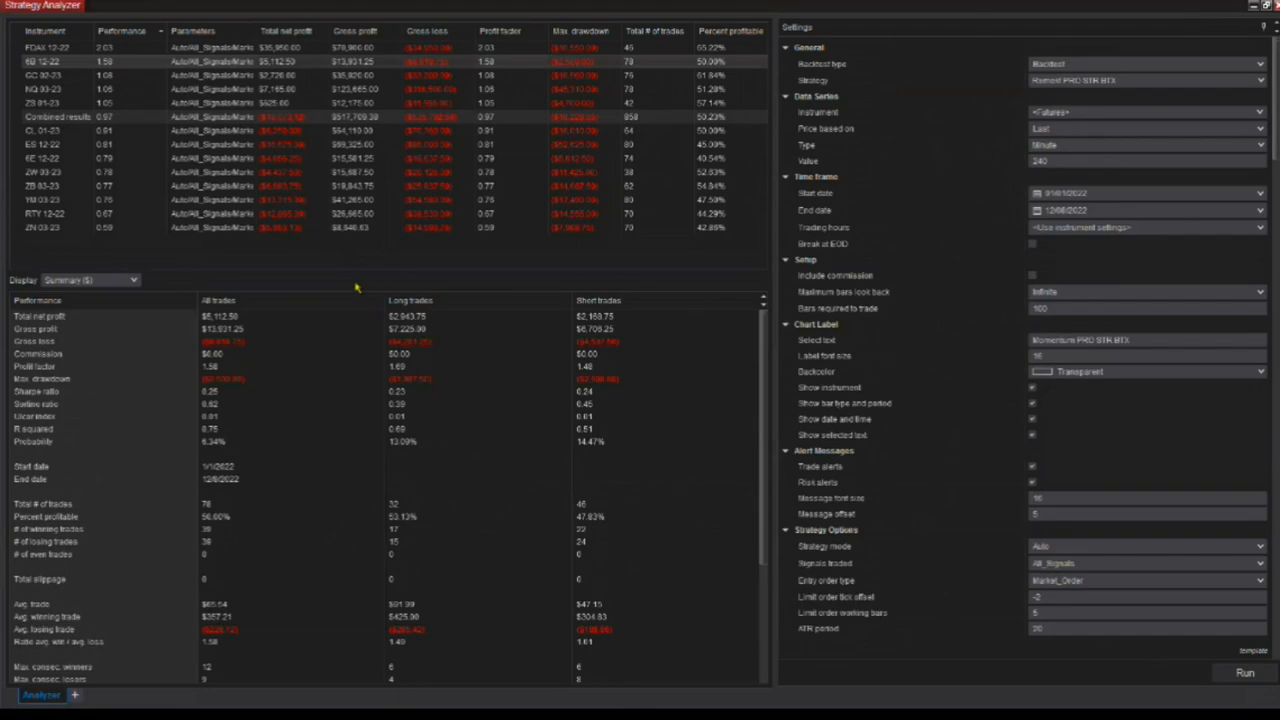
mouse_move(361, 285)
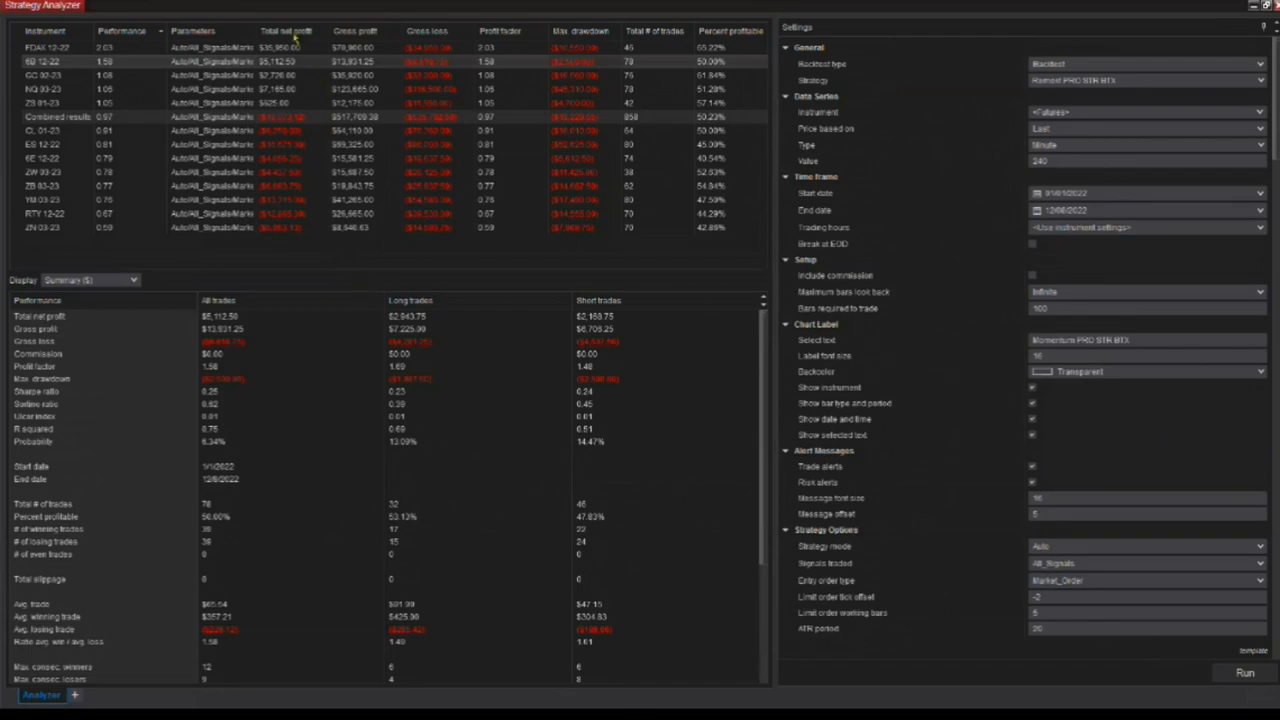
mouse_move(318, 260)
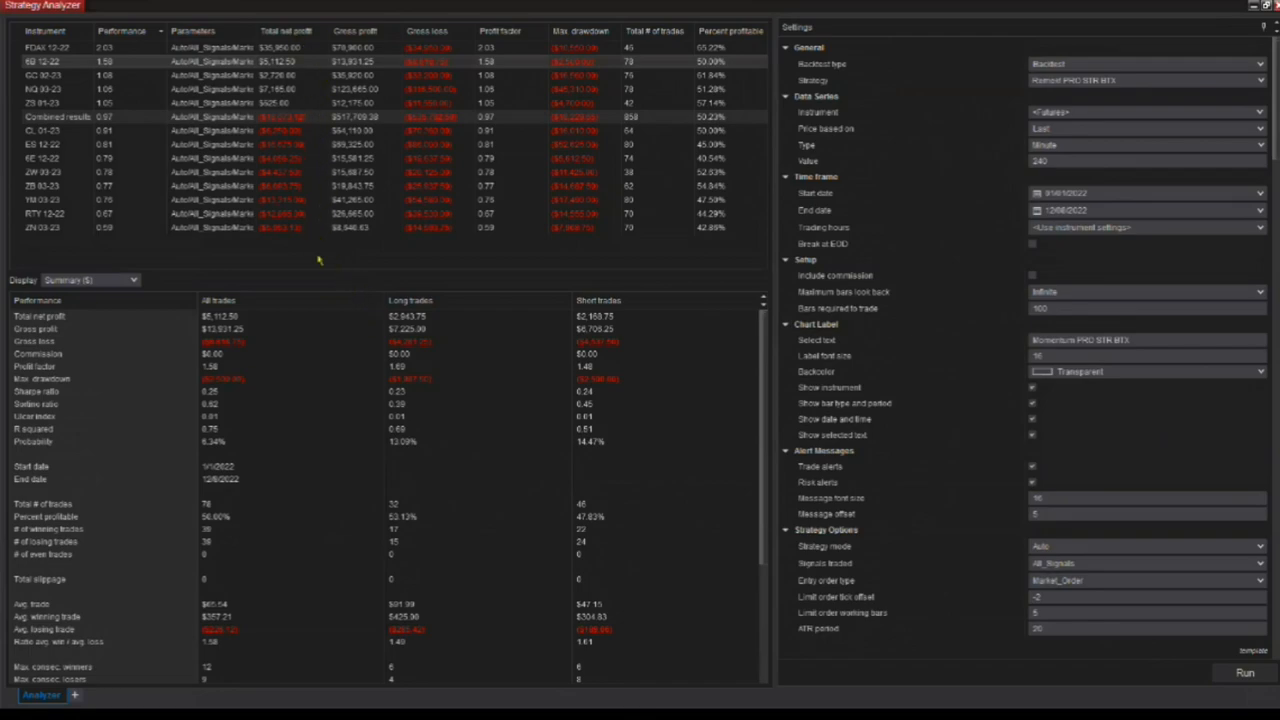
mouse_move(320, 265)
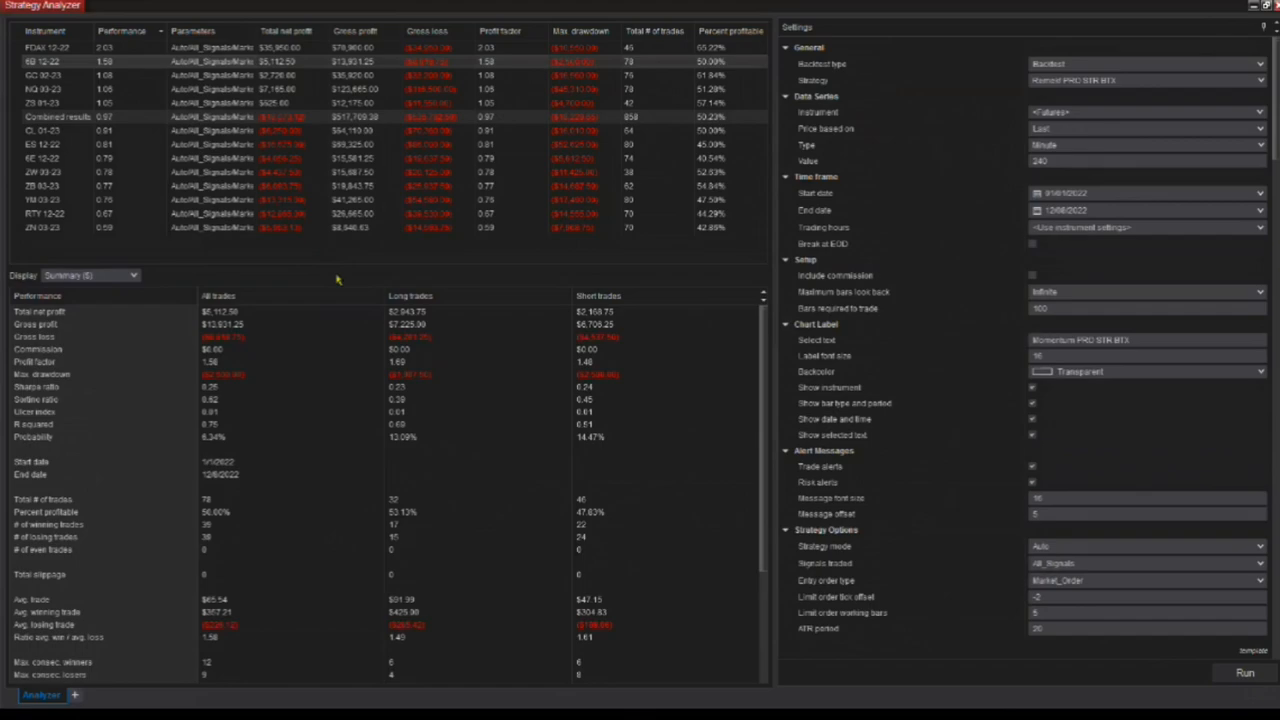
mouse_move(150, 68)
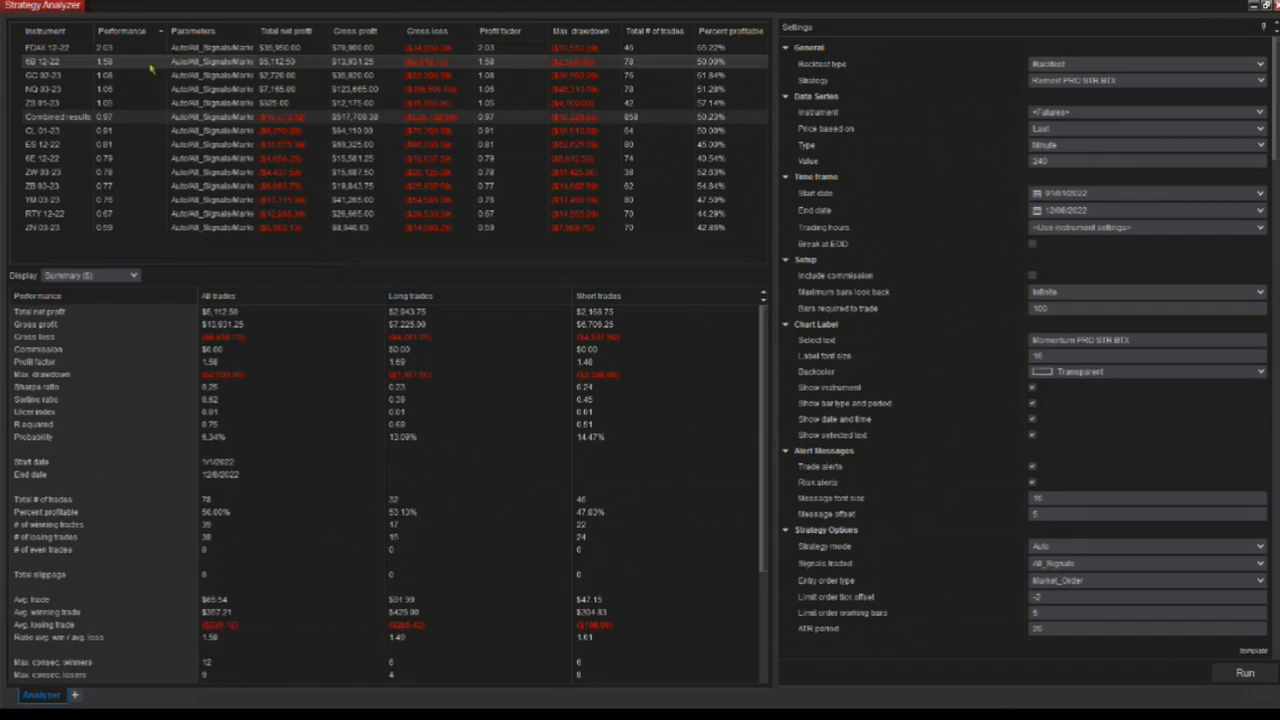
mouse_move(295, 88)
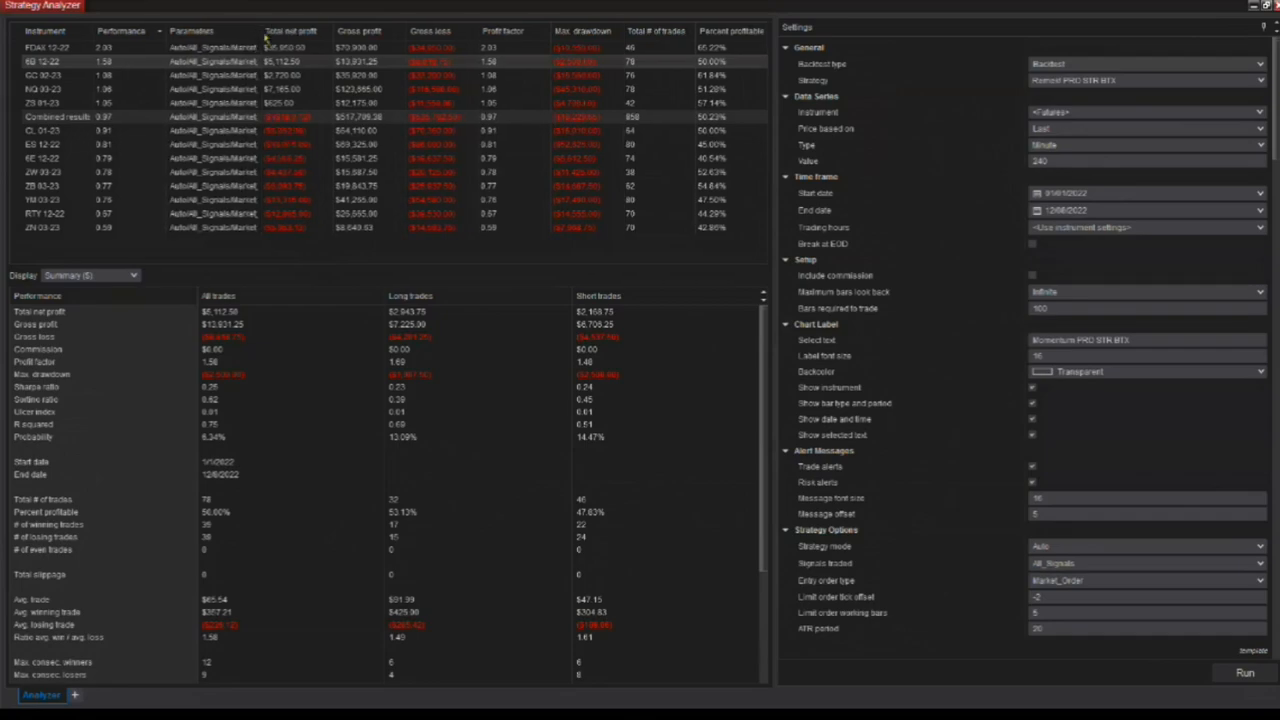
mouse_move(370, 270)
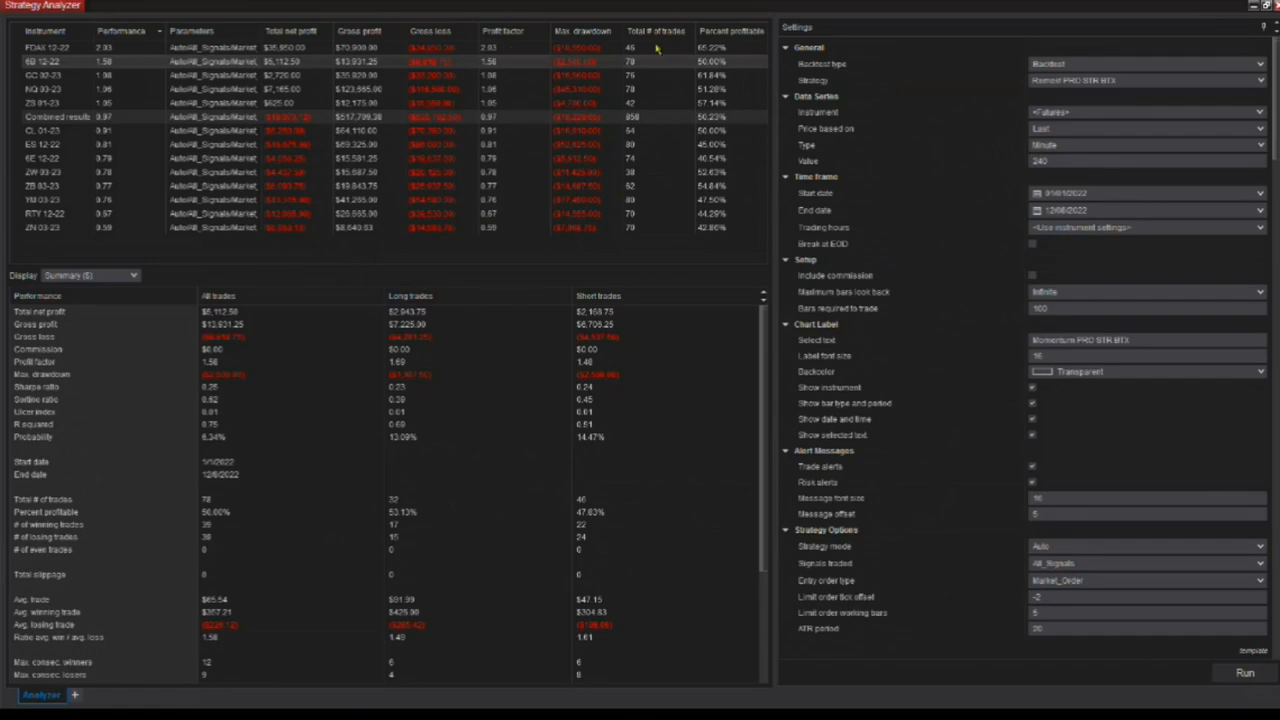
mouse_move(647, 80)
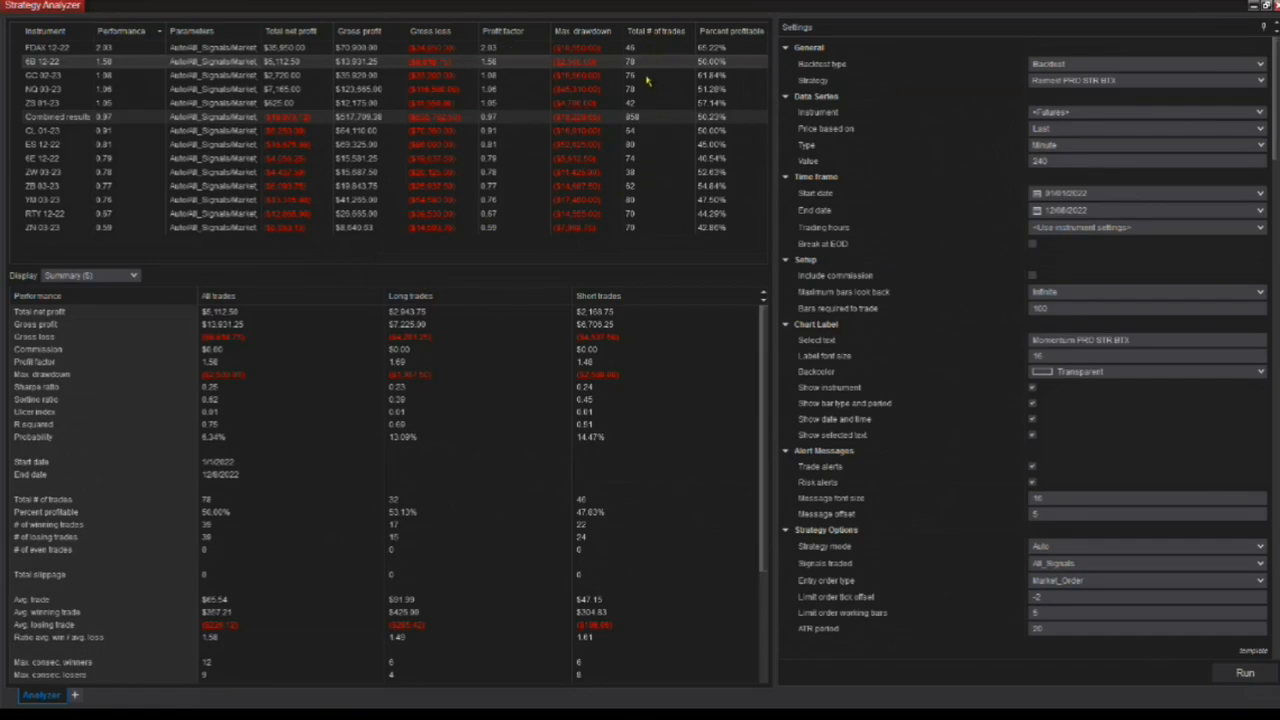
mouse_move(643, 186)
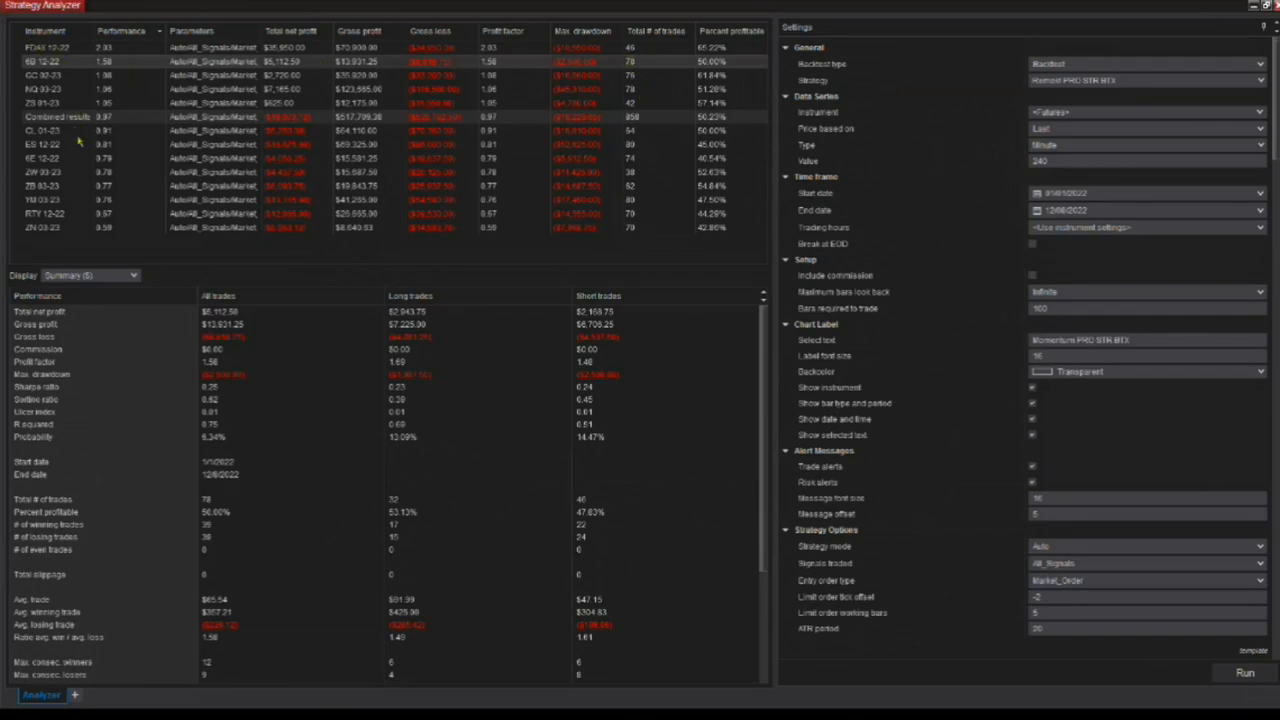
mouse_move(640, 80)
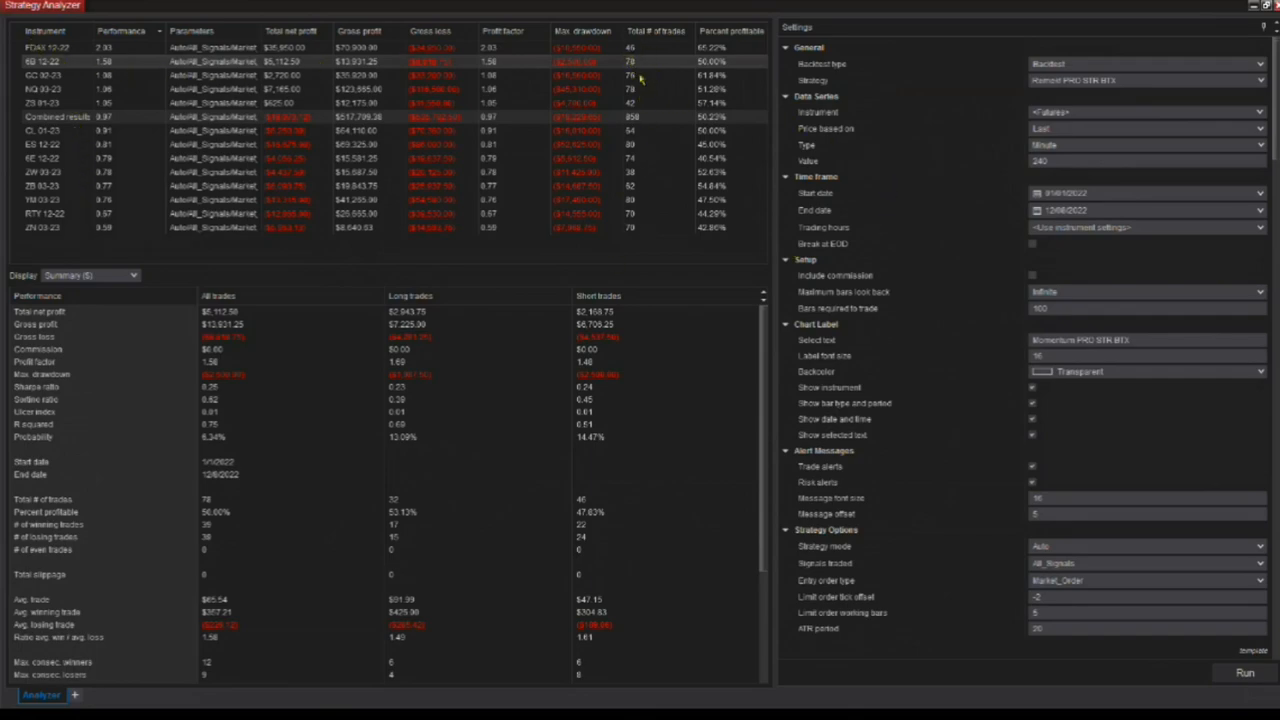
mouse_move(648, 230)
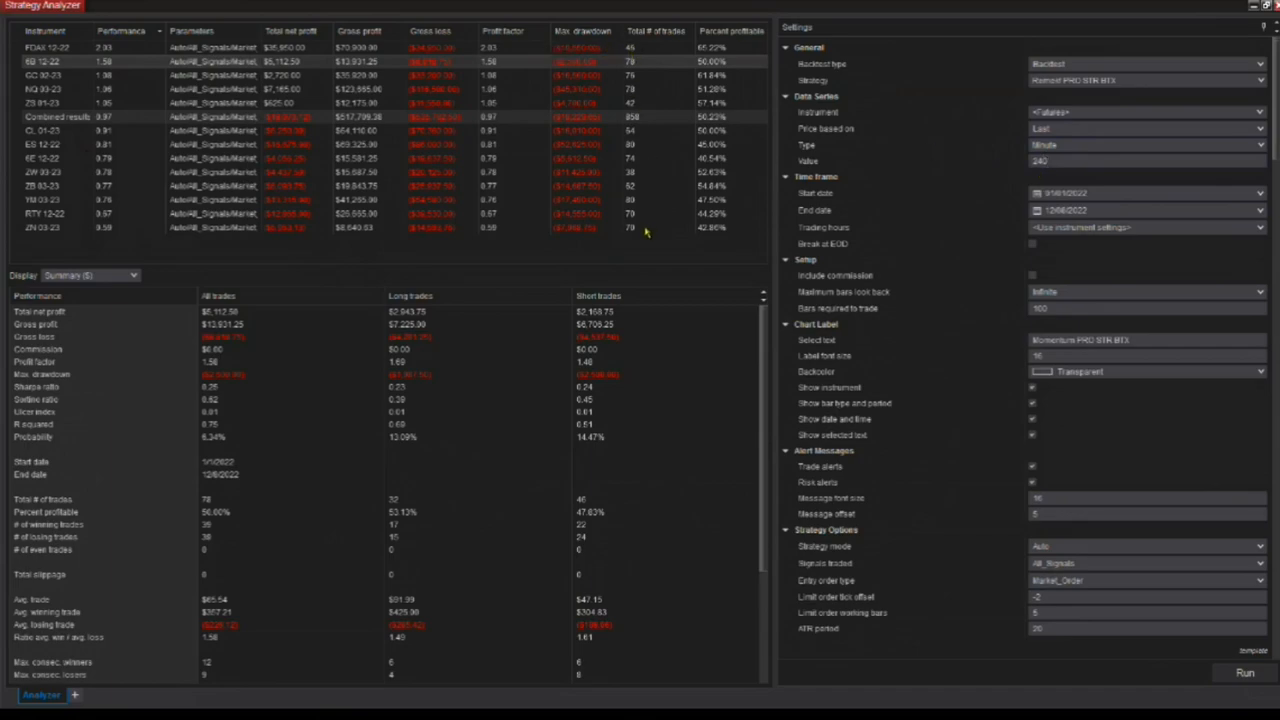
mouse_move(655, 248)
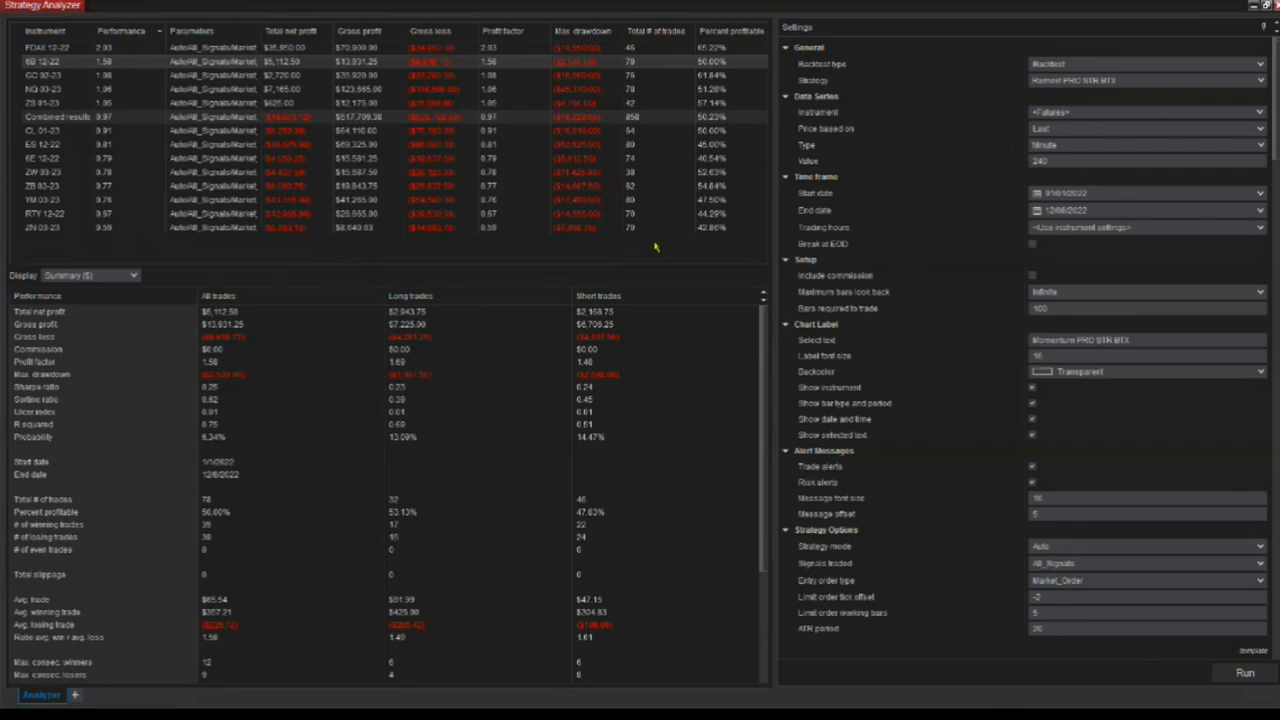
mouse_move(657, 245)
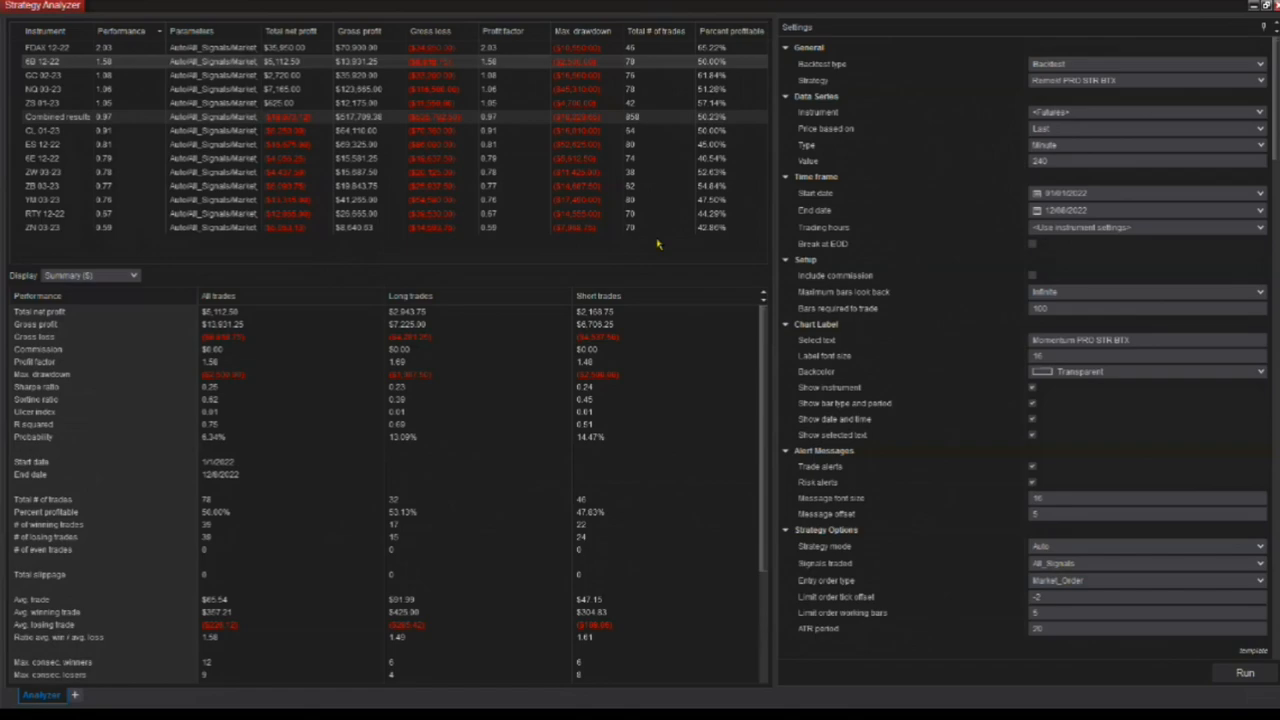
mouse_move(659, 245)
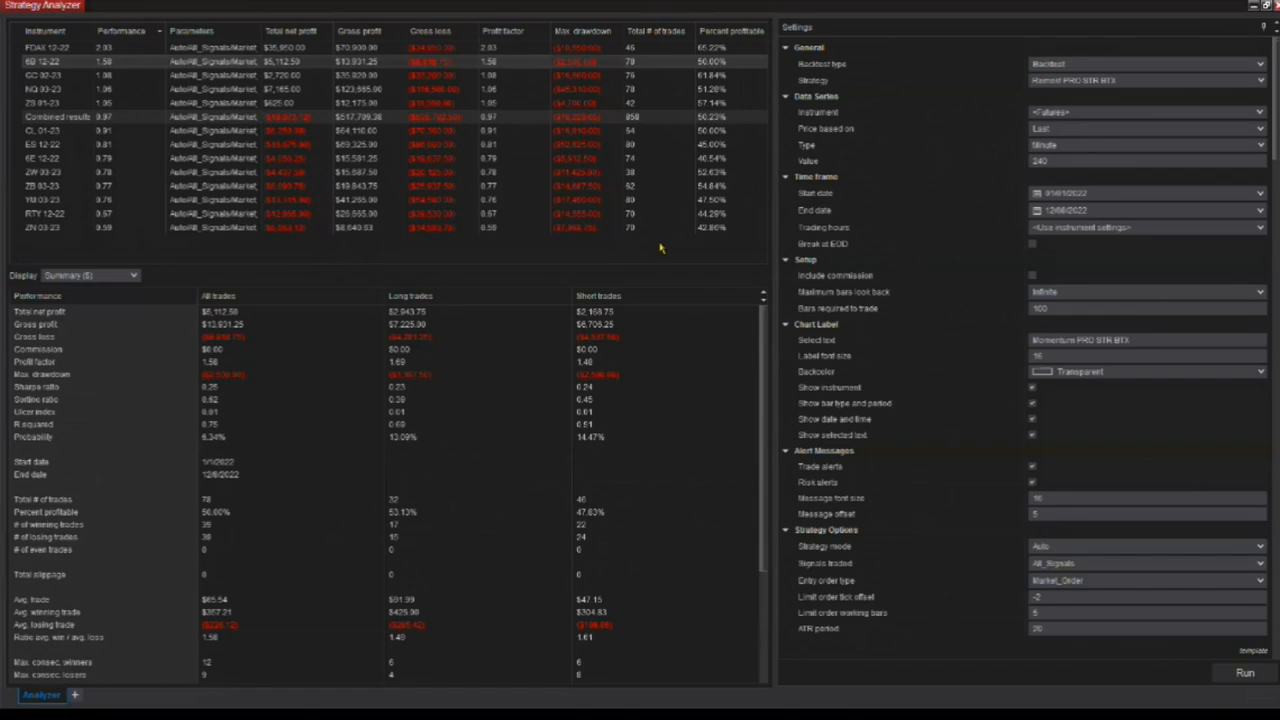
mouse_move(660, 248)
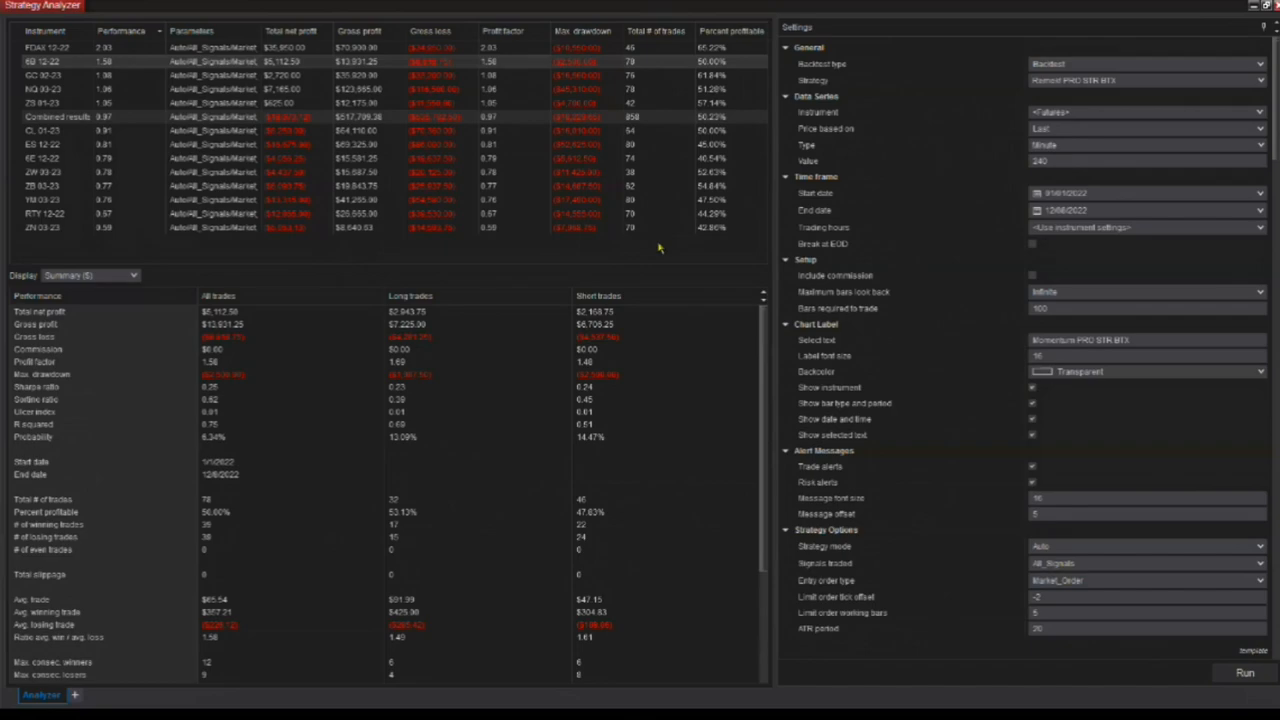
mouse_move(898, 340)
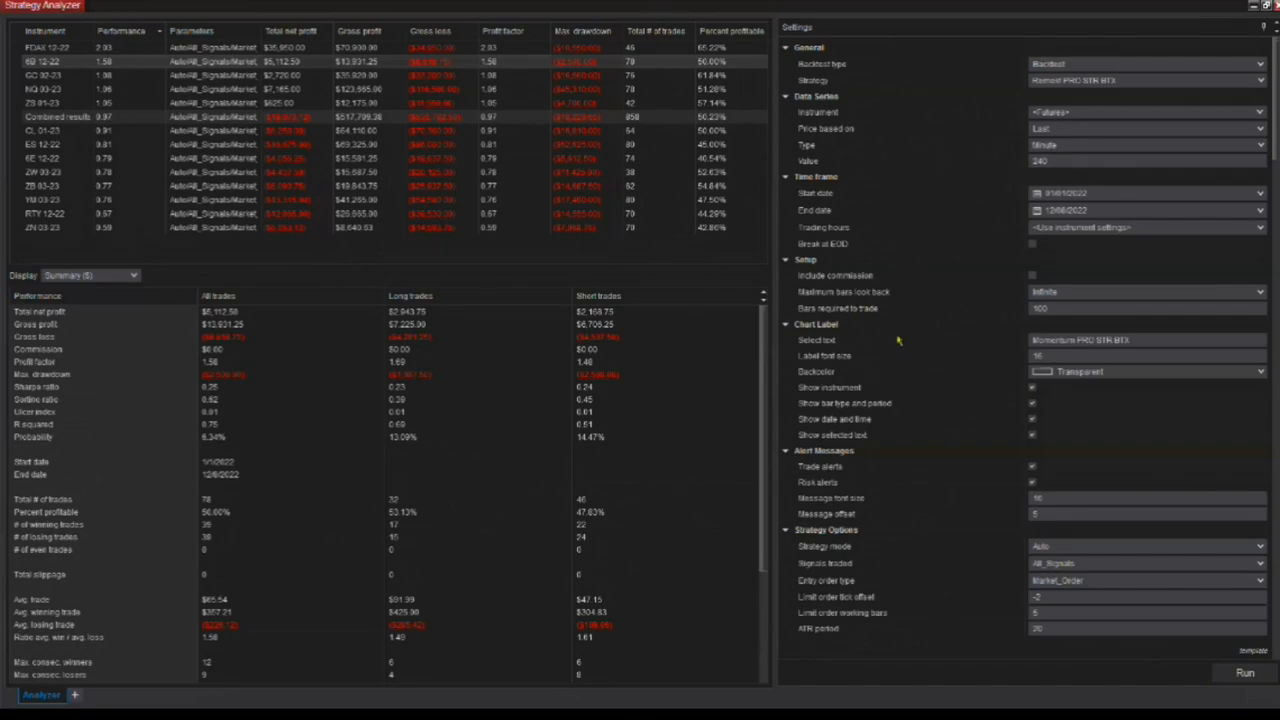
mouse_move(1076, 438)
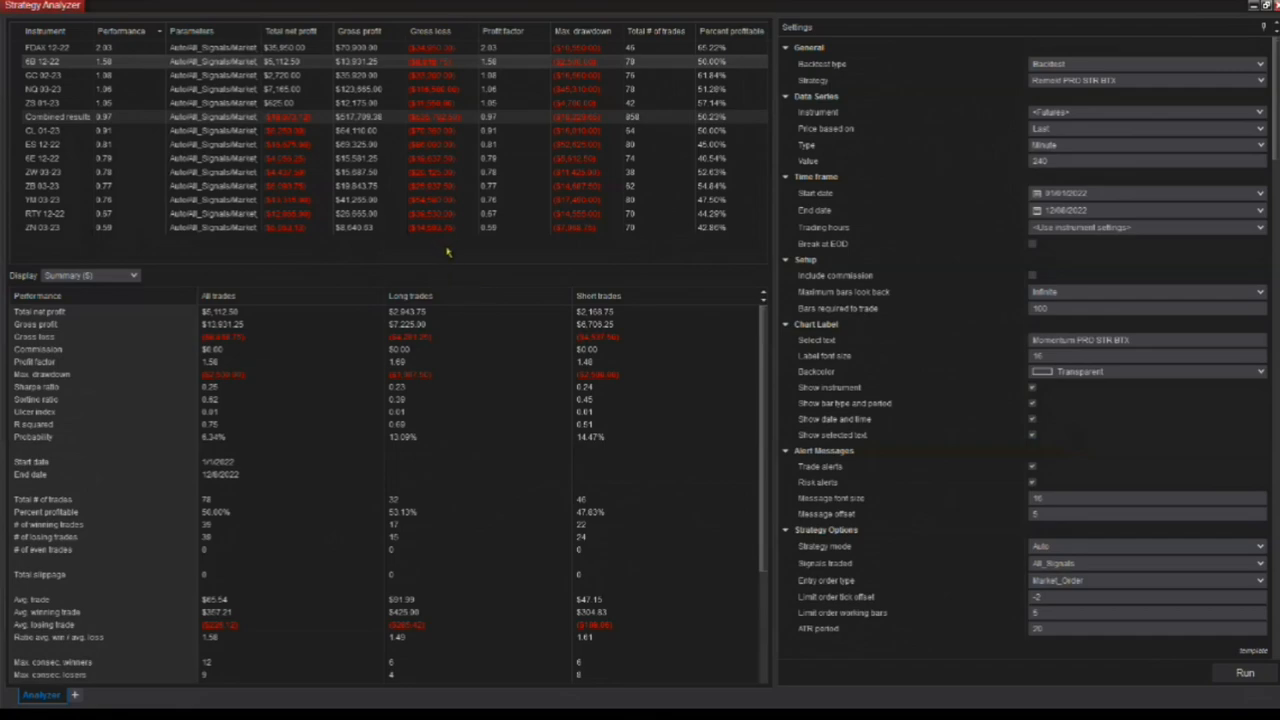
mouse_move(450, 253)
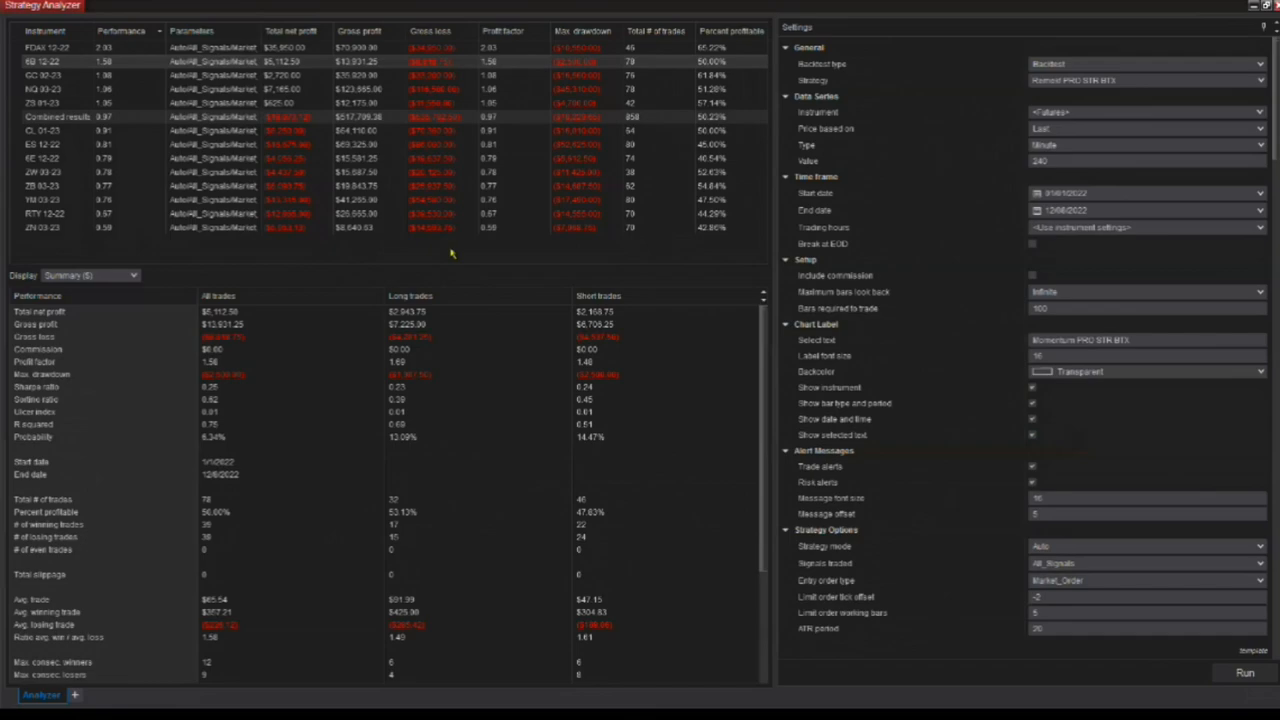
mouse_move(453, 252)
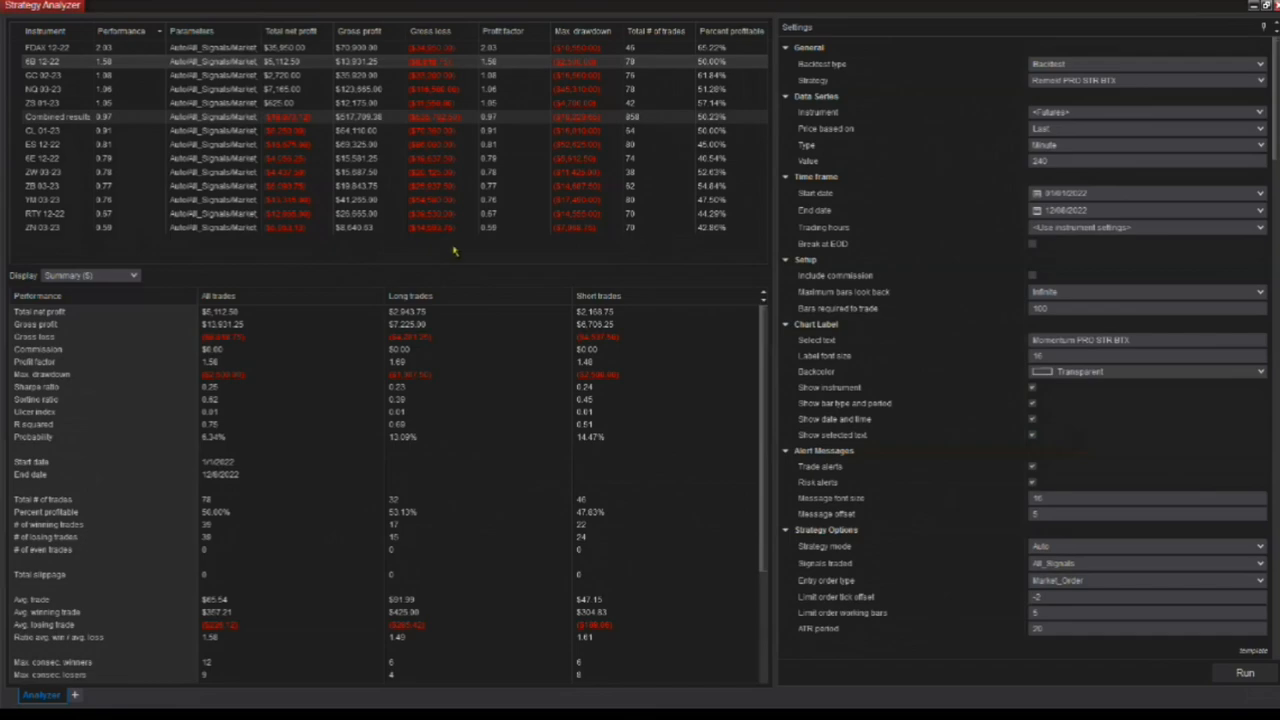
mouse_move(453, 250)
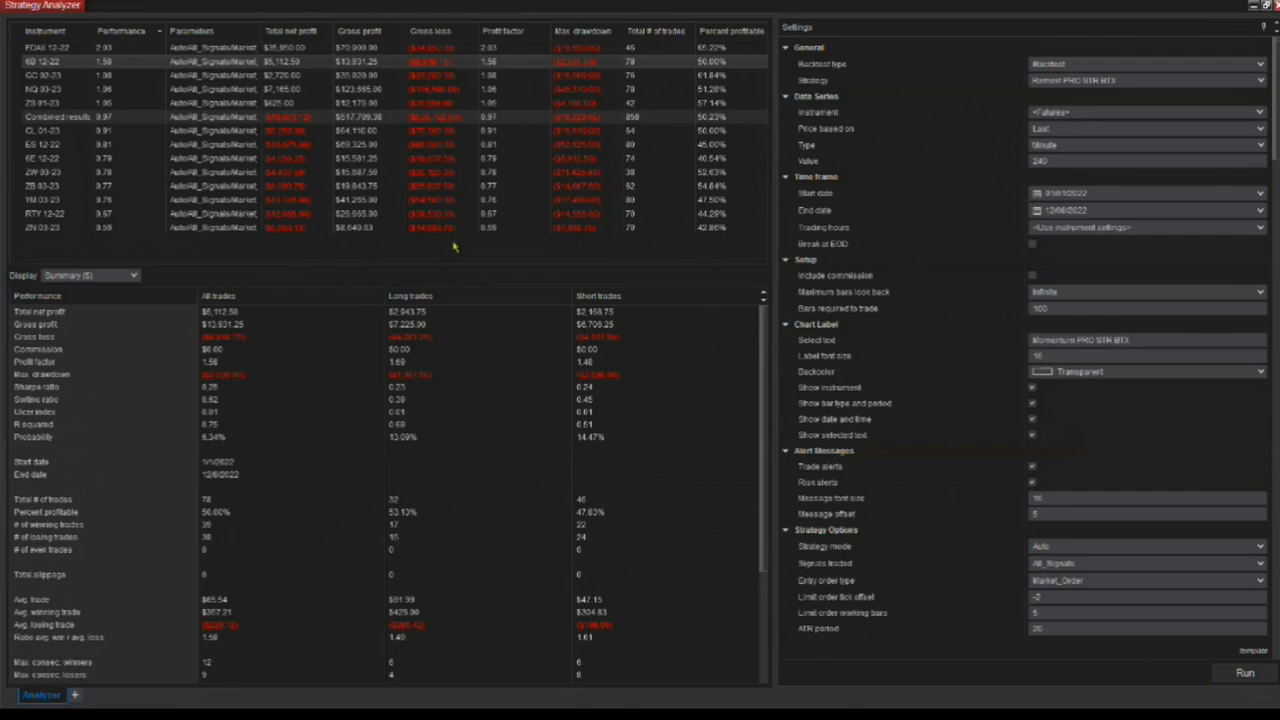
mouse_move(458, 248)
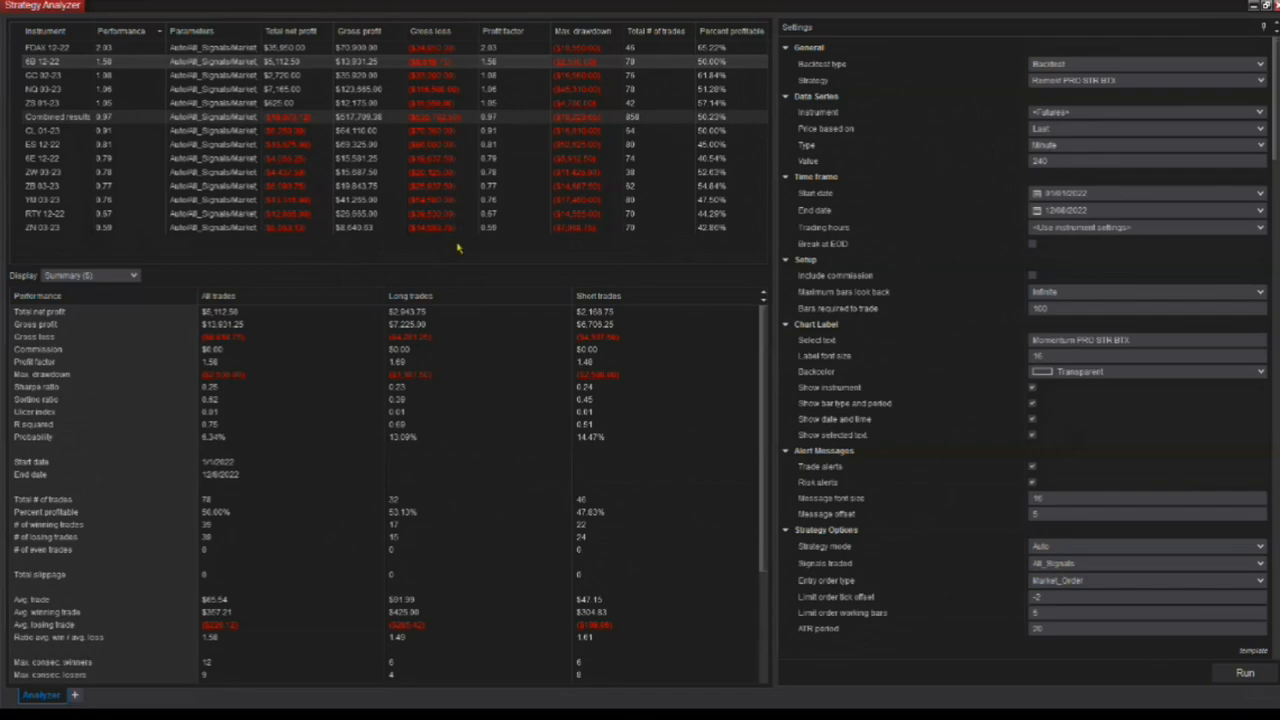
mouse_move(455, 247)
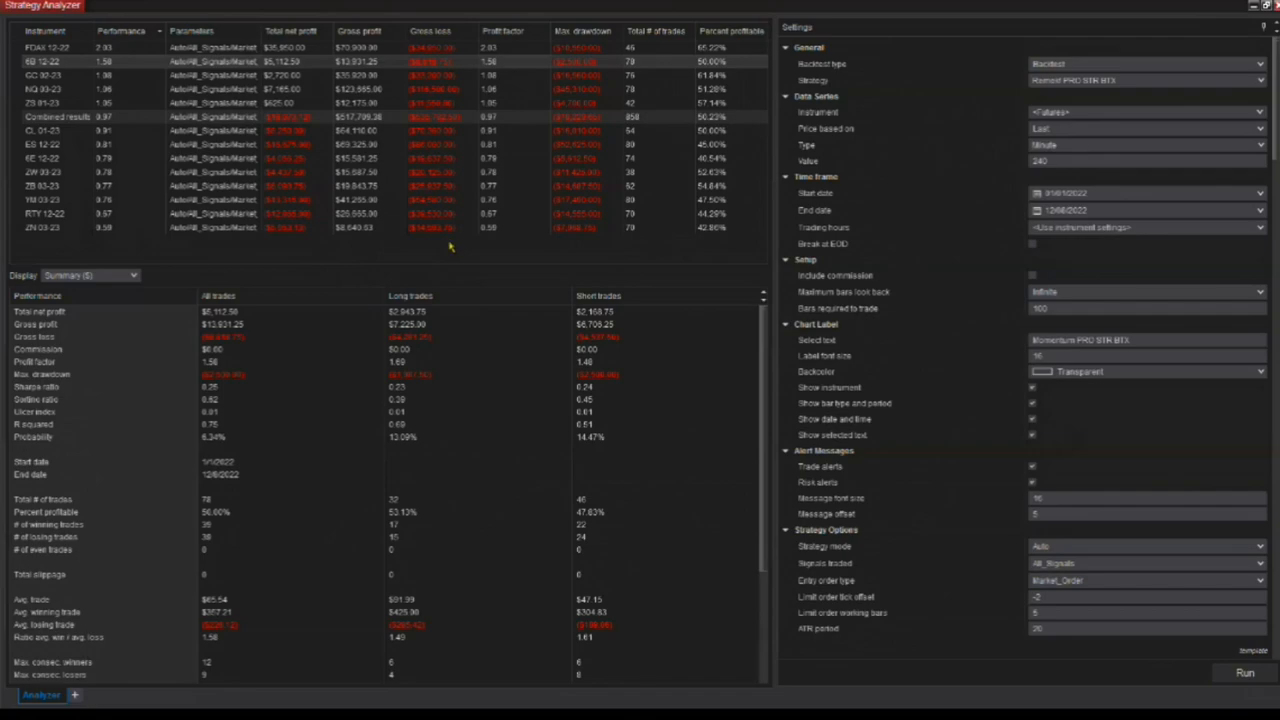
mouse_move(454, 264)
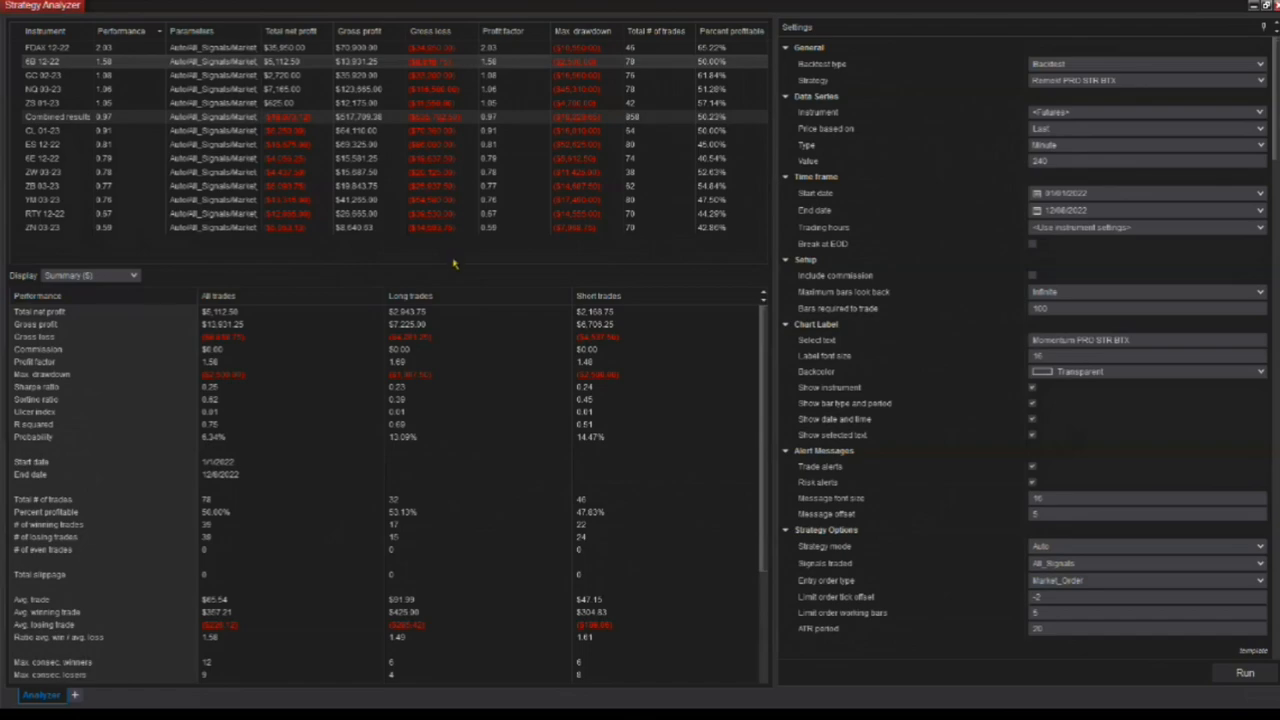
mouse_move(330, 37)
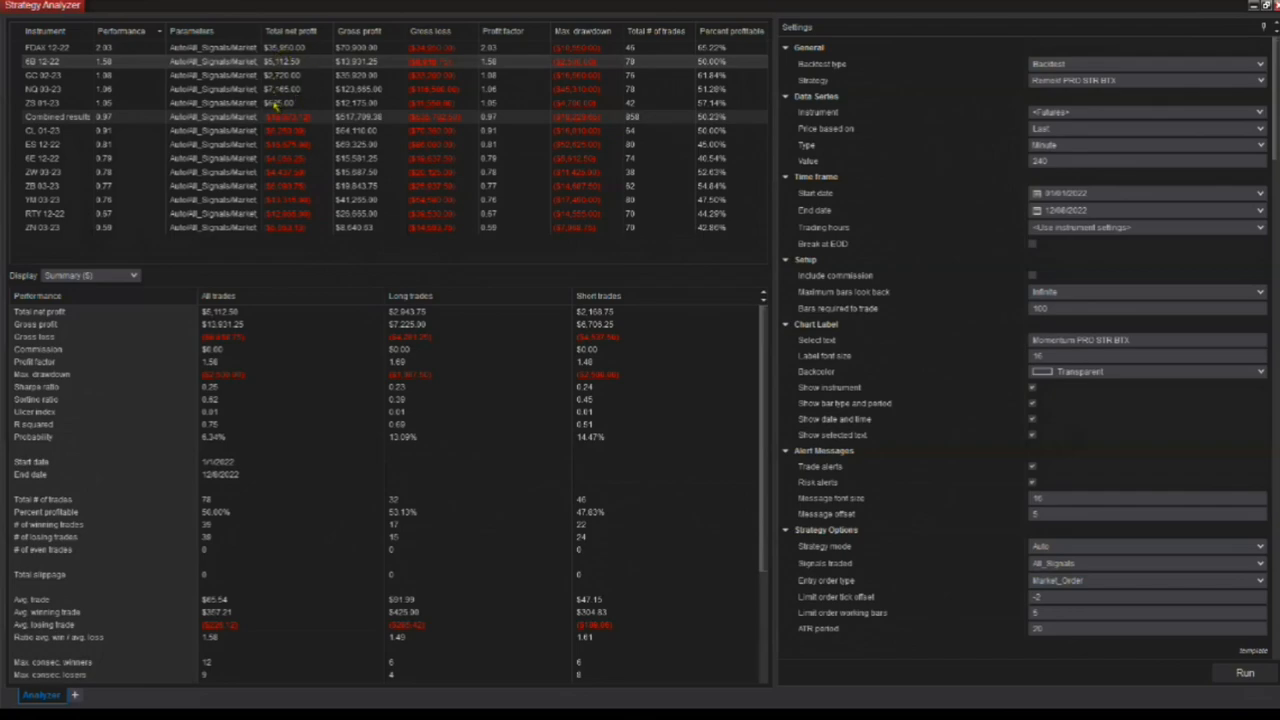
mouse_move(436, 263)
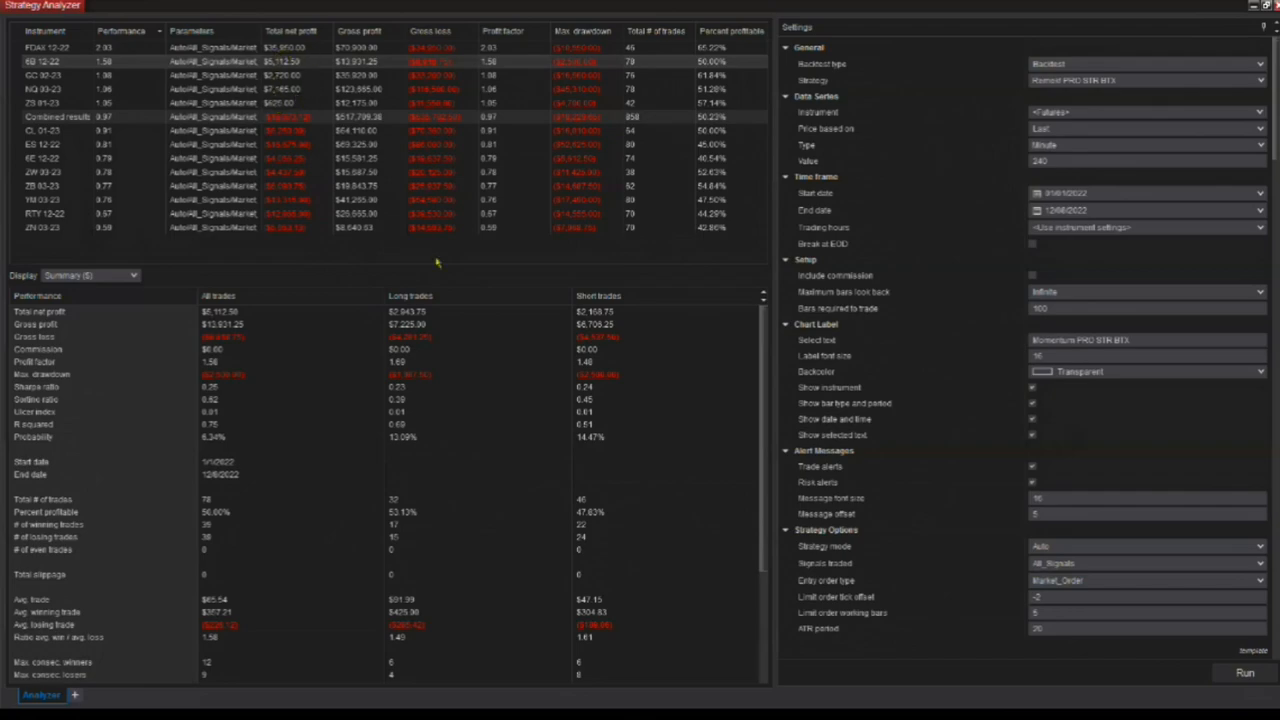
mouse_move(438, 260)
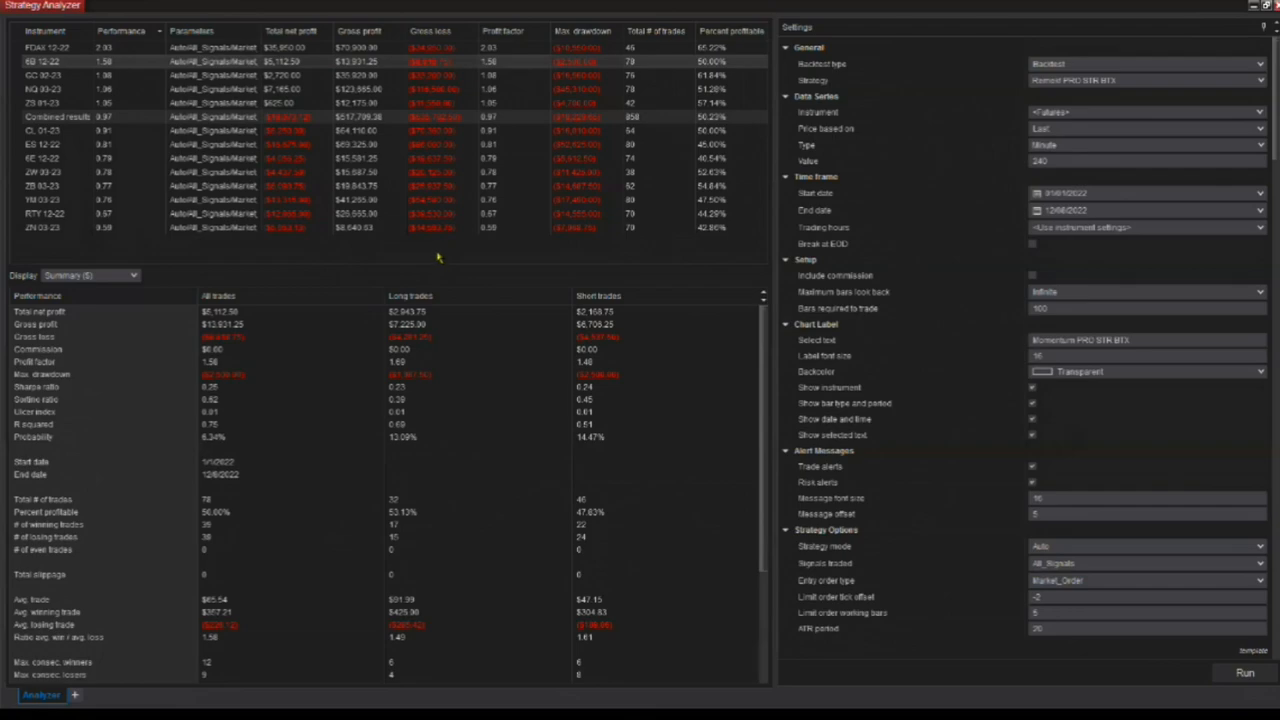
mouse_move(323, 262)
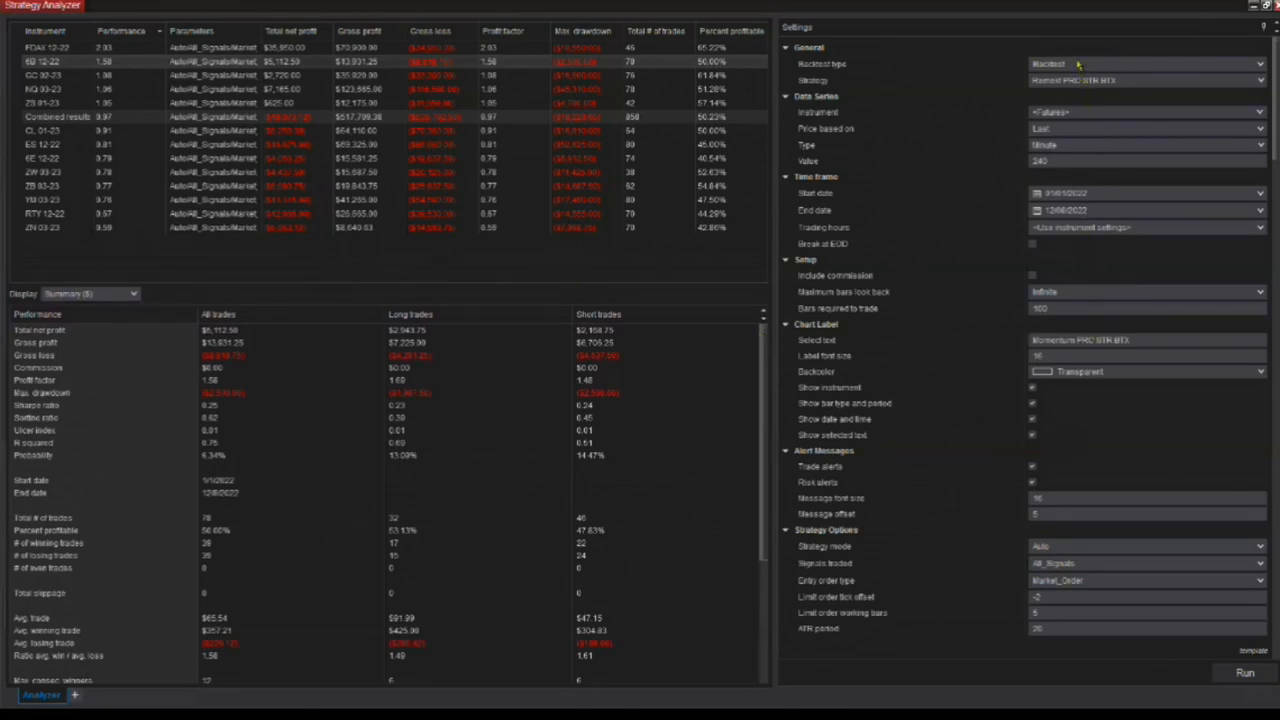
click(1145, 63)
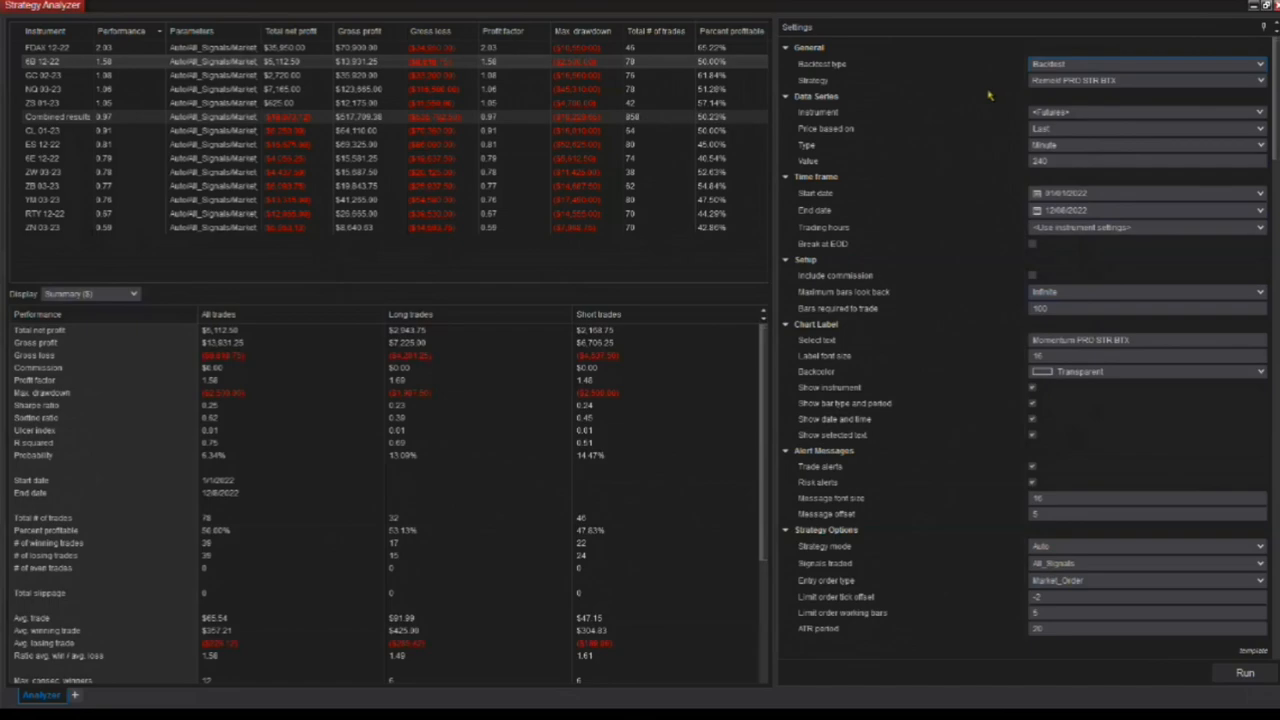
mouse_move(933, 124)
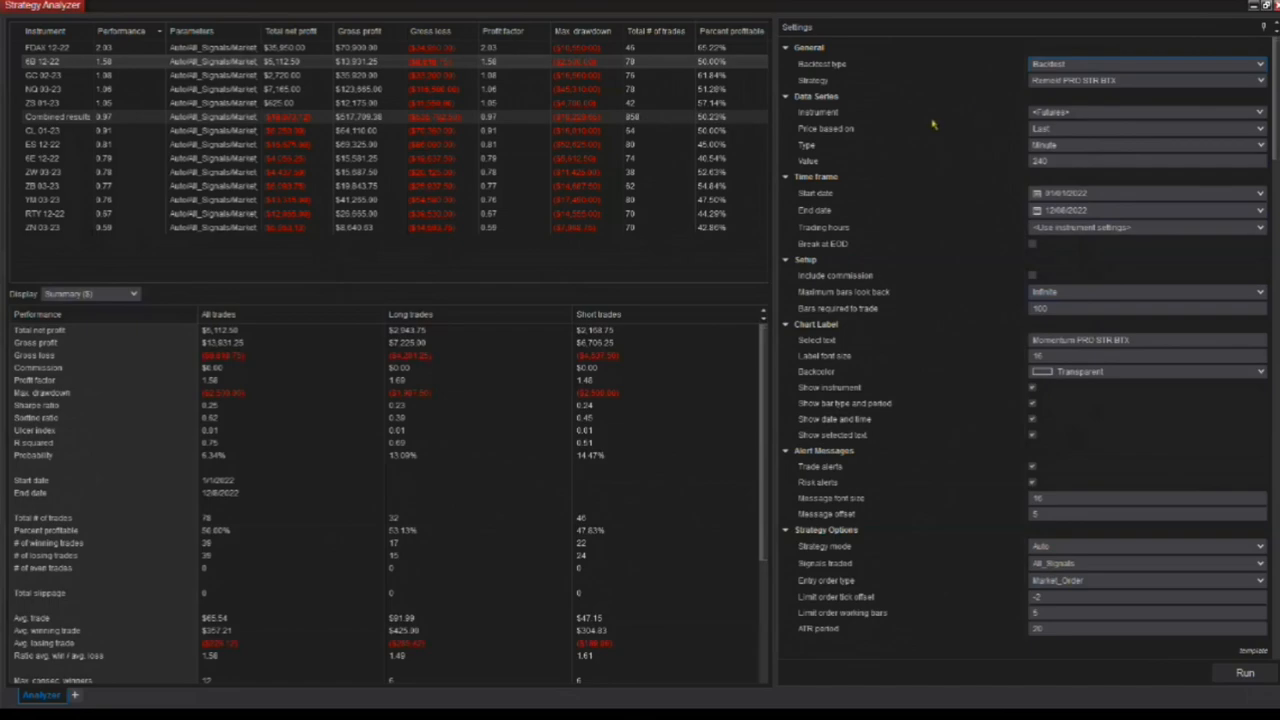
mouse_move(845, 118)
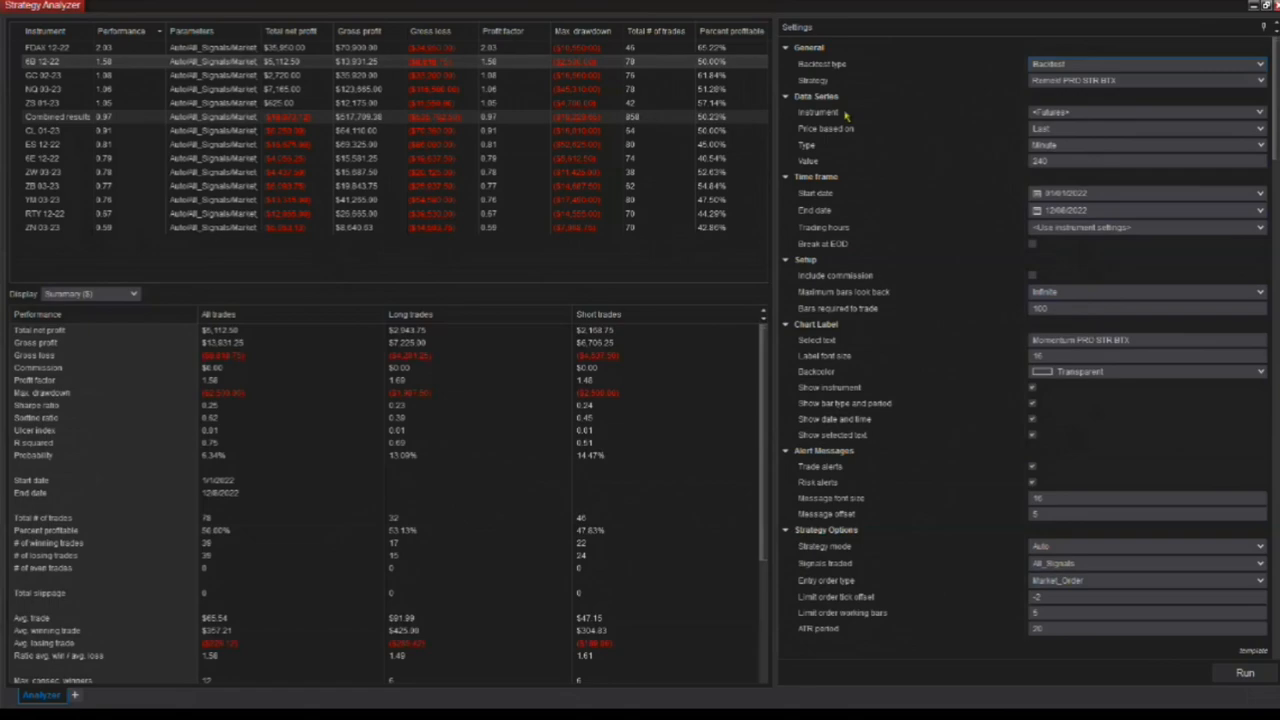
mouse_move(928, 192)
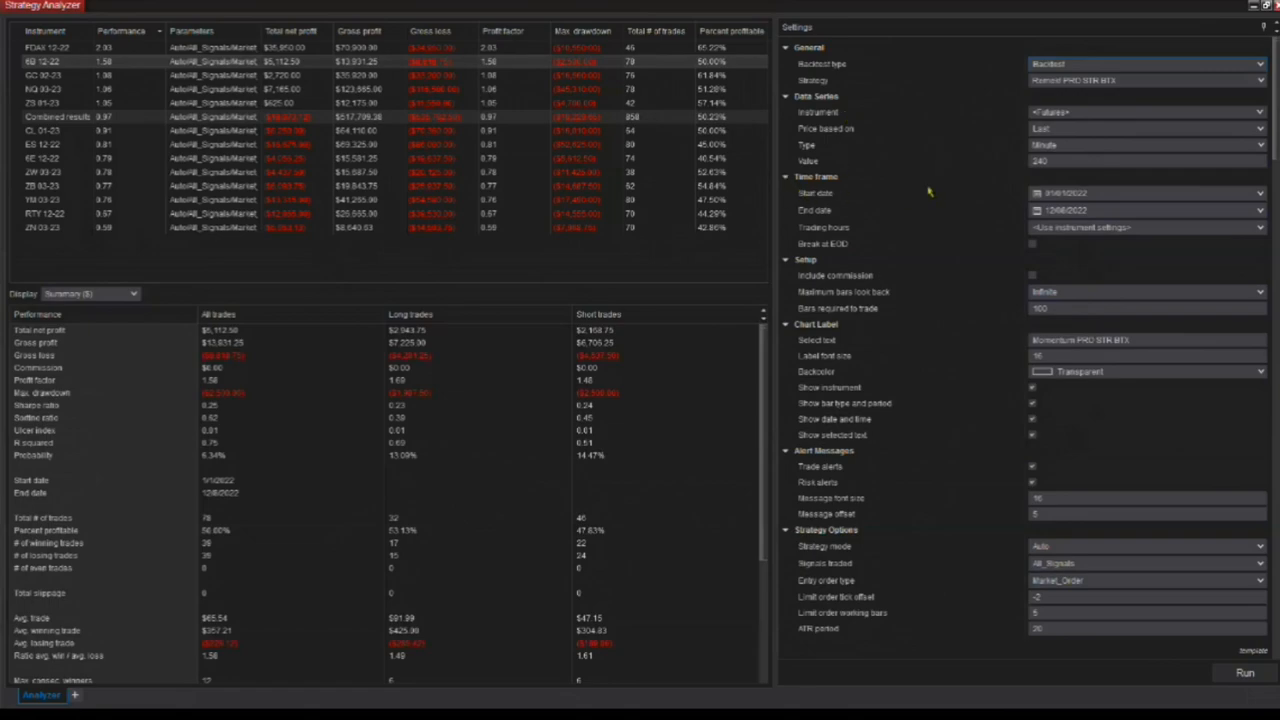
mouse_move(958, 178)
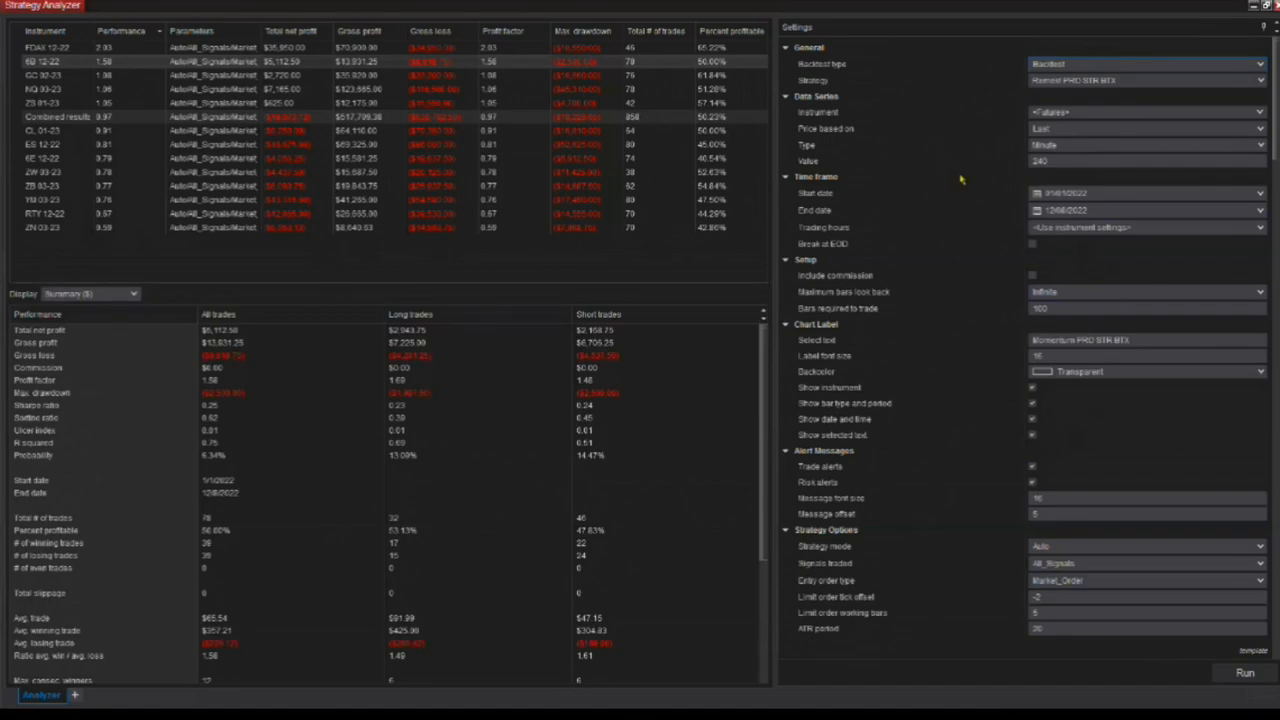
mouse_move(960, 180)
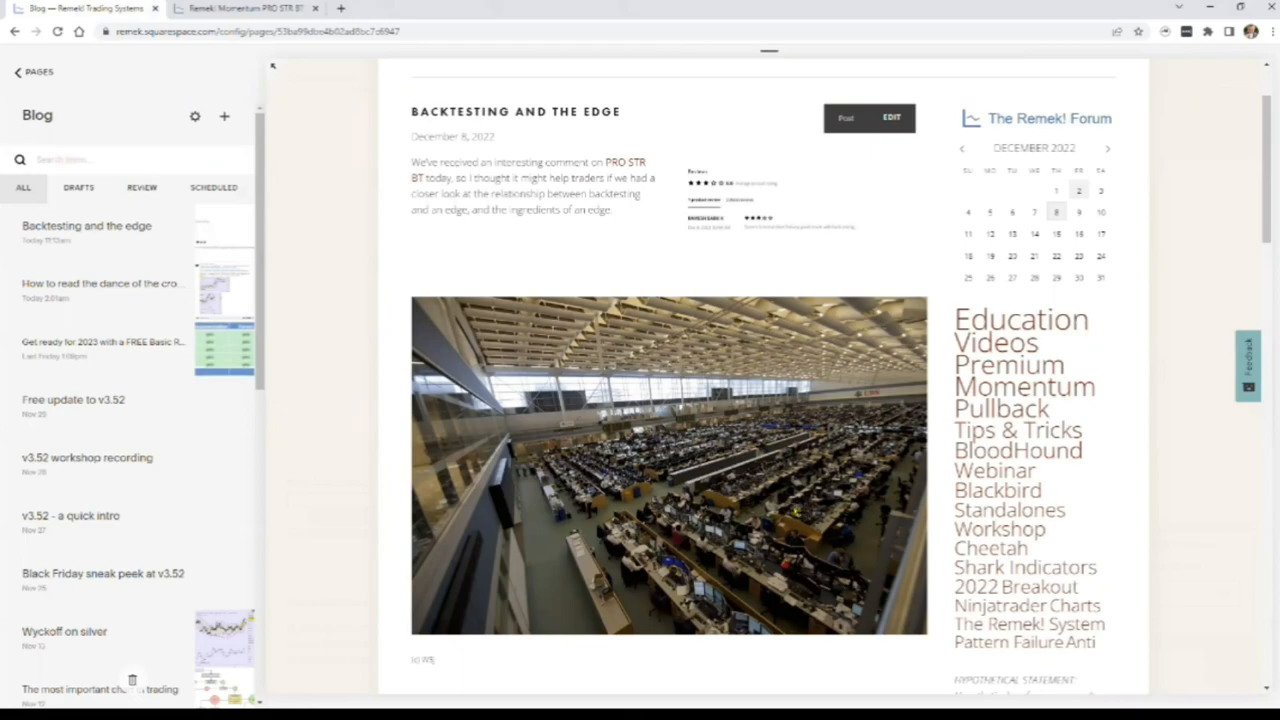
mouse_move(789, 511)
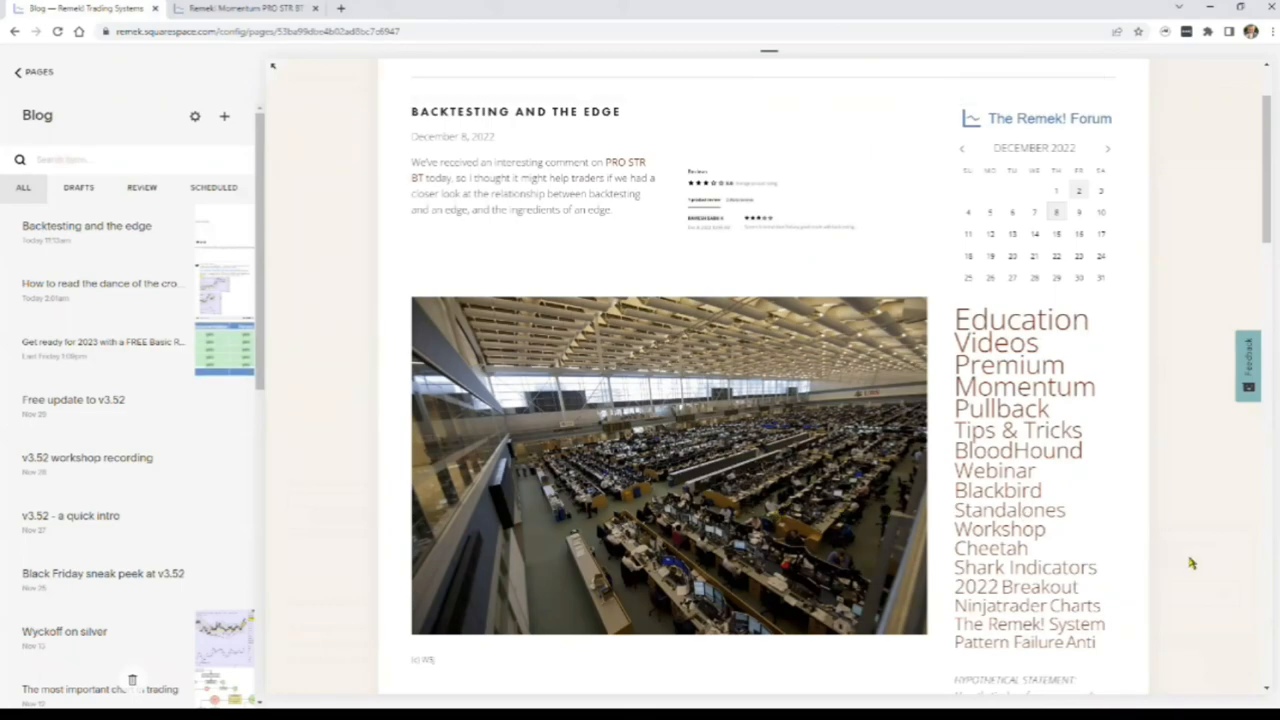
Scroll the 'Backtesting and the Edge' post past its trading-floor photo.
scroll(down, 3)
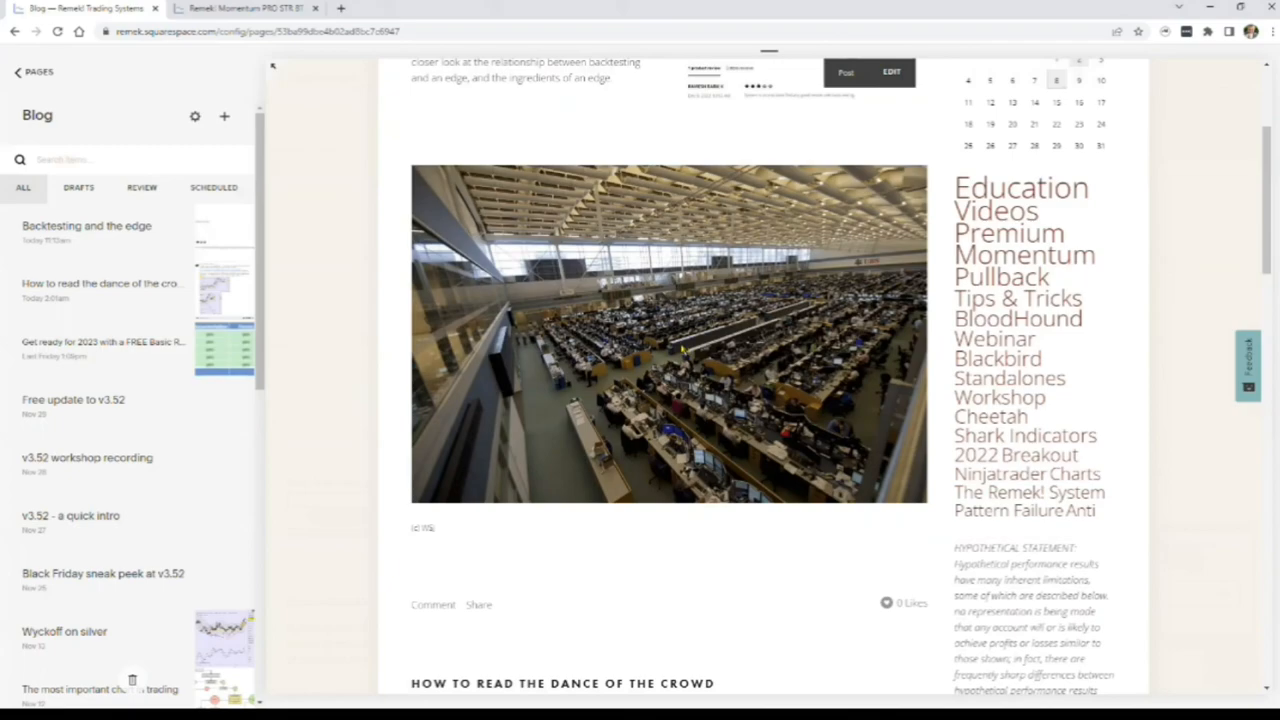
mouse_move(680, 350)
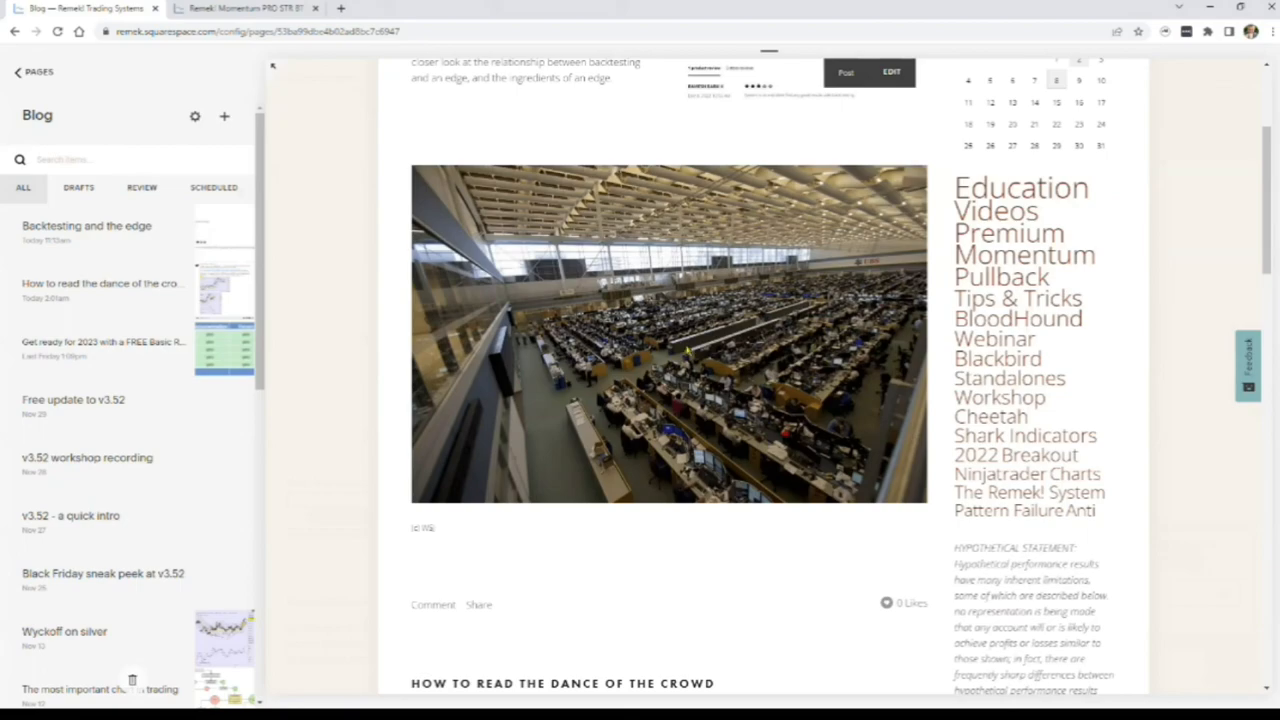
mouse_move(795, 400)
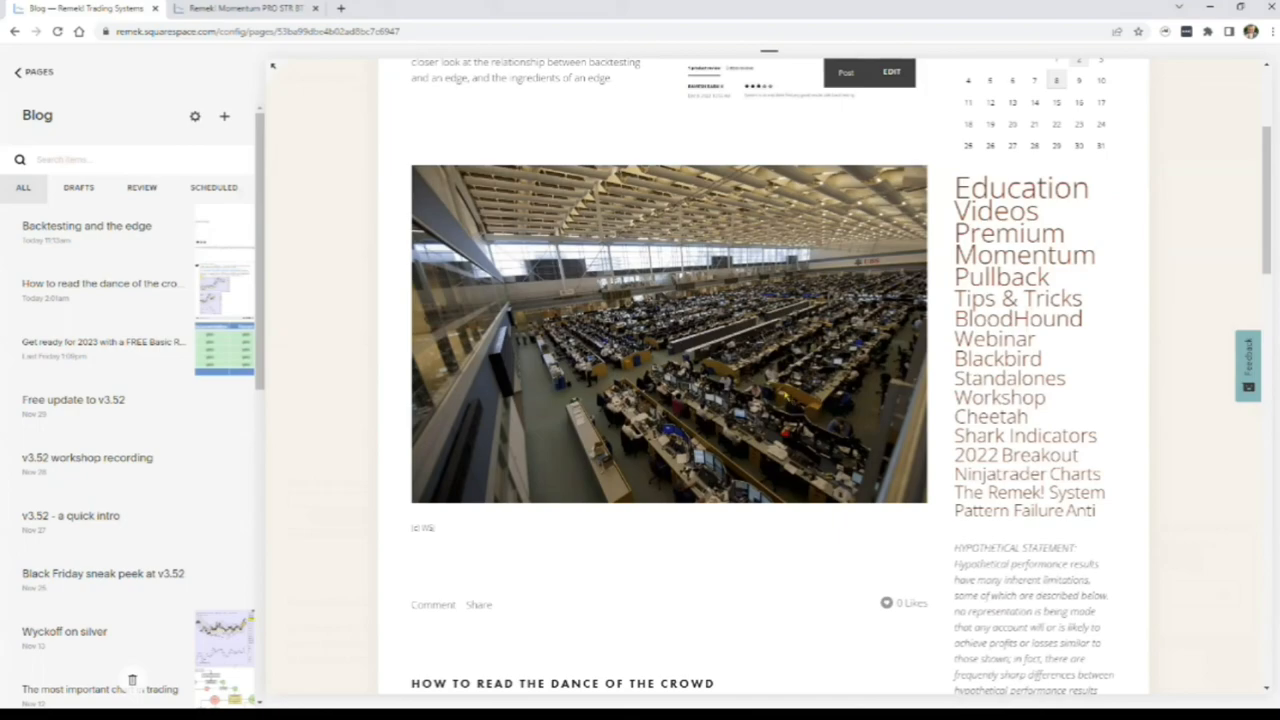
mouse_move(785, 392)
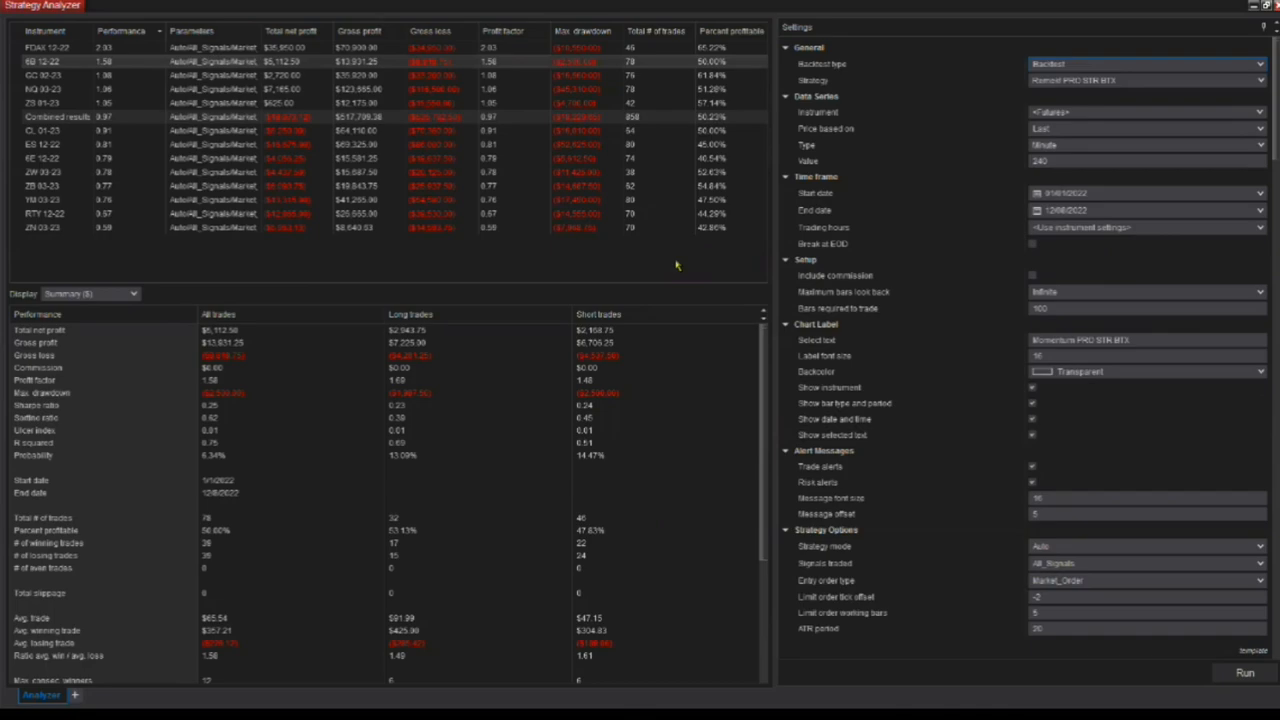
mouse_move(687, 265)
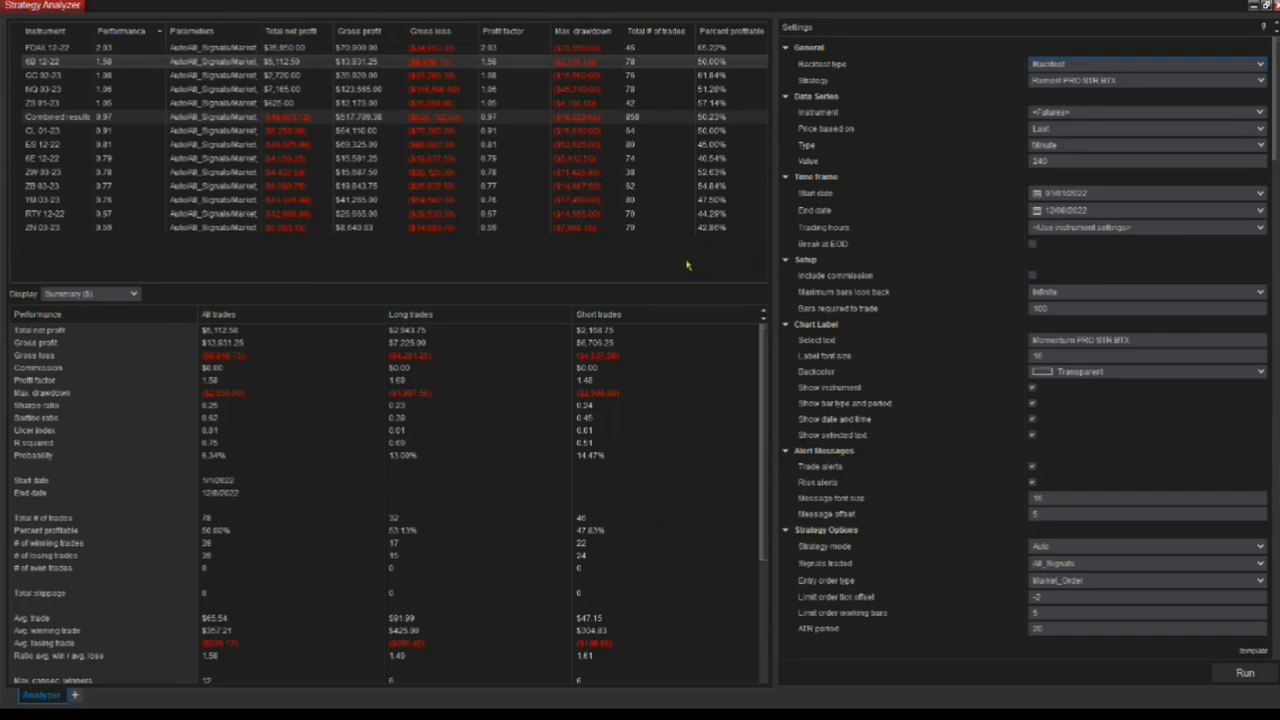
mouse_move(683, 260)
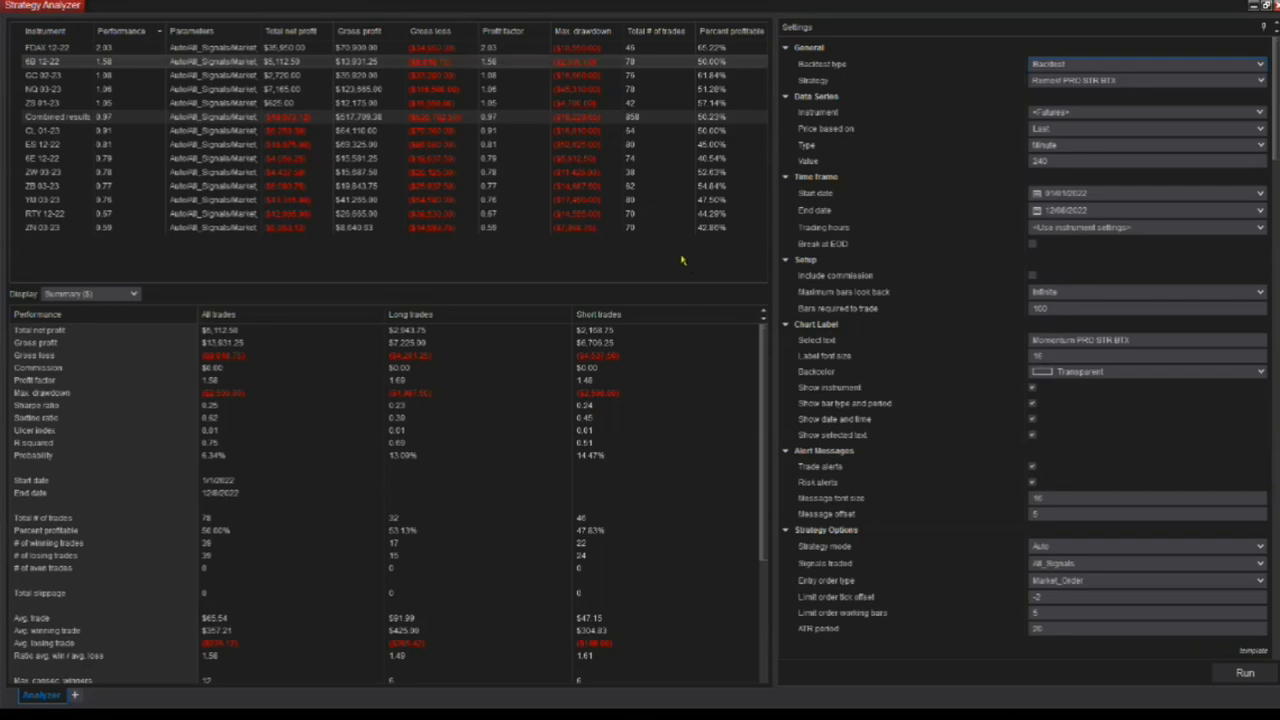
mouse_move(502, 167)
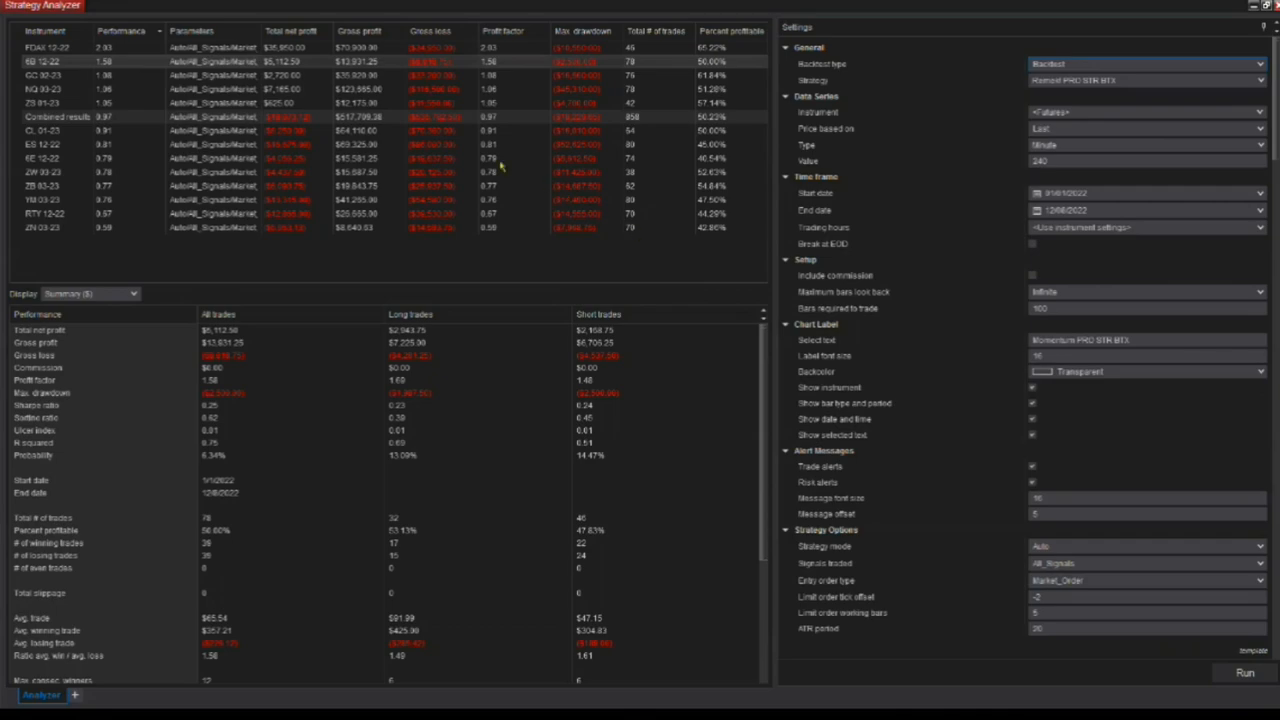
mouse_move(503, 167)
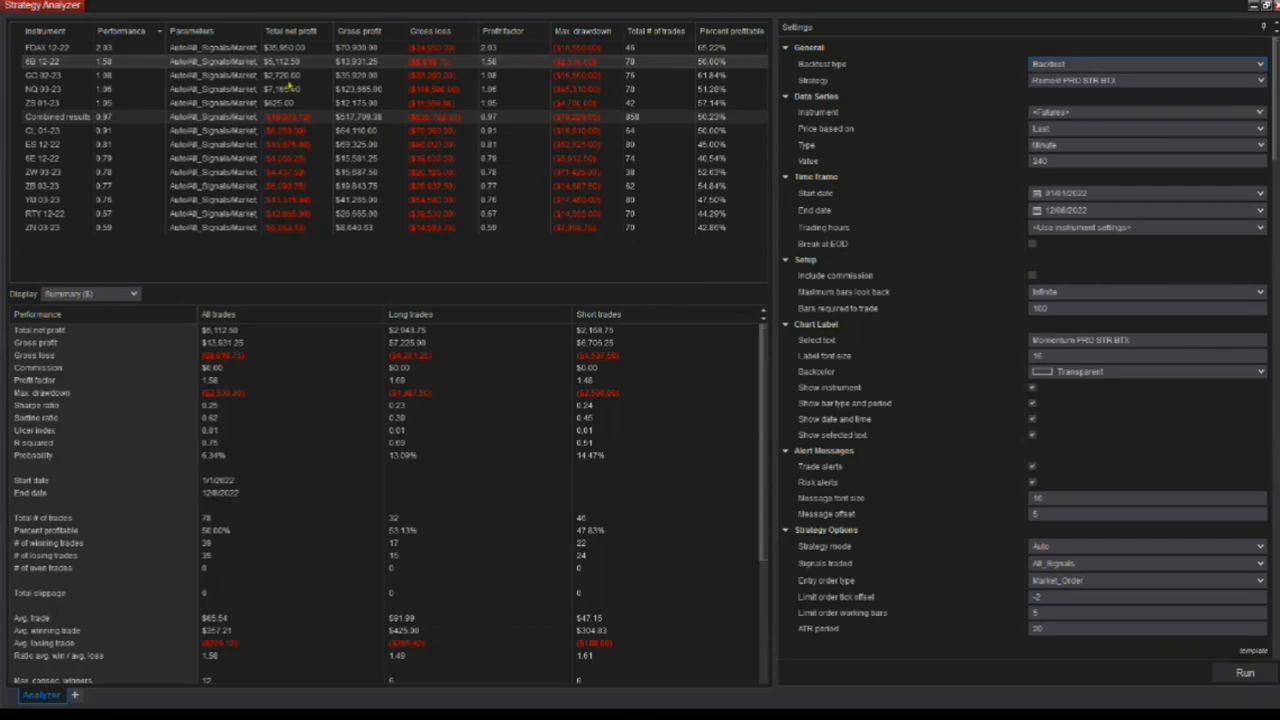
mouse_move(490, 258)
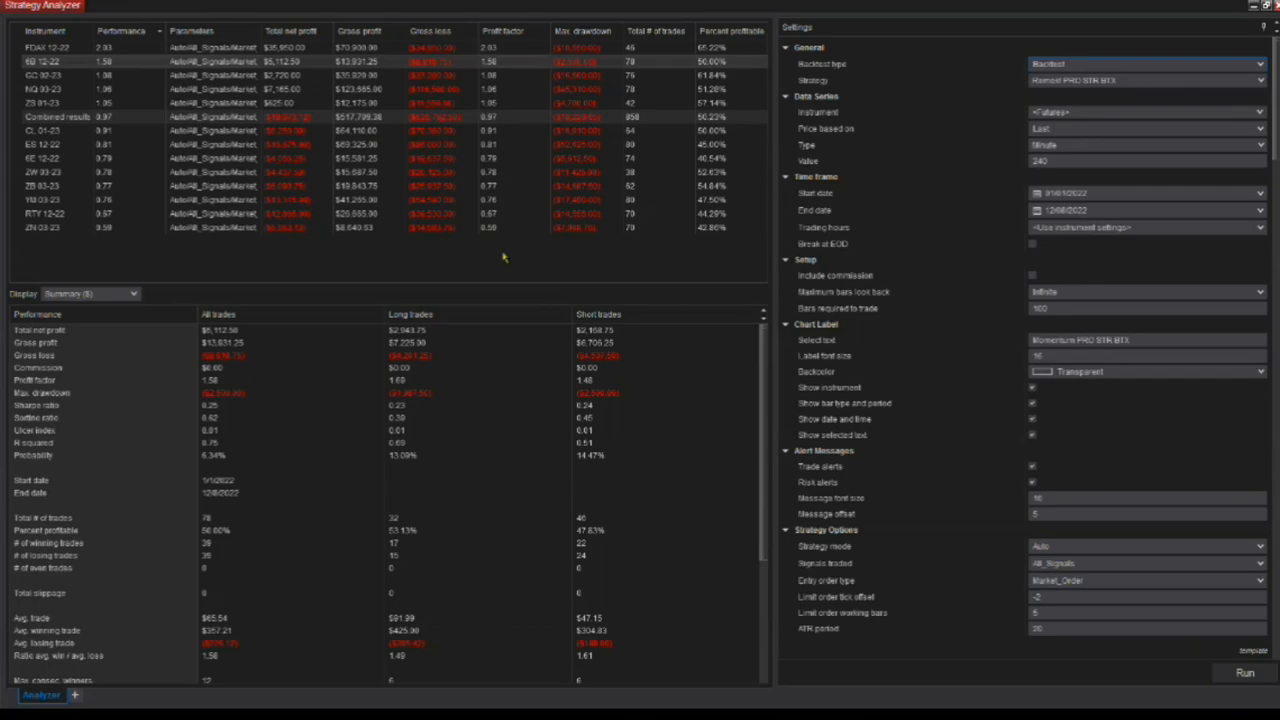
mouse_move(508, 260)
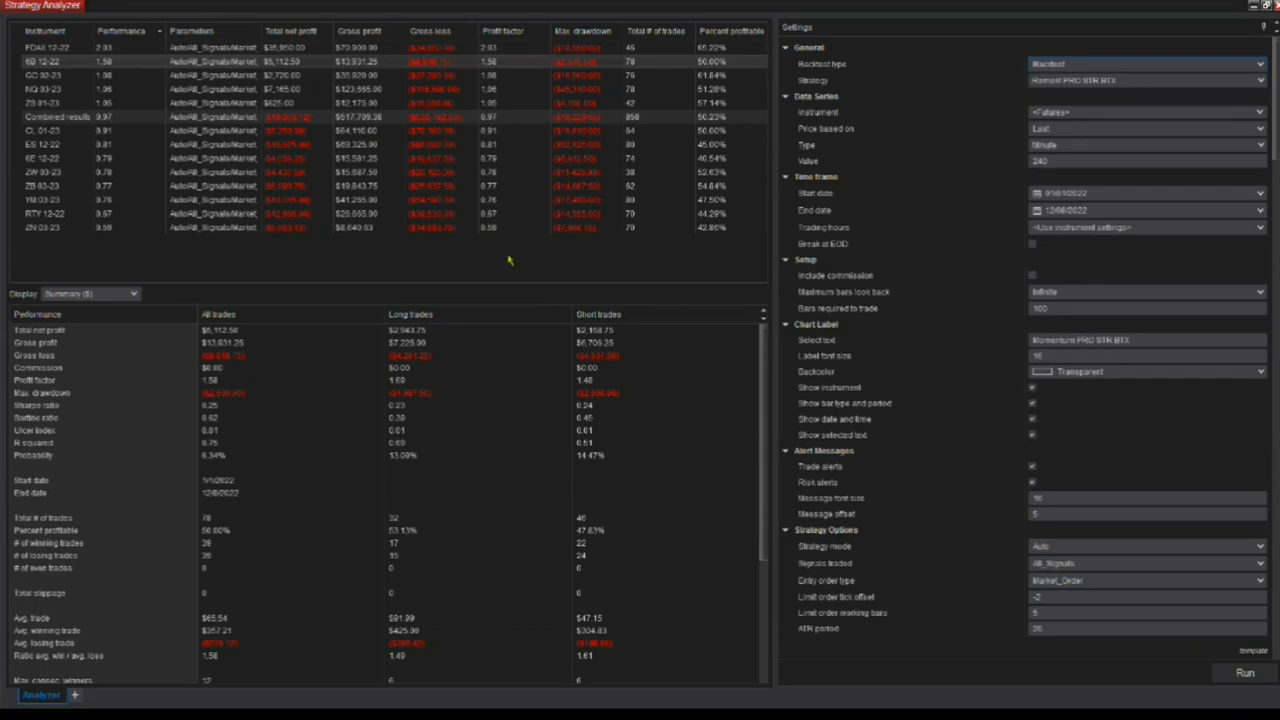
mouse_move(510, 260)
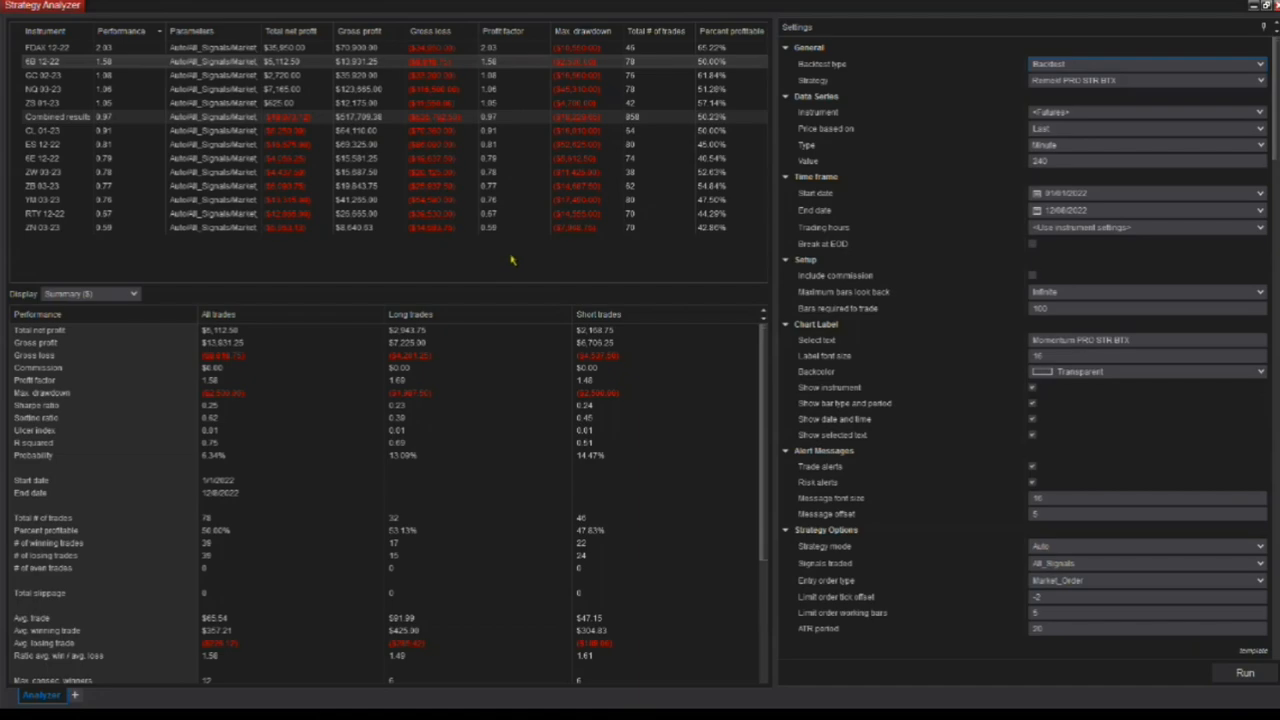
mouse_move(515, 260)
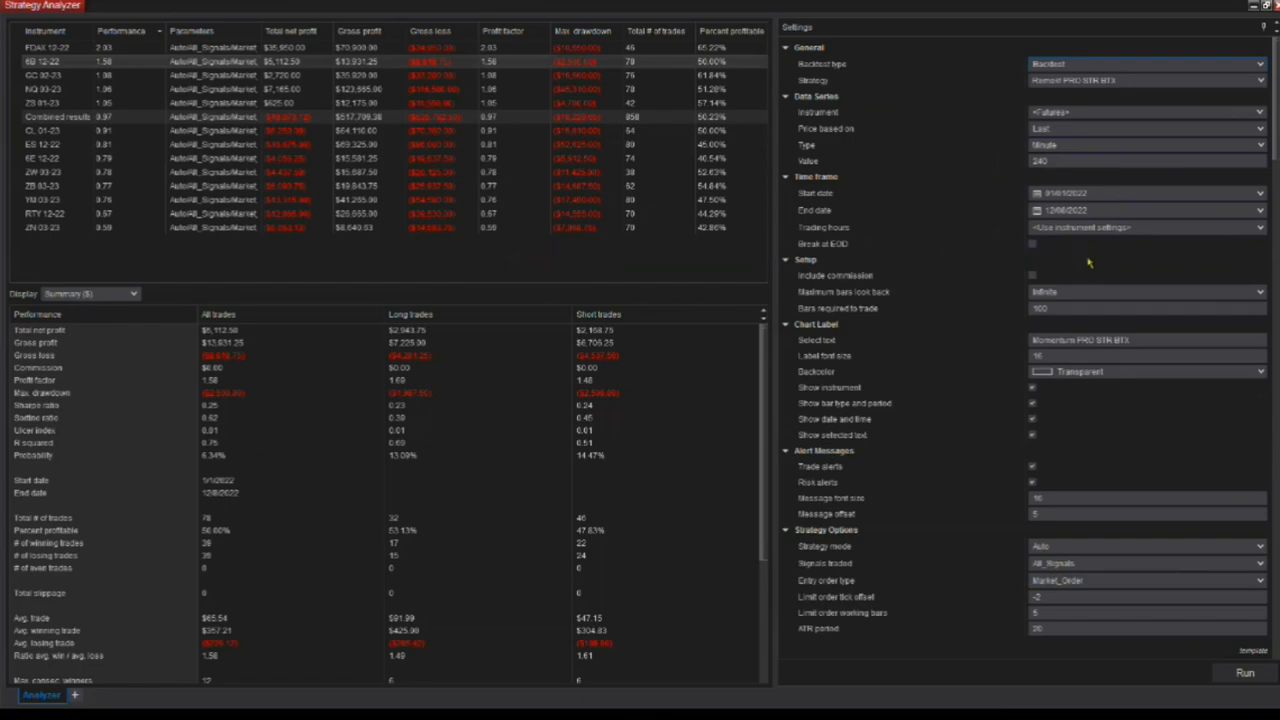
mouse_move(1088, 262)
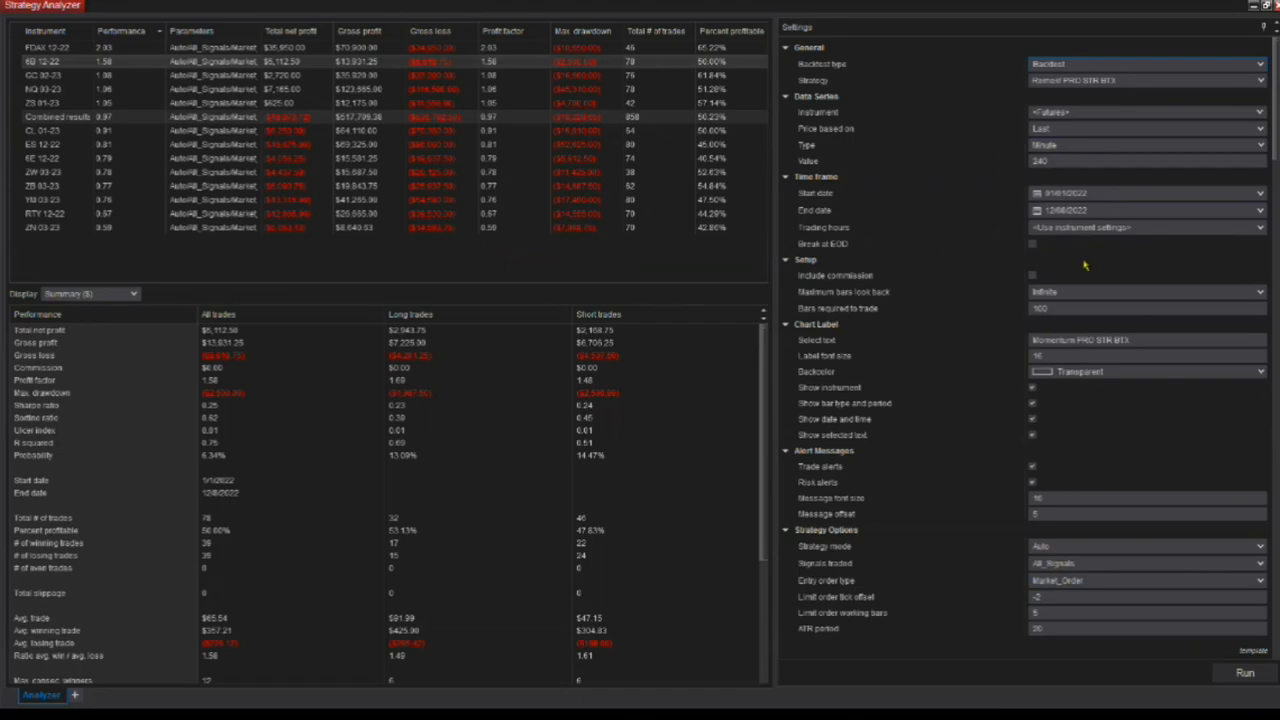
mouse_move(855, 290)
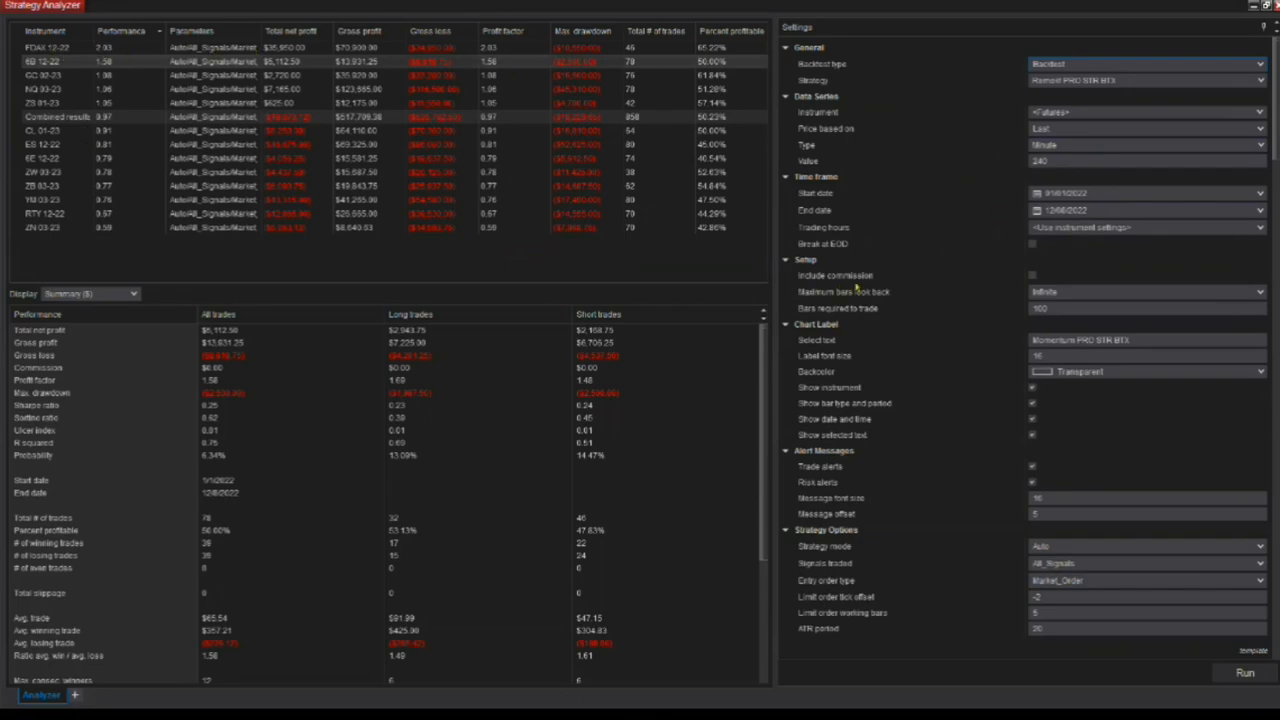
mouse_move(1058, 263)
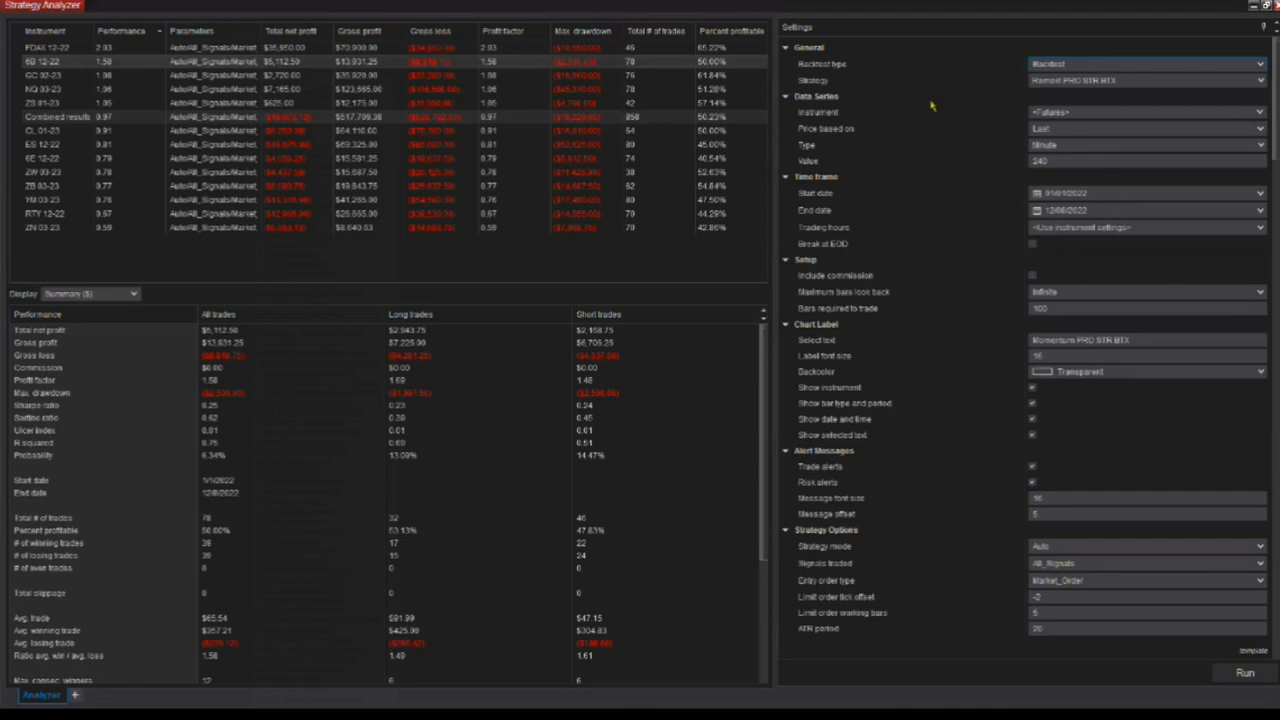
mouse_move(935, 105)
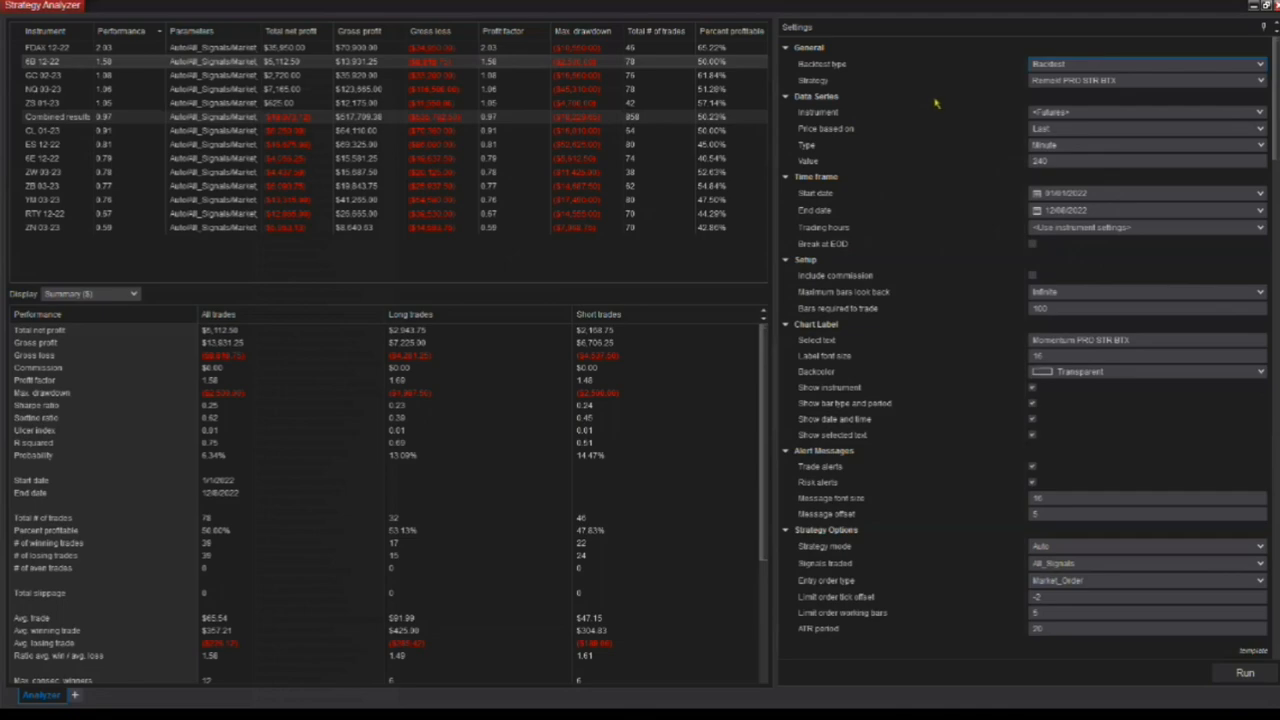